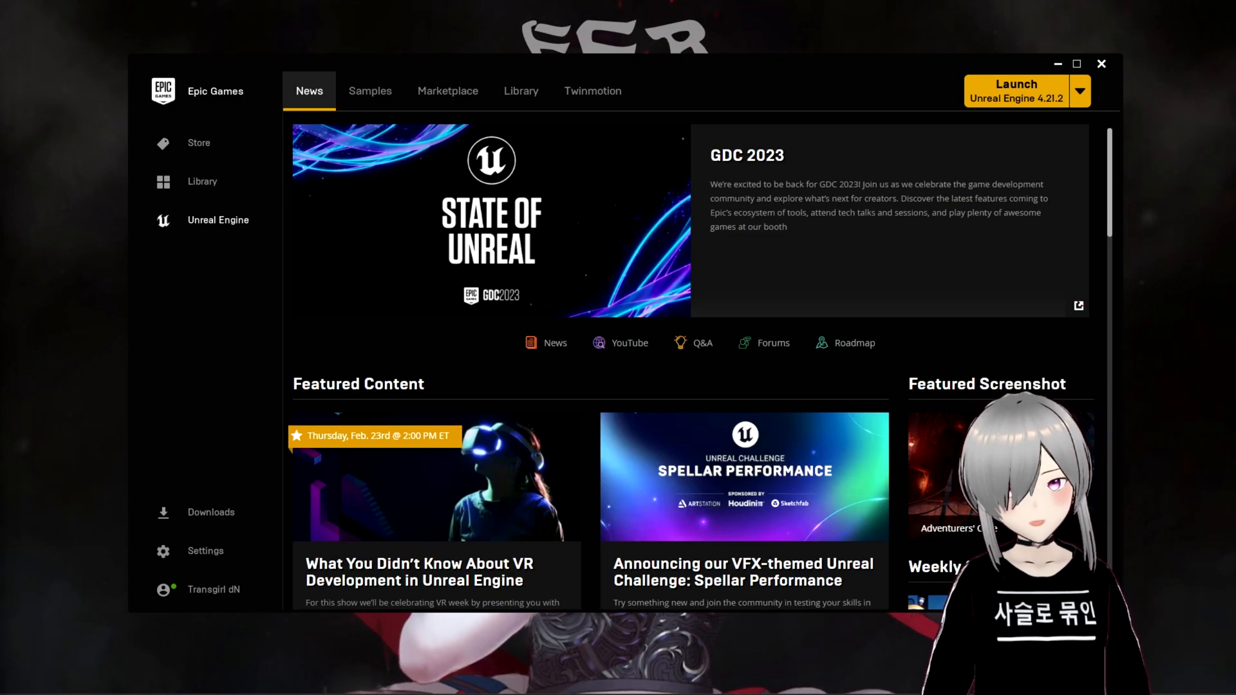
Show the Unreal Engine library, add an engine version slot, then remove it.
click(520, 90)
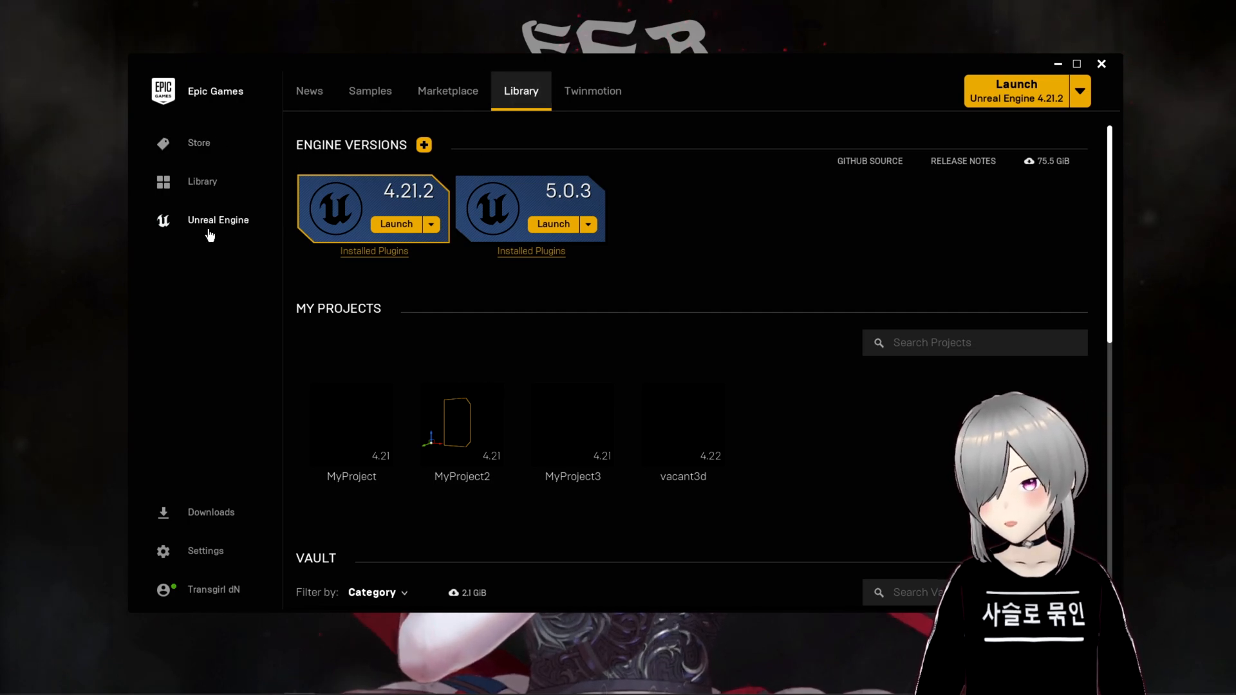
mouse_move(615, 188)
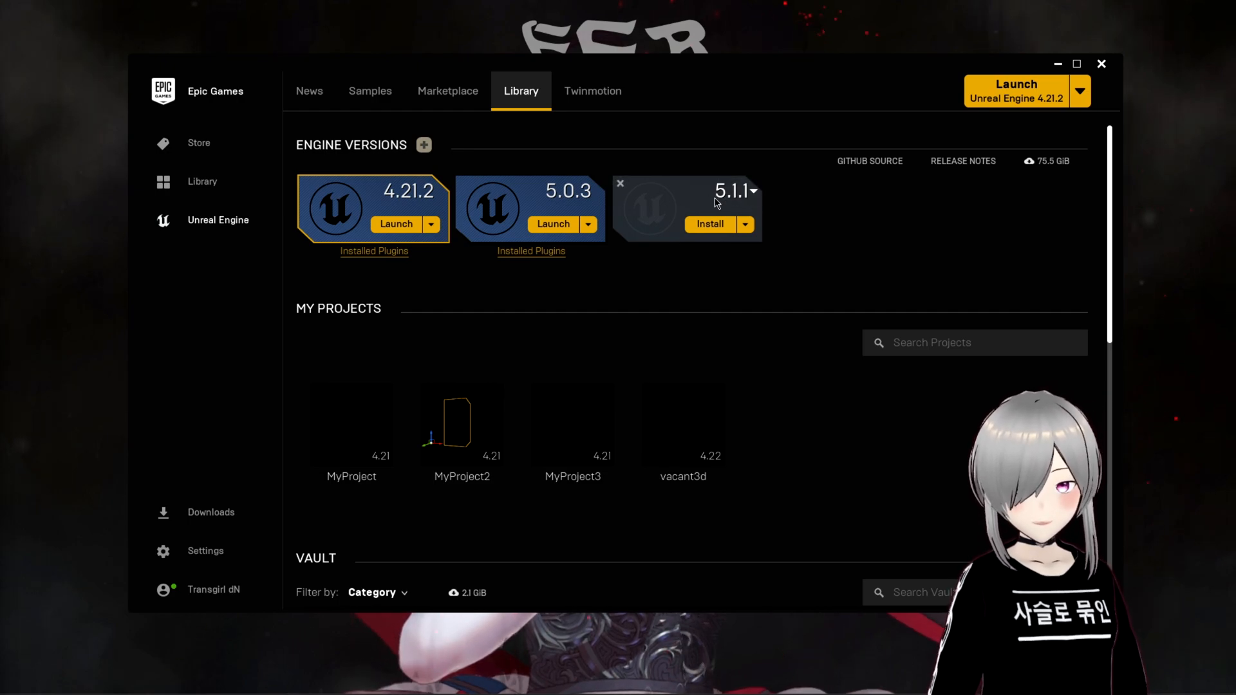
click(751, 192)
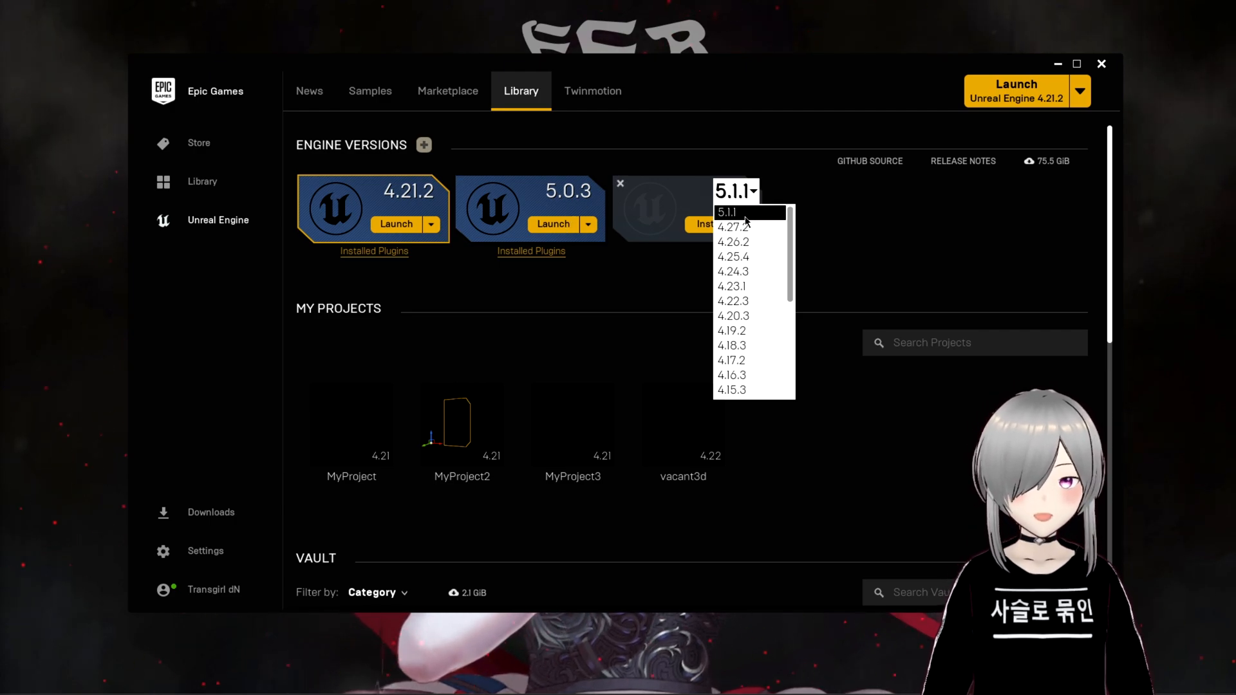
click(620, 183)
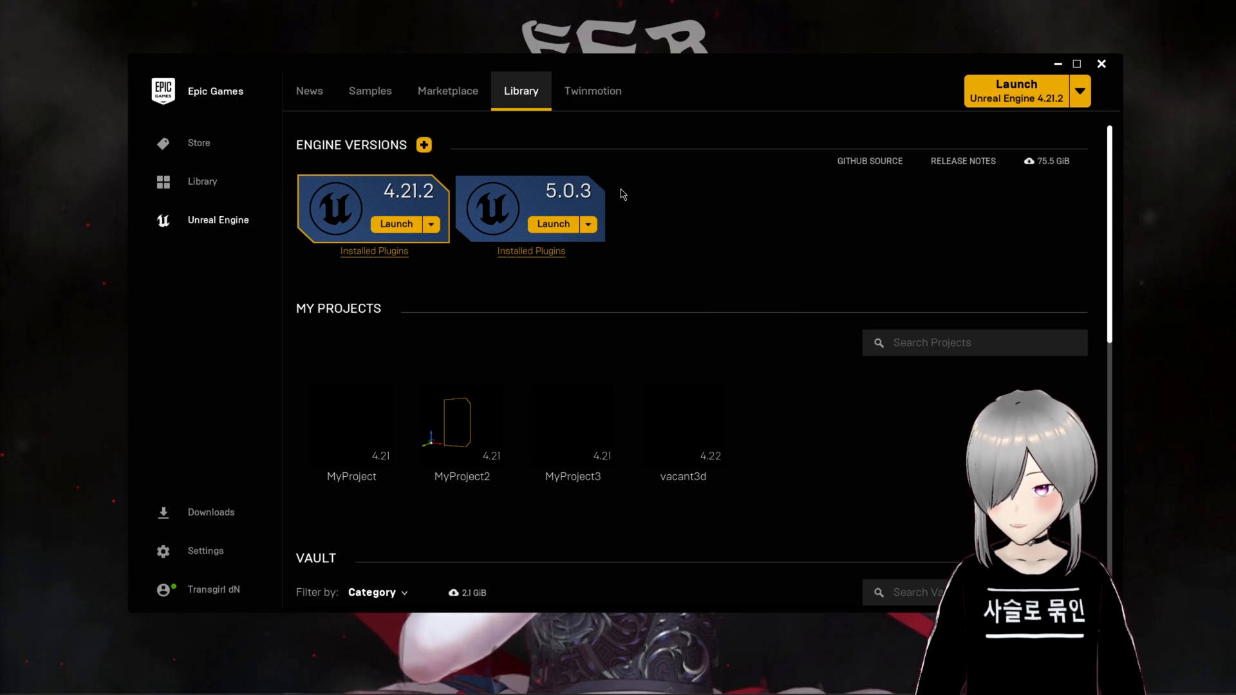
mouse_move(855, 340)
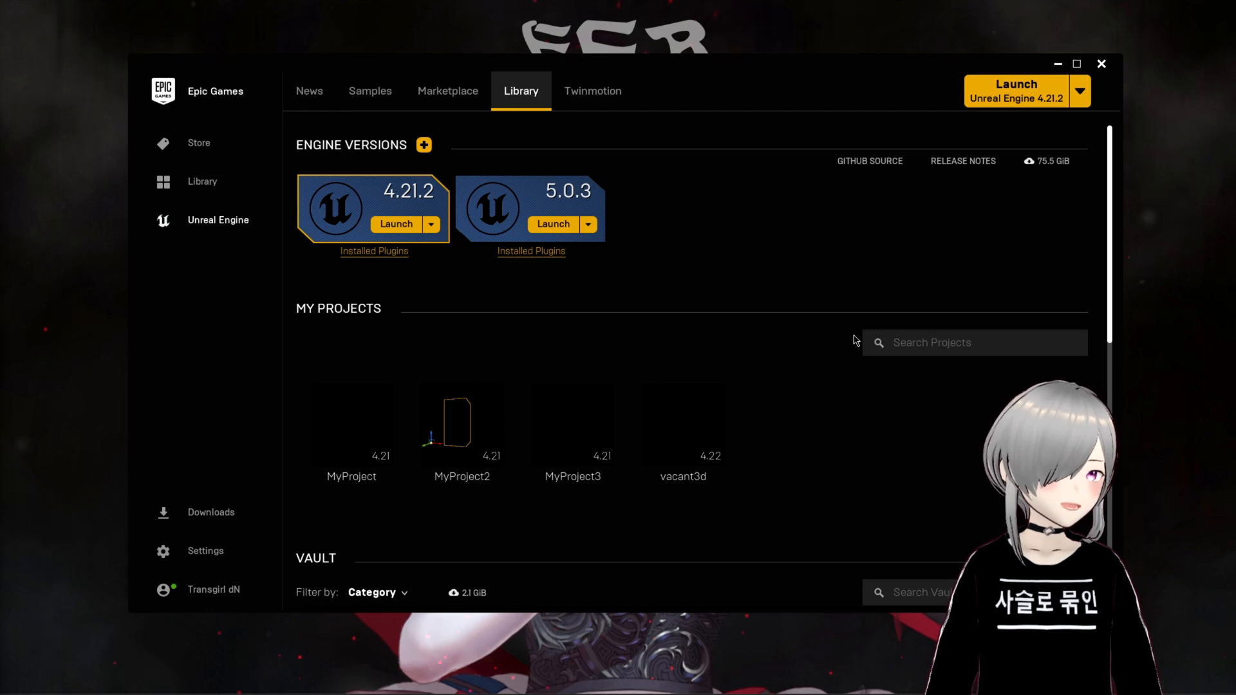
mouse_move(851, 331)
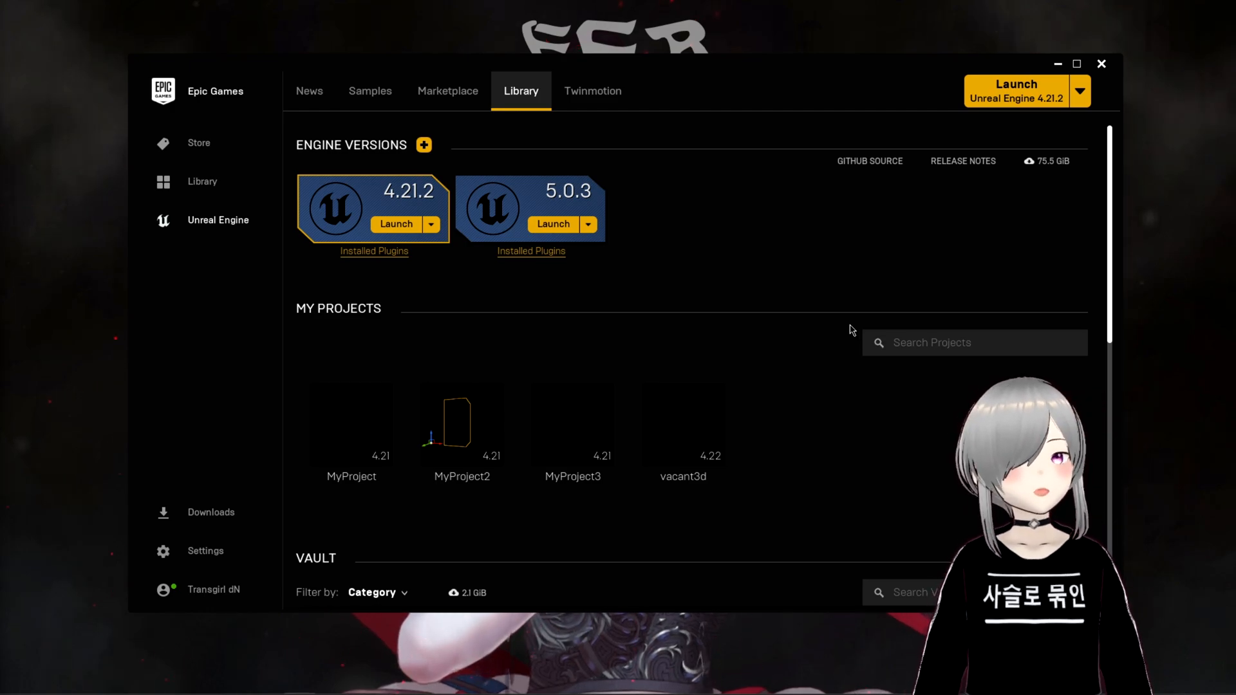
mouse_move(731, 331)
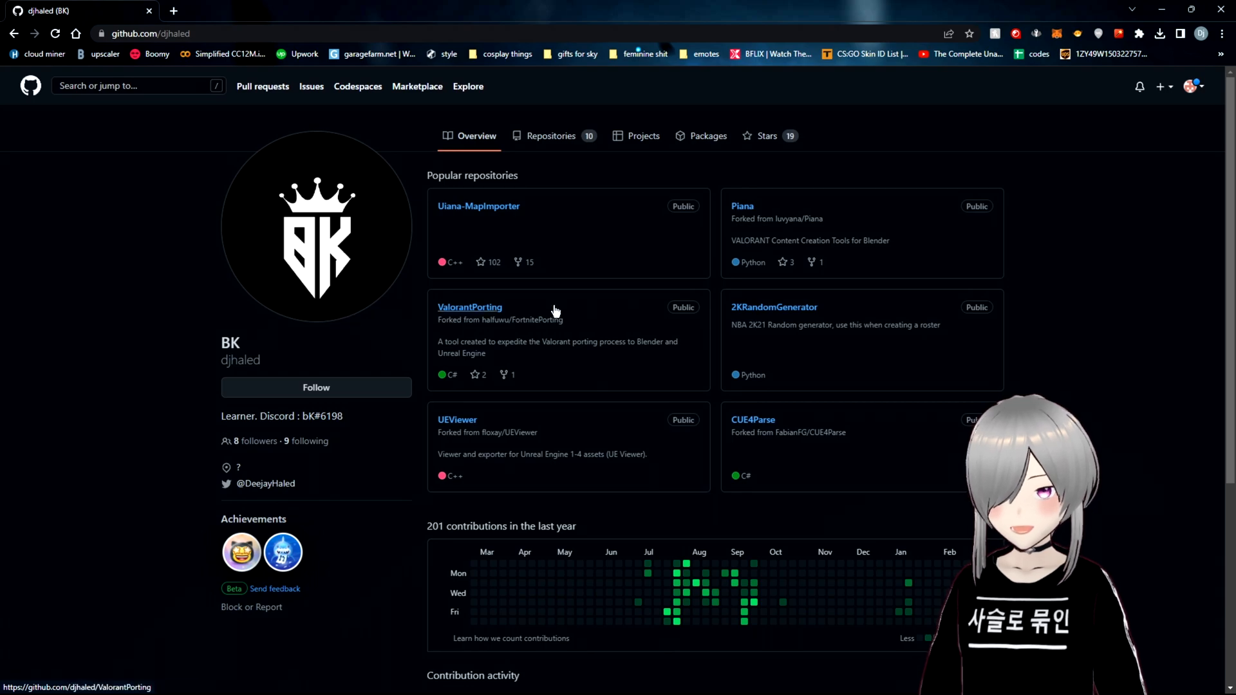
Review the Uiana-MapImporter requirements and download the .NET 6.0 Runtime.
click(478, 206)
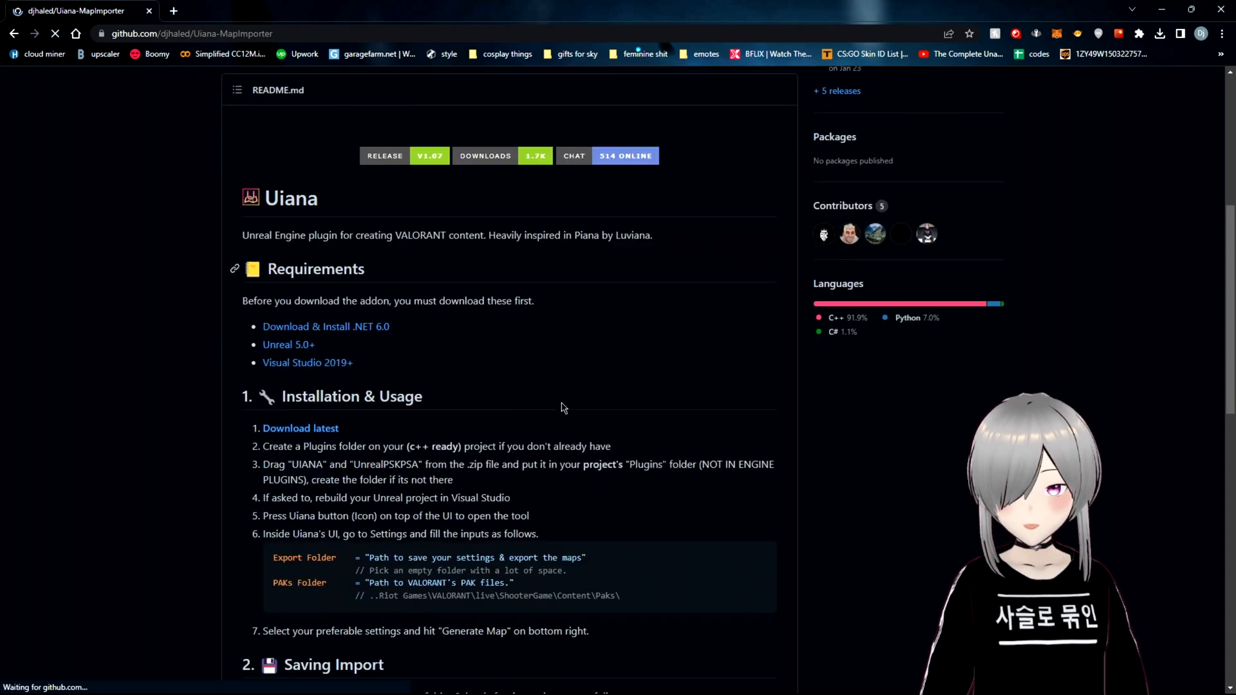
scroll(down, 3)
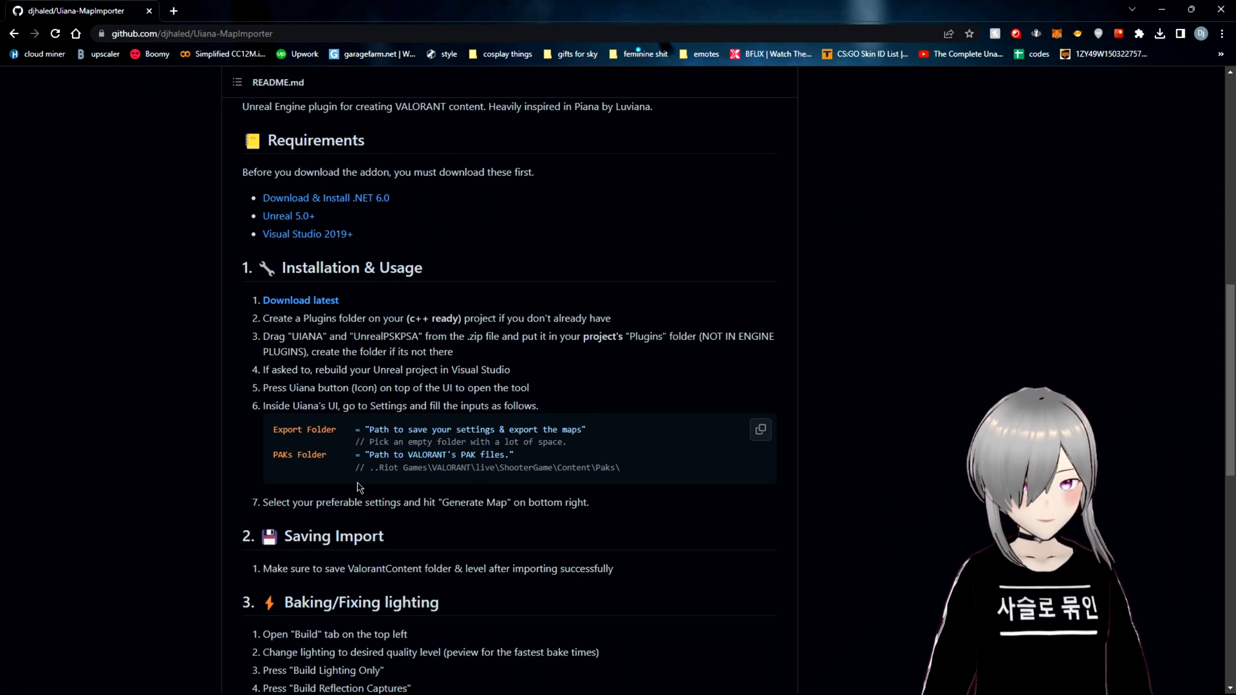
mouse_move(1004, 260)
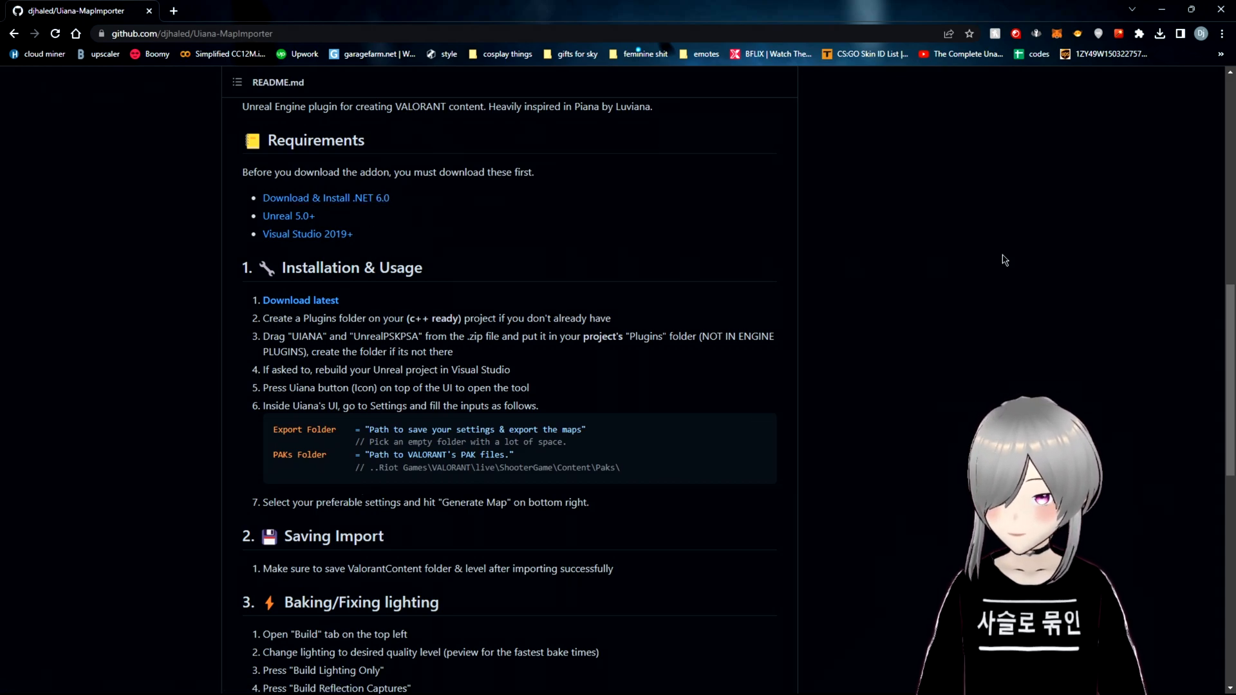
mouse_move(307, 233)
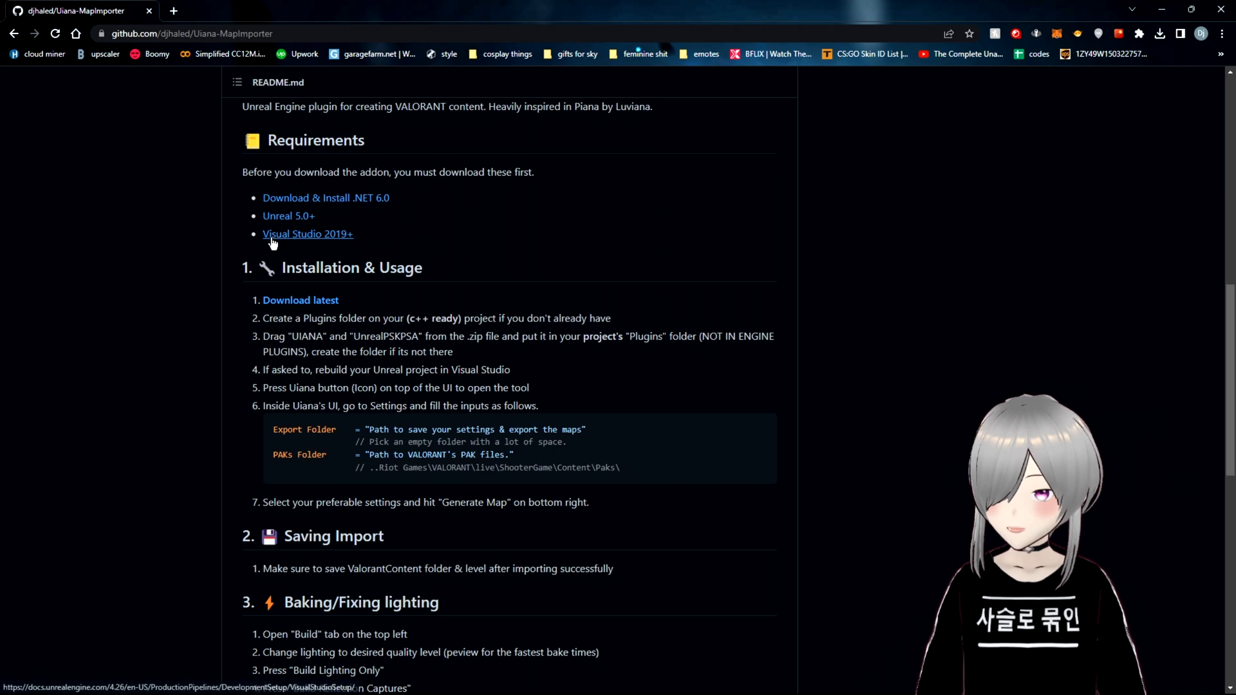
click(324, 198)
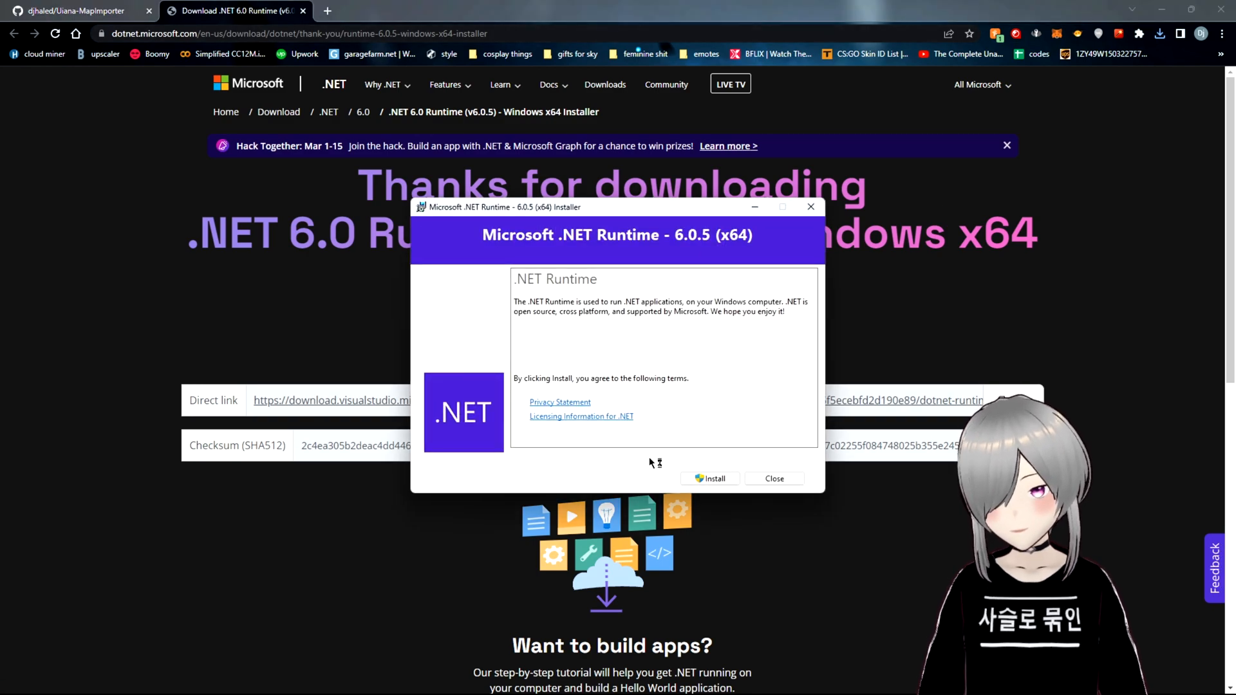
Start the .NET runtime installer and go to the importer's latest release.
click(708, 479)
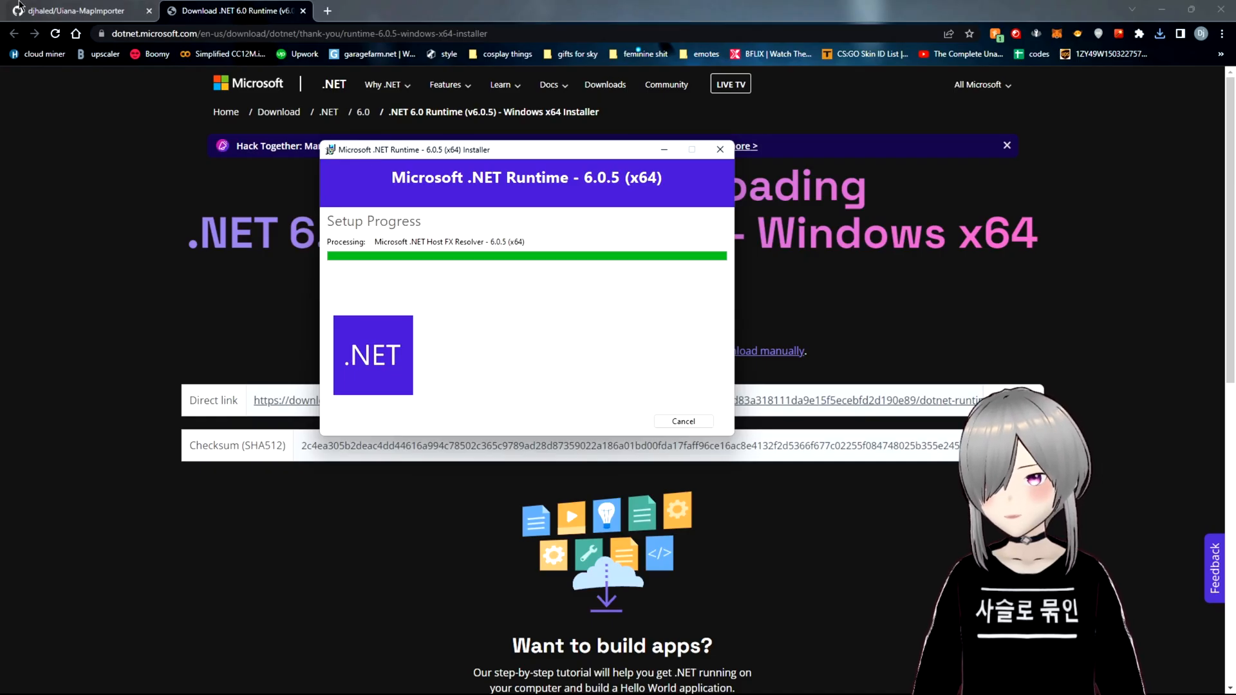
click(75, 10)
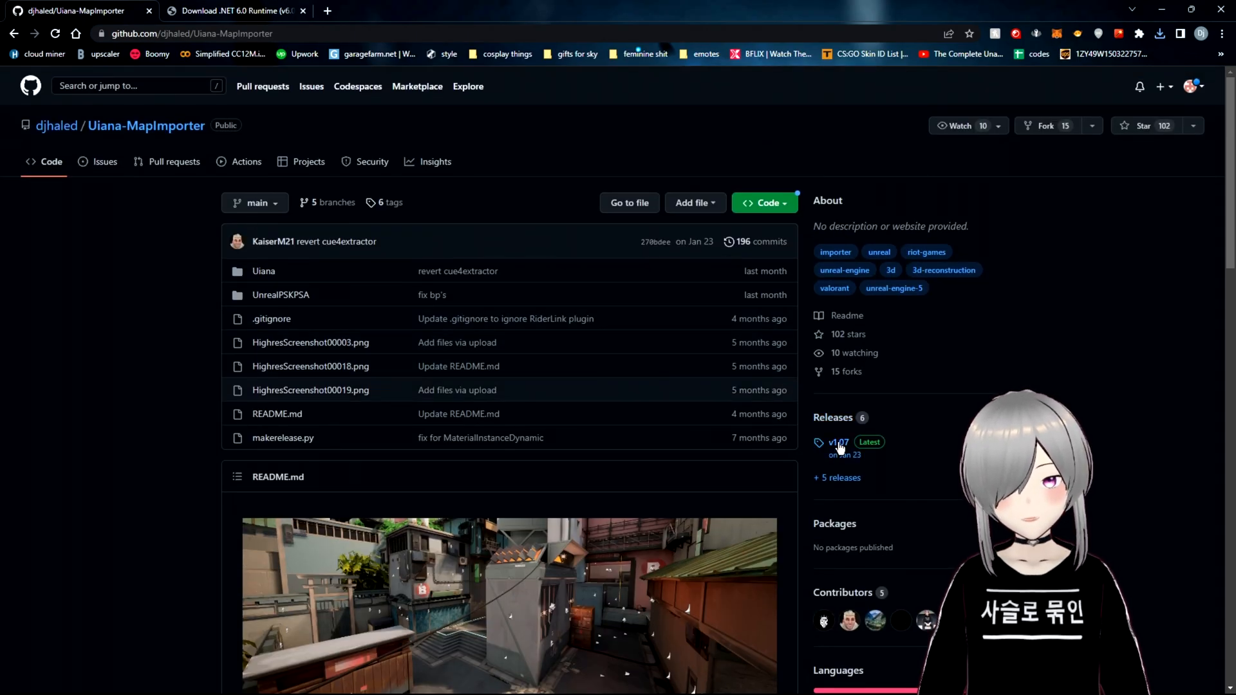
click(837, 441)
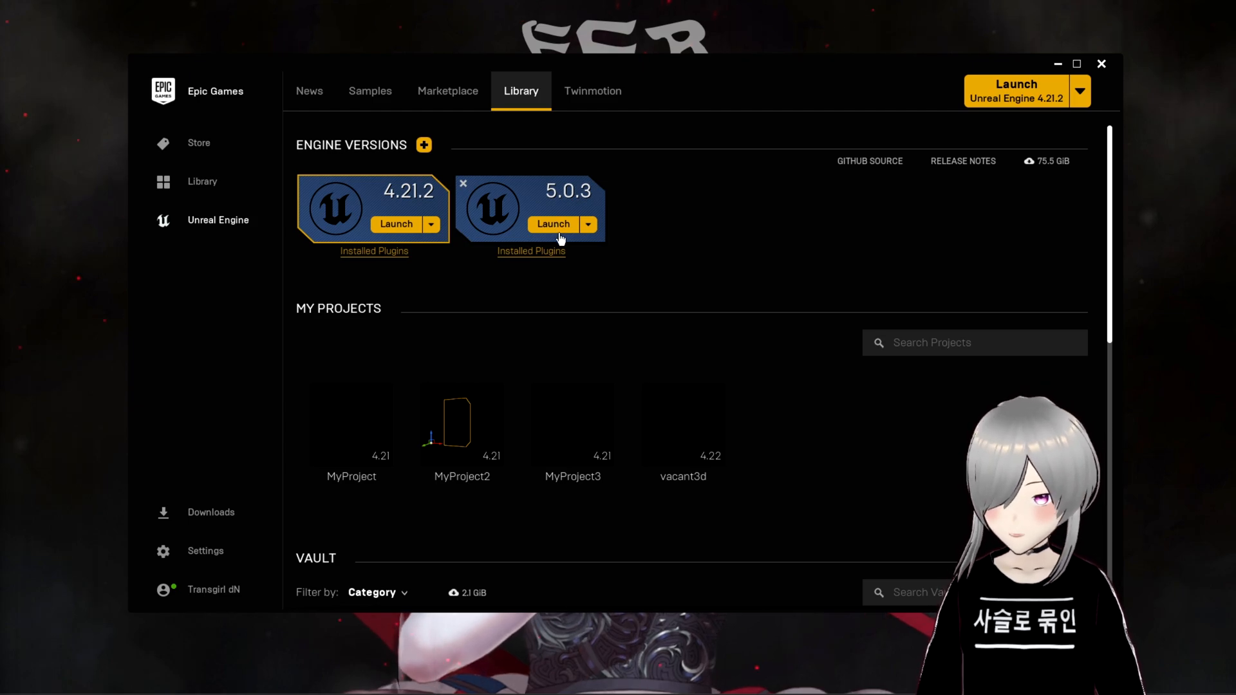
Launch Unreal Engine 5.0.3 from the Library.
click(554, 224)
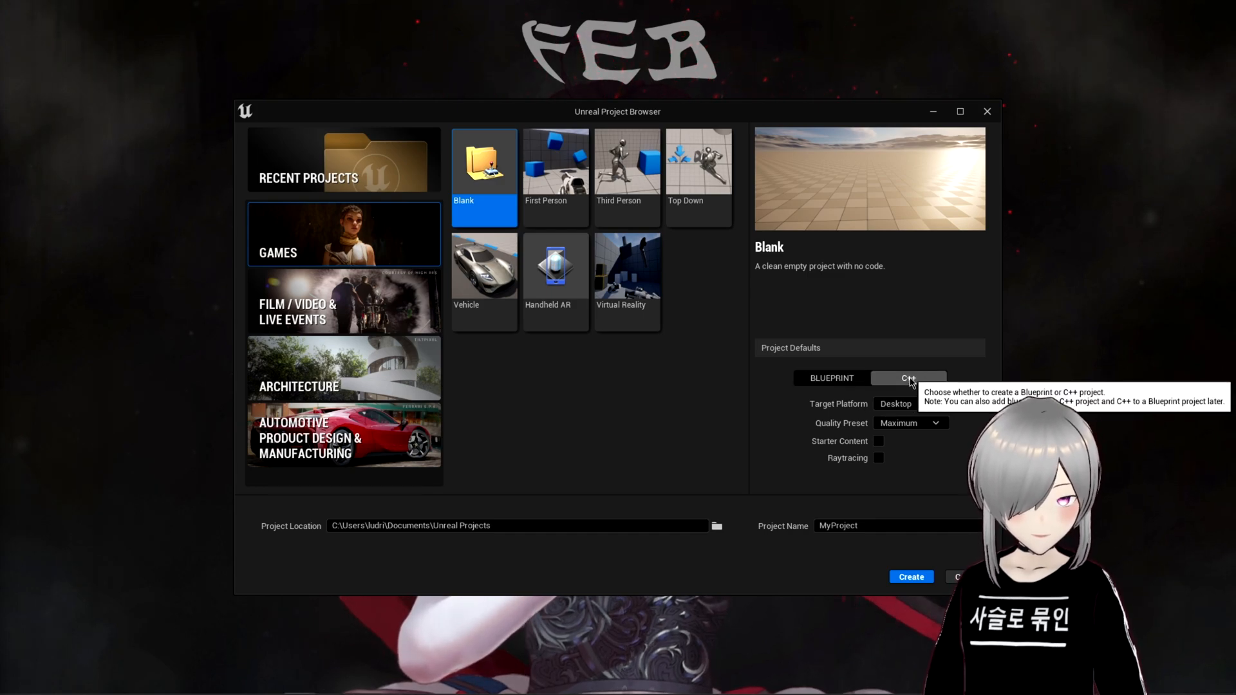
Make a blank C++ project located in E:\val stuff and start naming it 'tu...'.
click(910, 424)
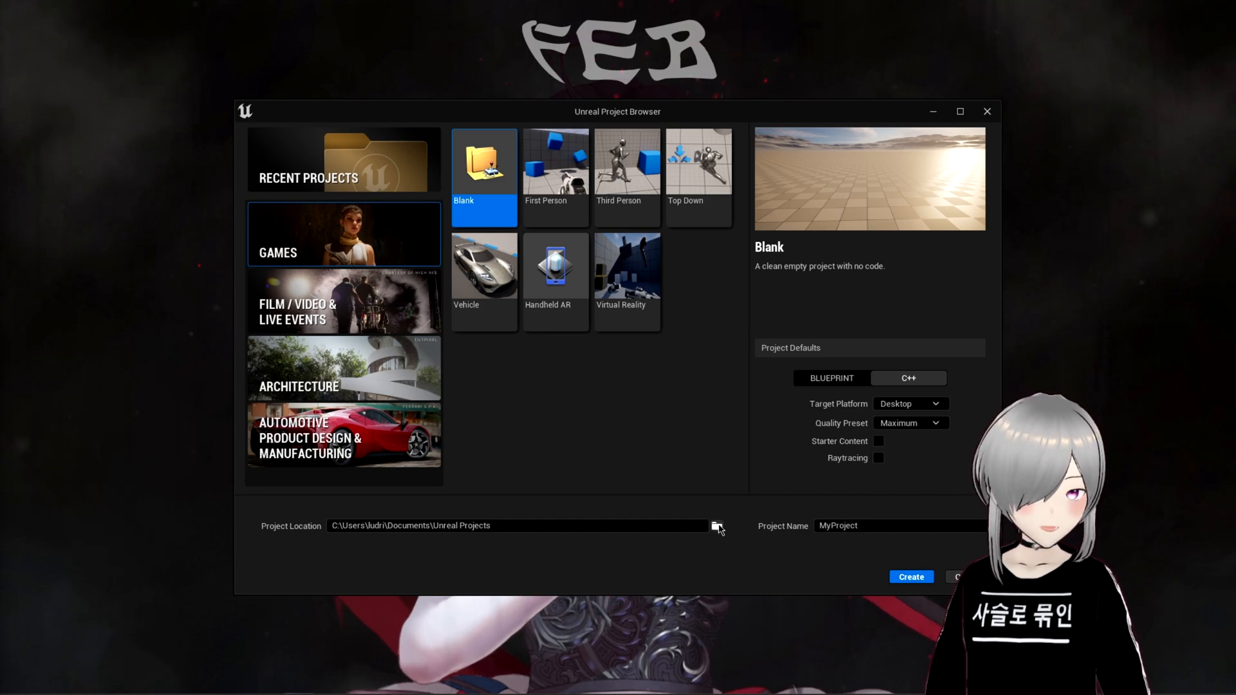
click(717, 525)
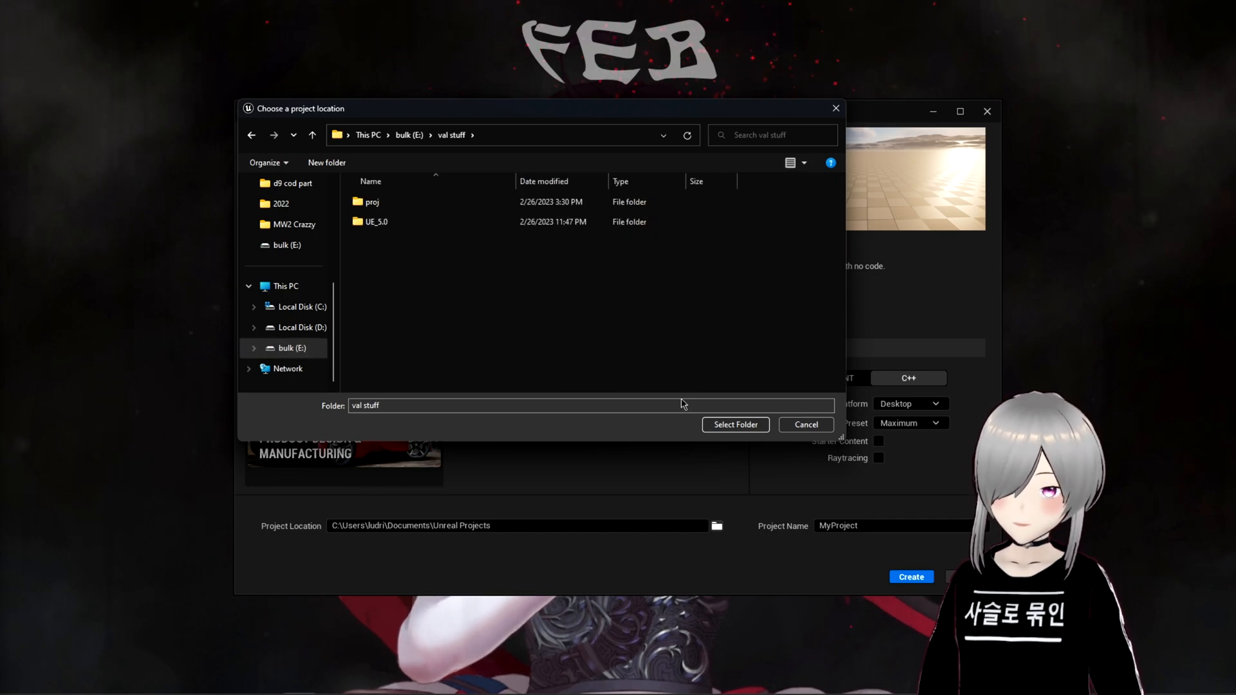
click(734, 424)
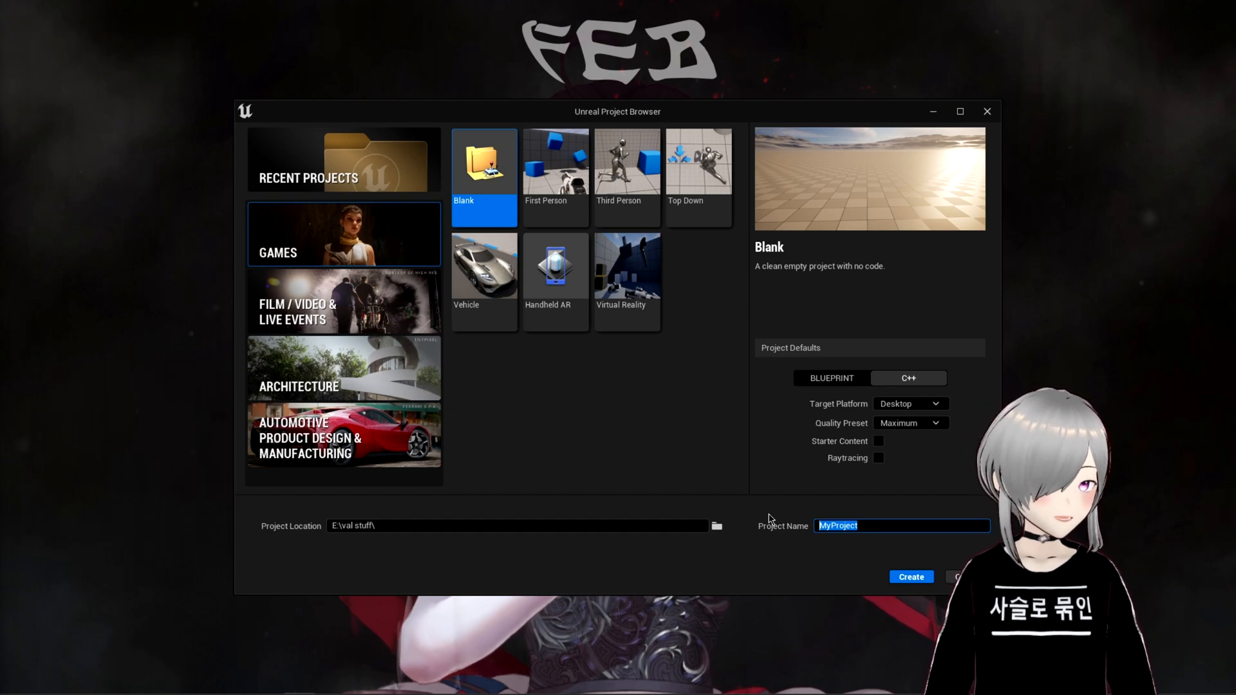
text(tu)
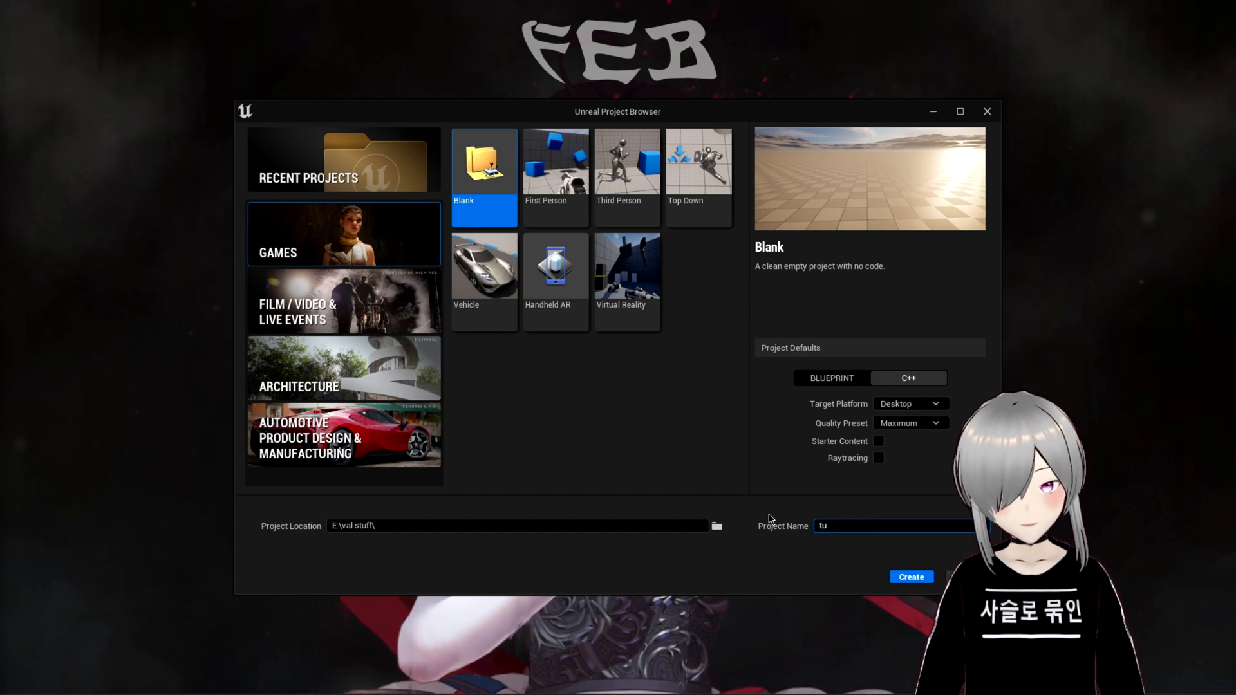
Create the 'tutorial' project, hit the missing .NET 3.1 error, check Task Manager and close the browser.
click(910, 577)
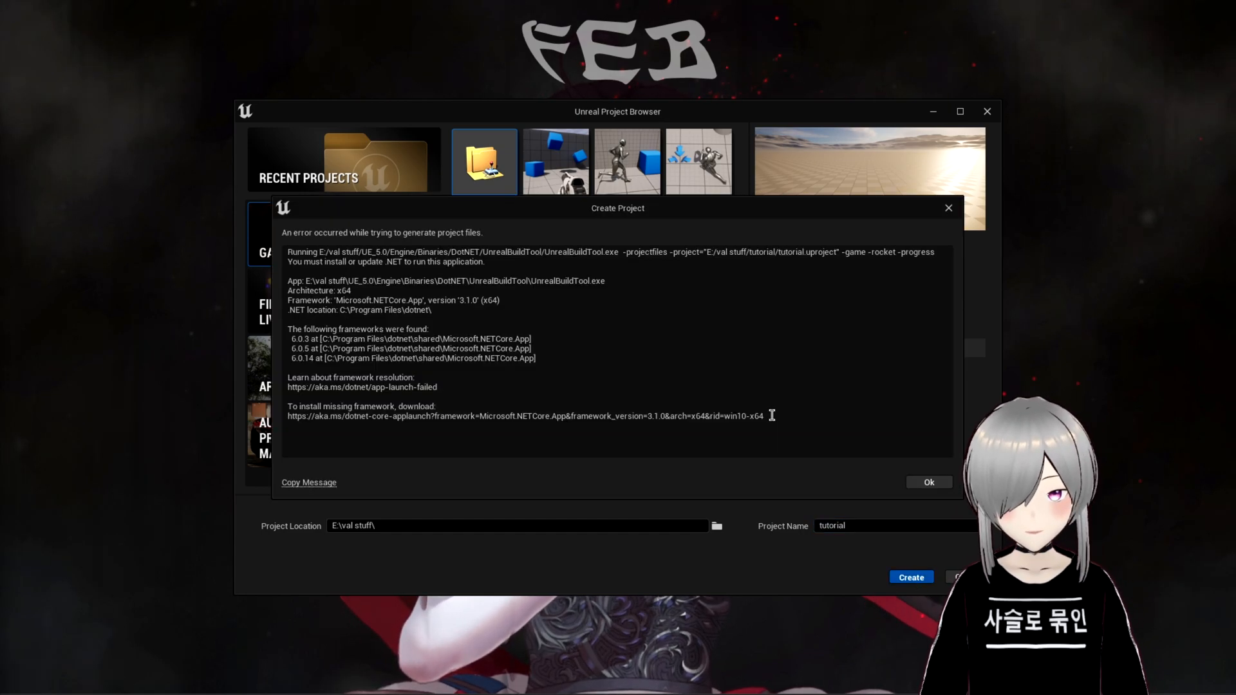
drag(289, 416, 761, 416)
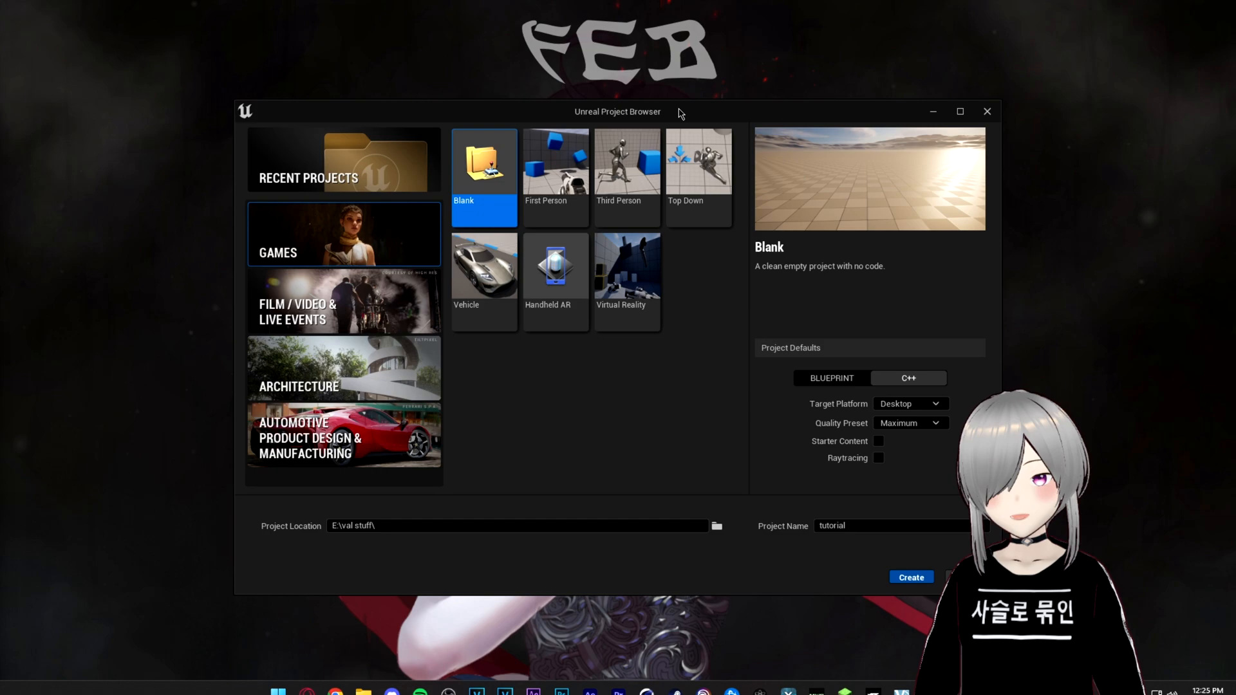
mouse_move(680, 327)
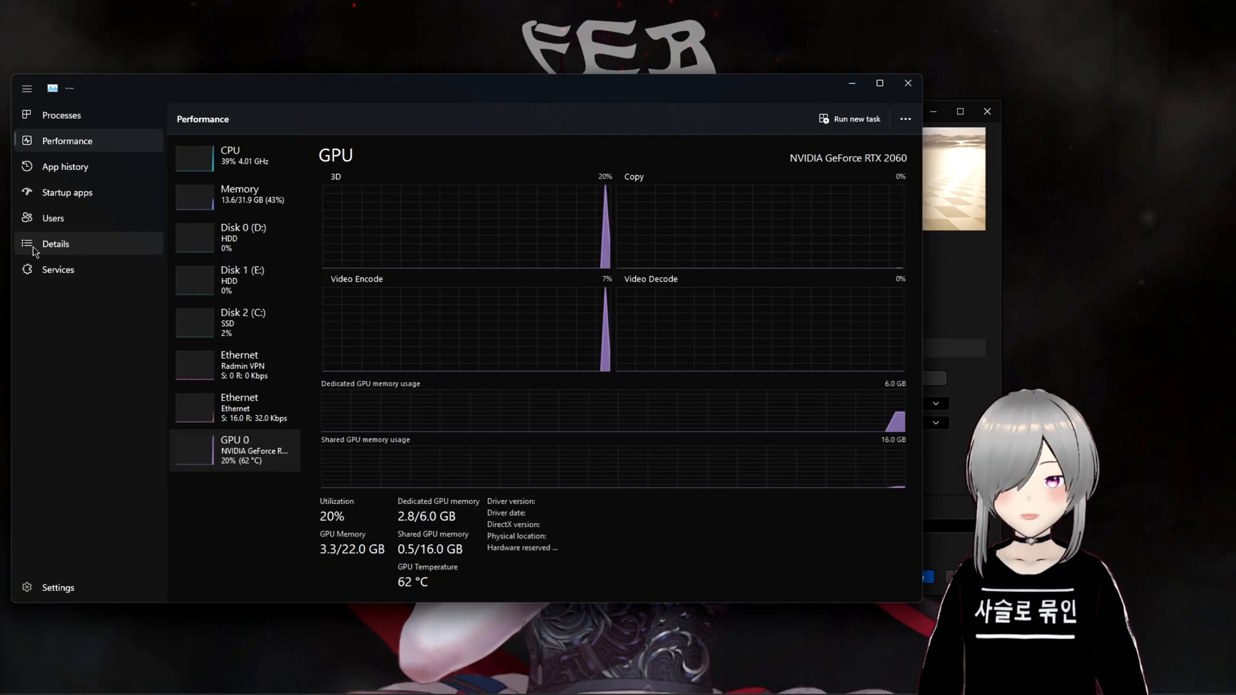
click(234, 156)
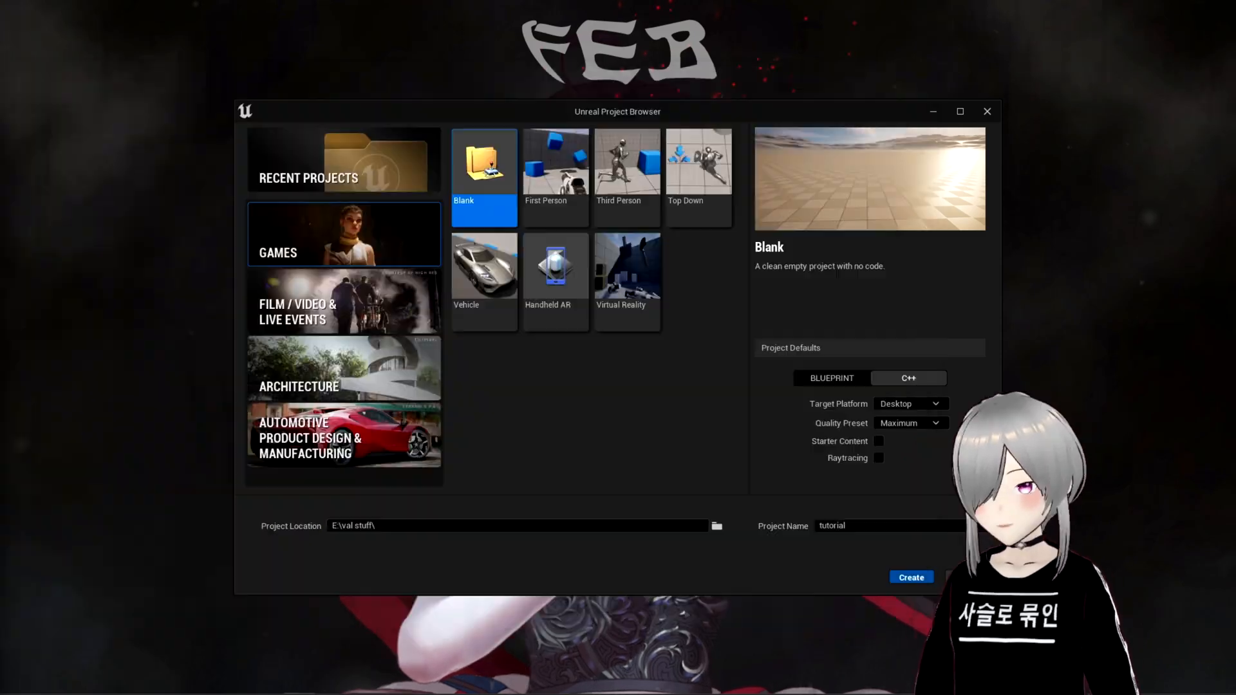
click(910, 577)
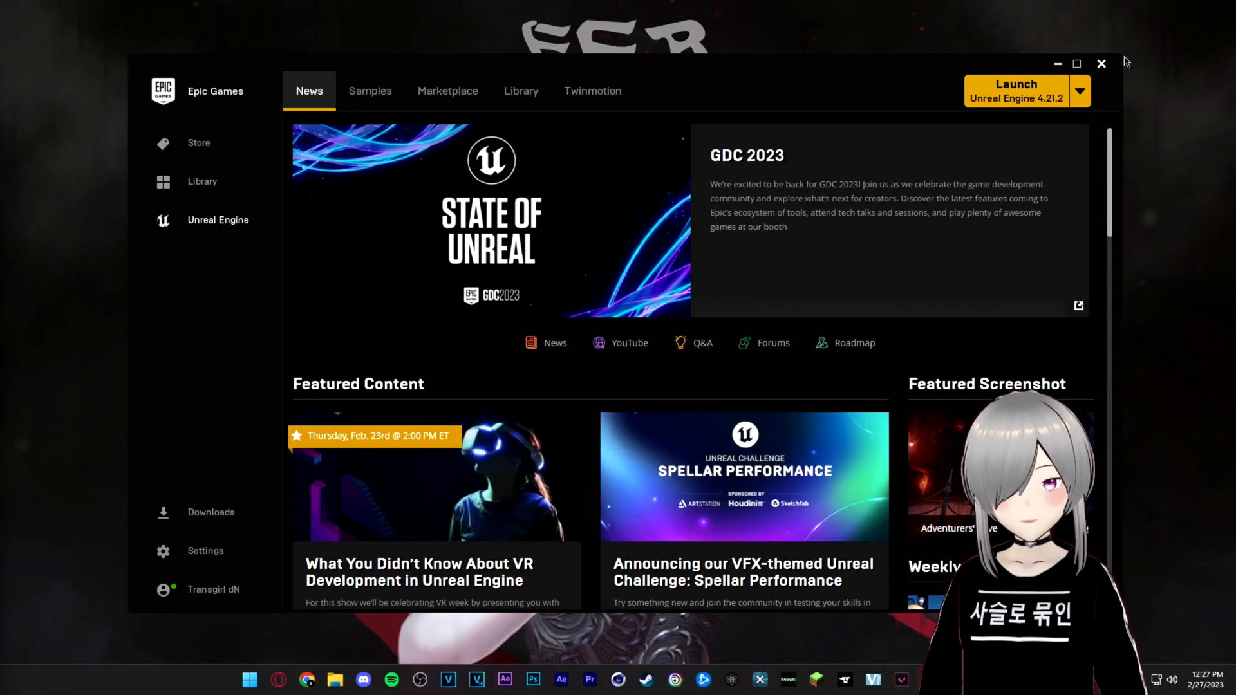
Close the tutorial project's editor and return to the launcher.
click(1016, 85)
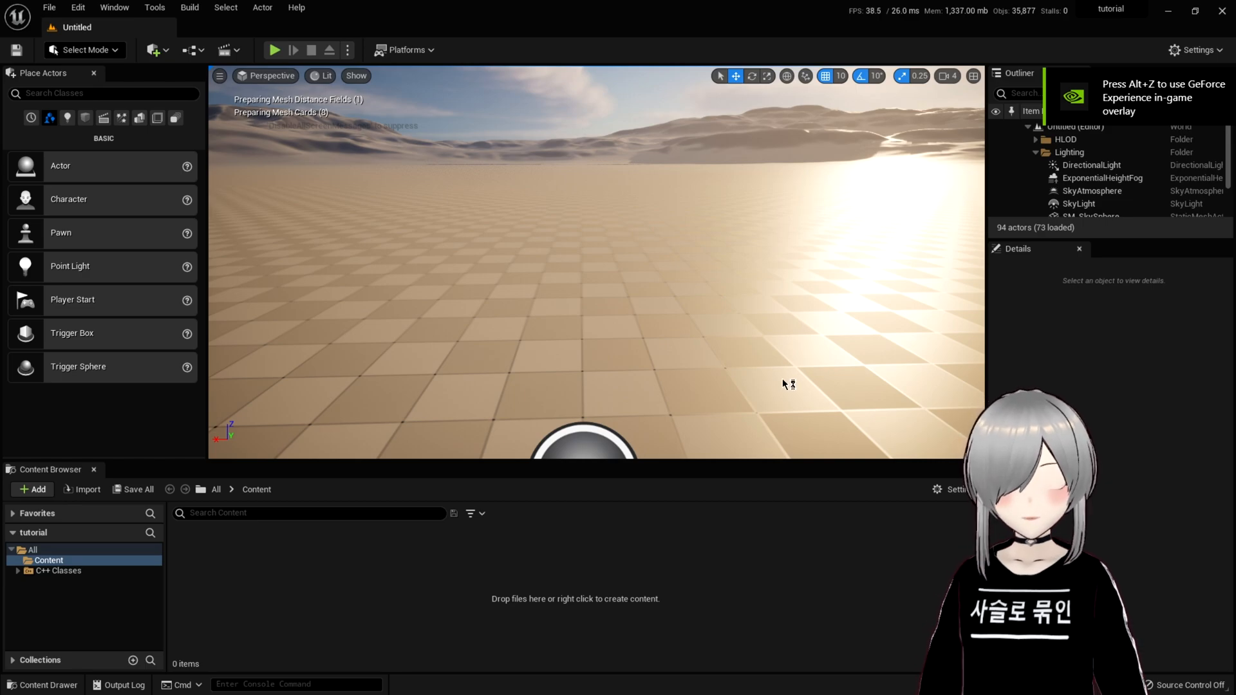
click(47, 7)
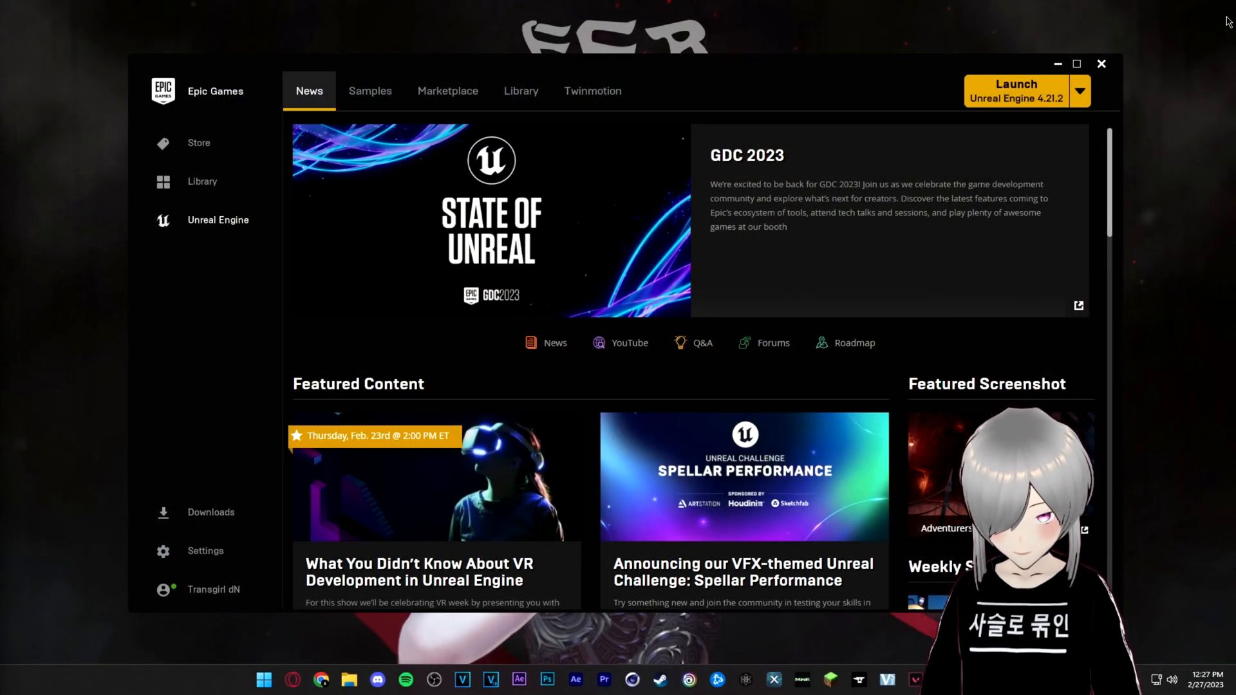
Create a Plugins folder in the tutorial project holding Uiana and UnrealPSKPSA.
click(348, 679)
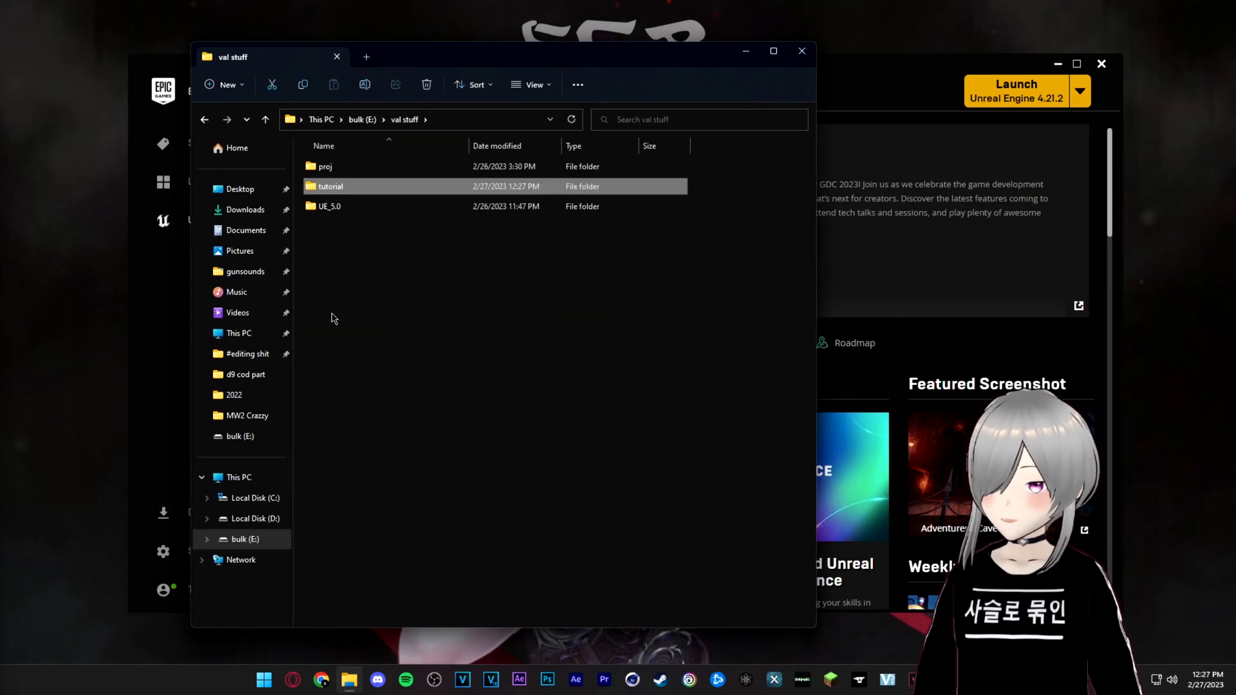
double_click(330, 185)
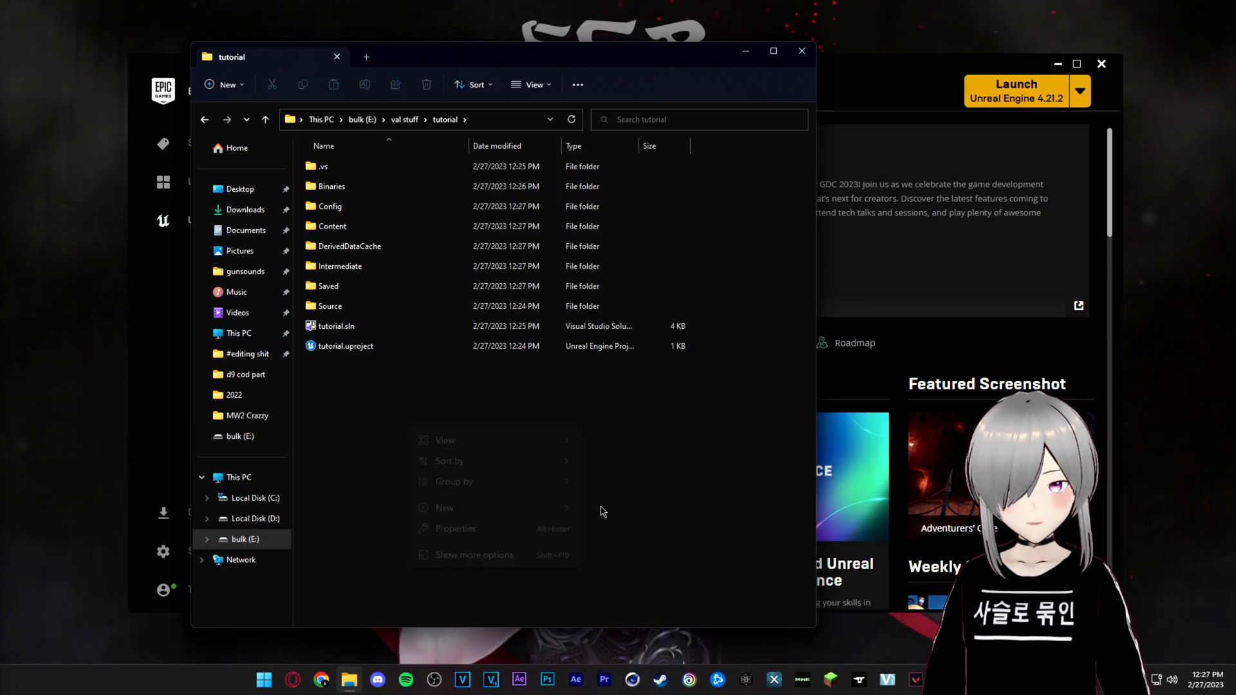
click(444, 507)
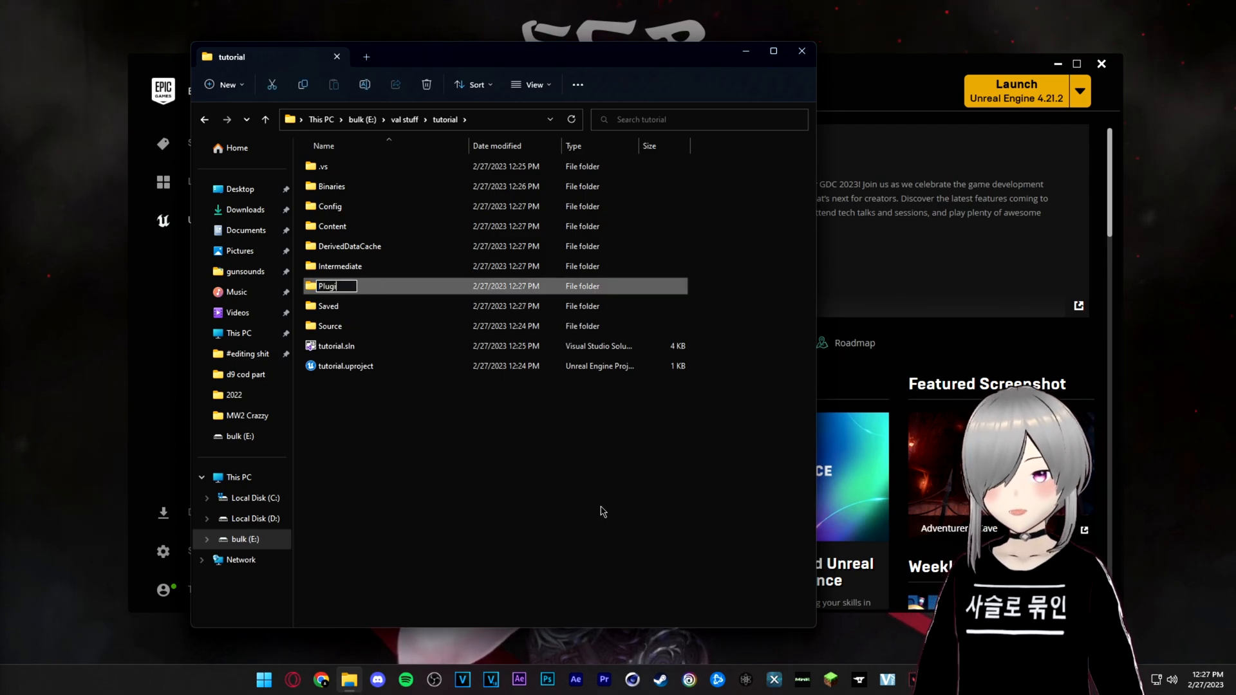
key(enter)
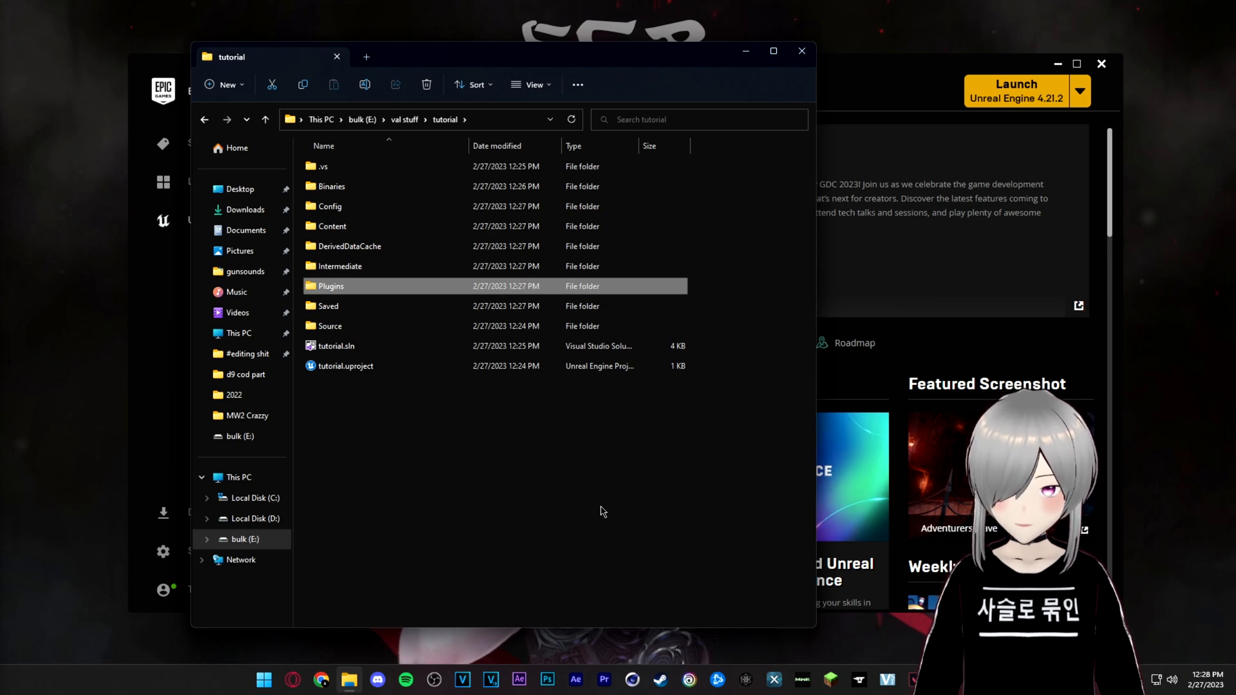
double_click(331, 286)
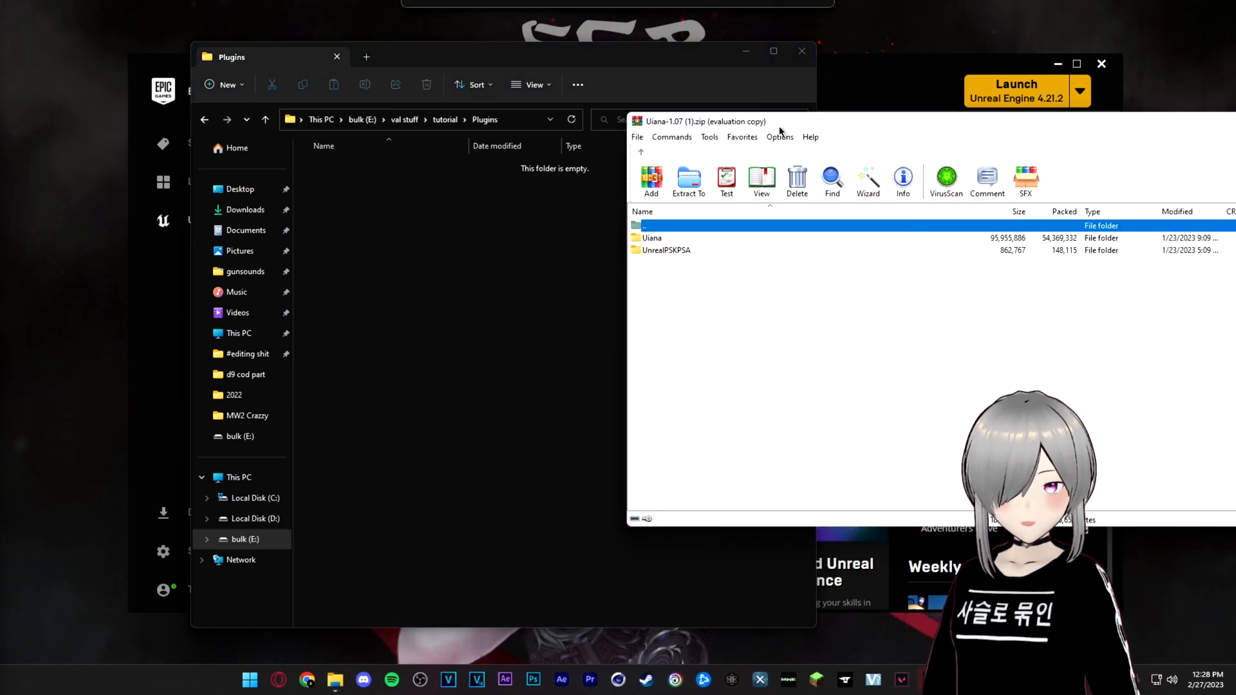
click(662, 243)
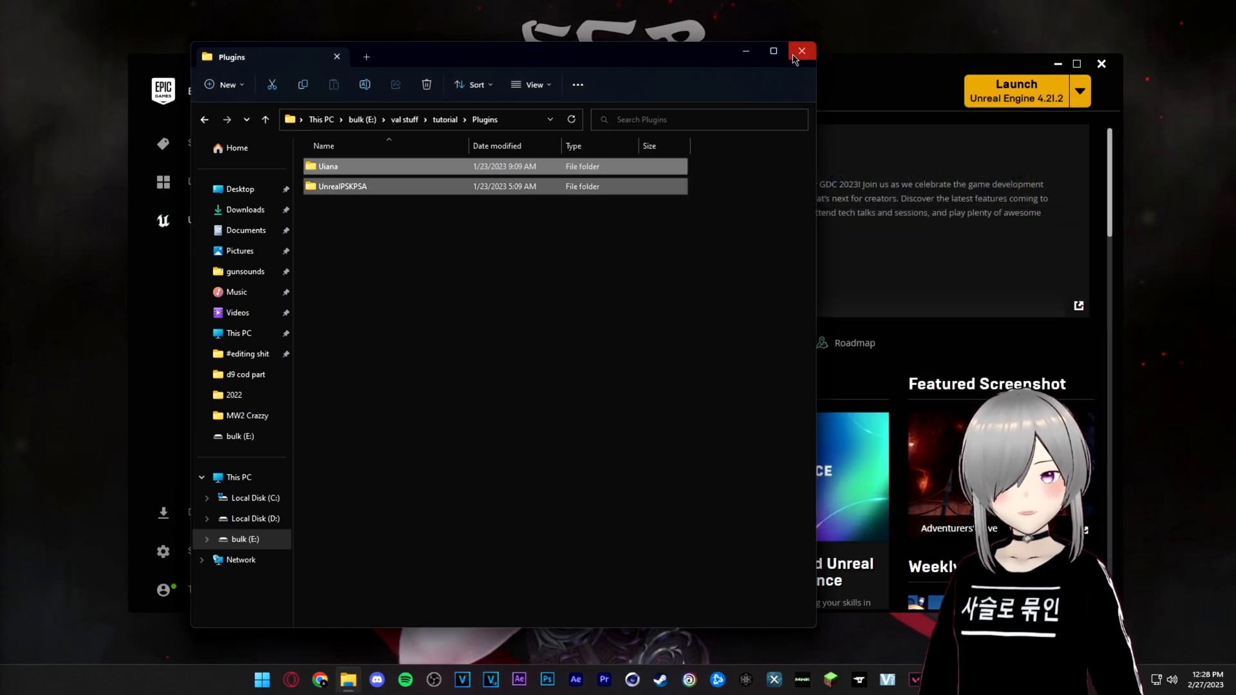
Relaunch the tutorial project in UE 5.0.3 and create a new empty level.
click(801, 51)
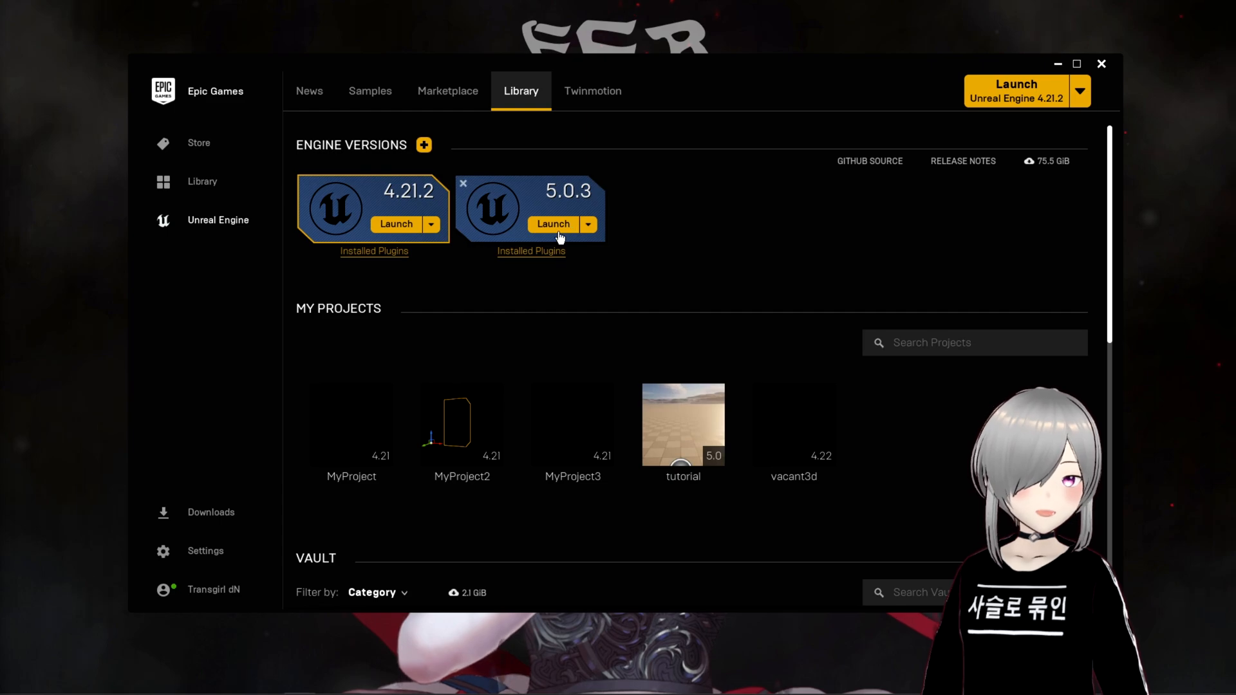
click(554, 224)
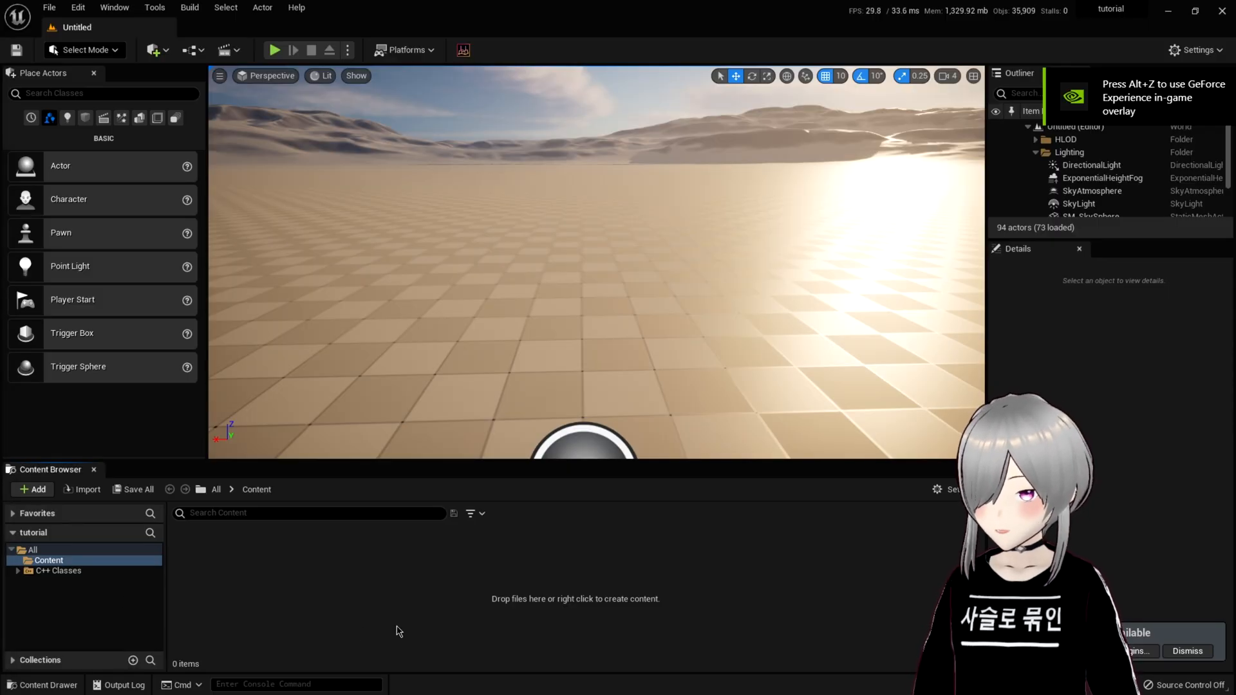
mouse_move(464, 50)
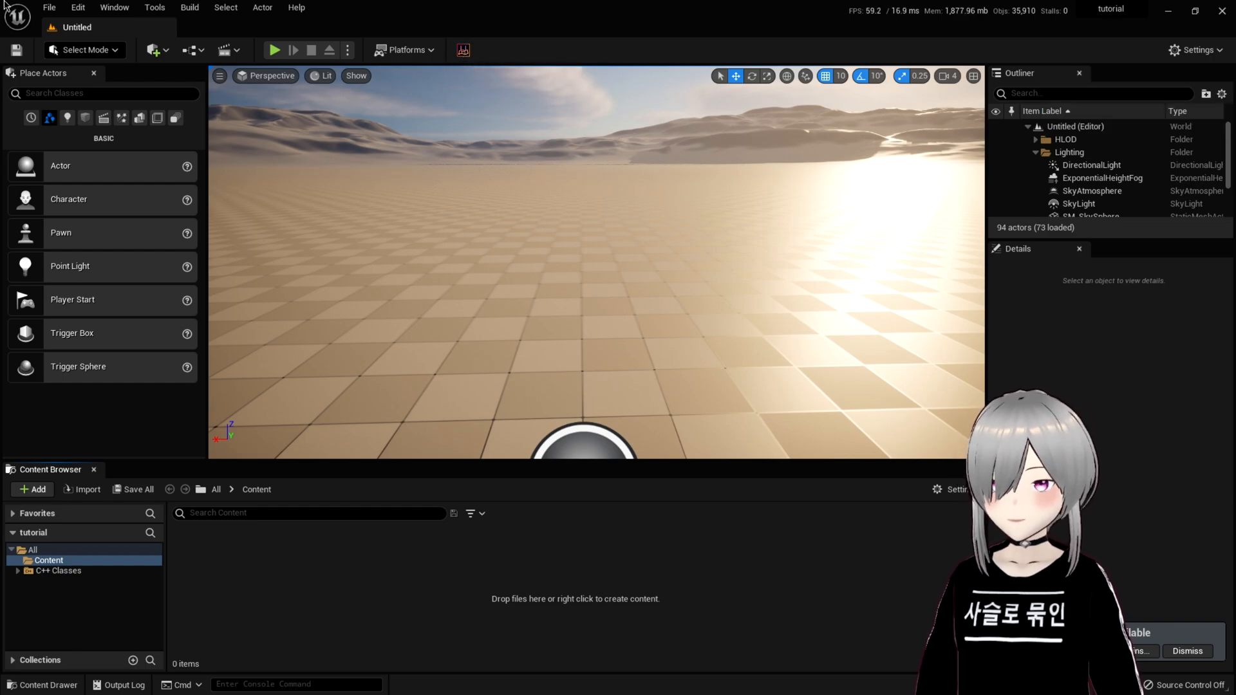
click(48, 7)
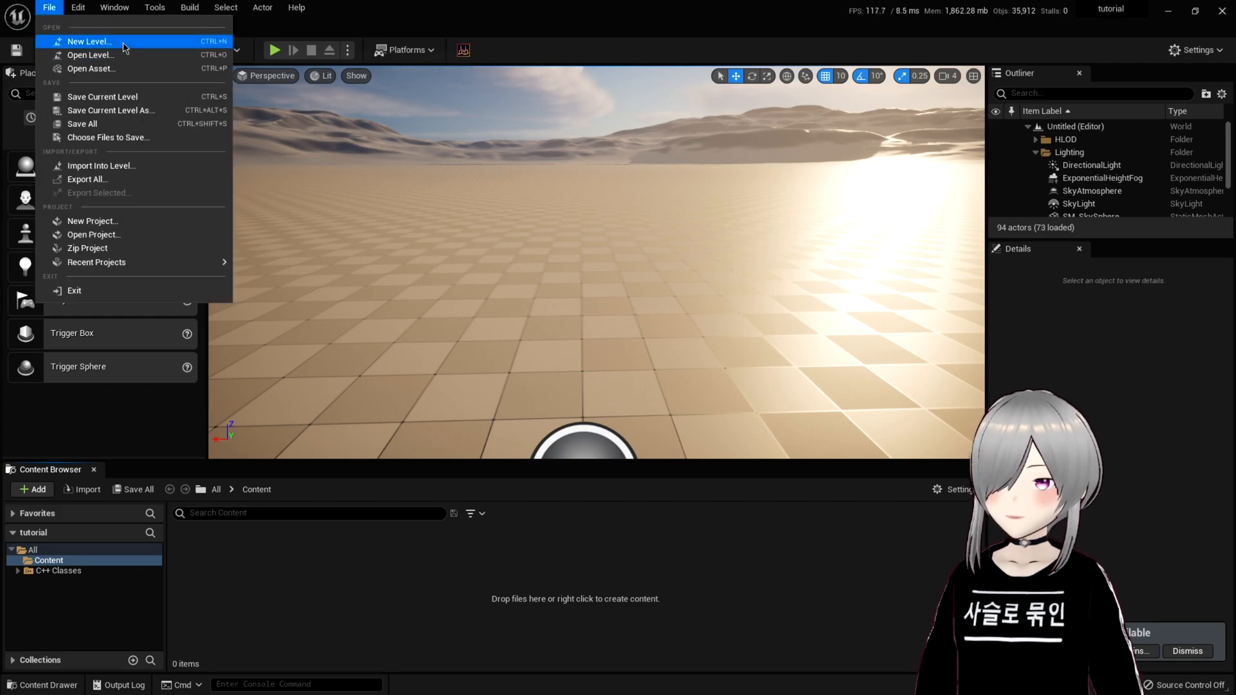
click(88, 41)
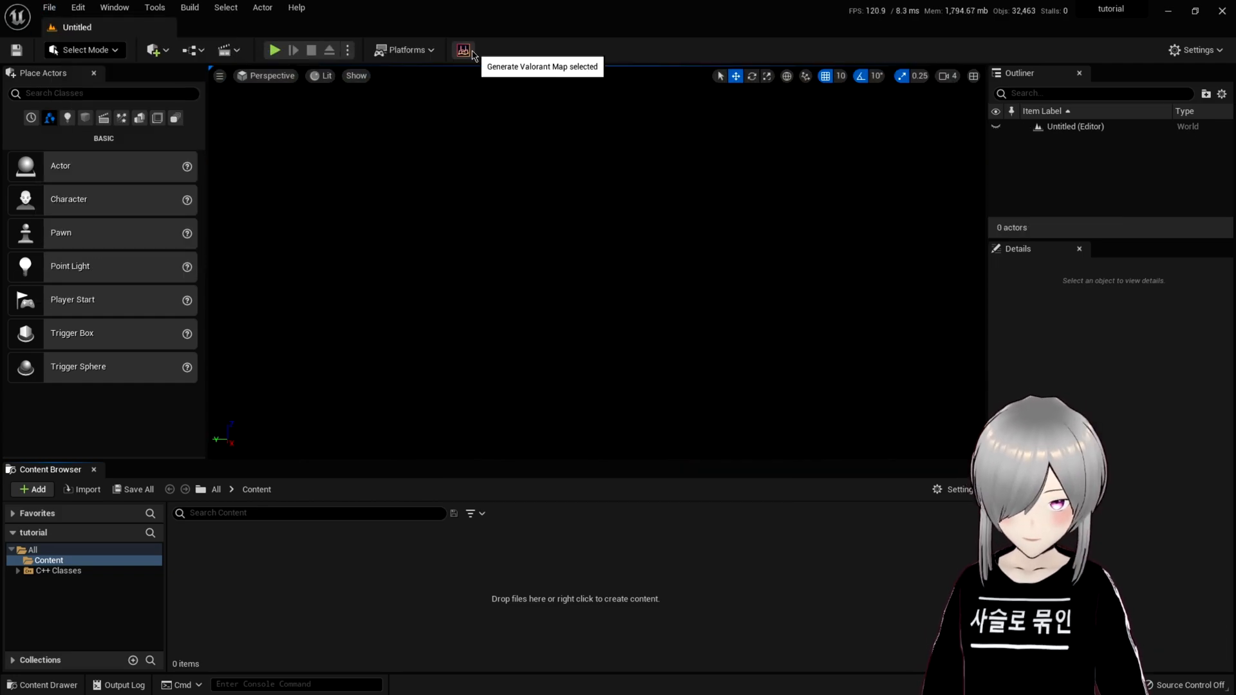
Bring up the Valorant Map Importer's export folder picker and a File Explorer window.
click(463, 51)
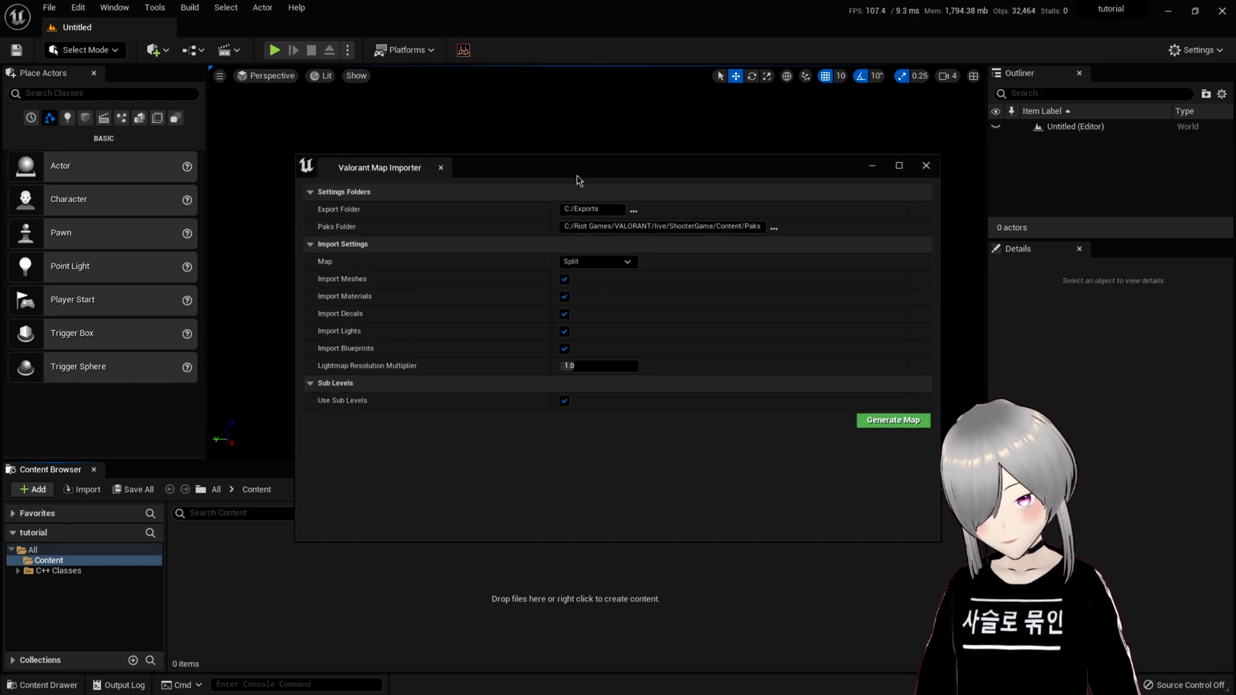
click(774, 227)
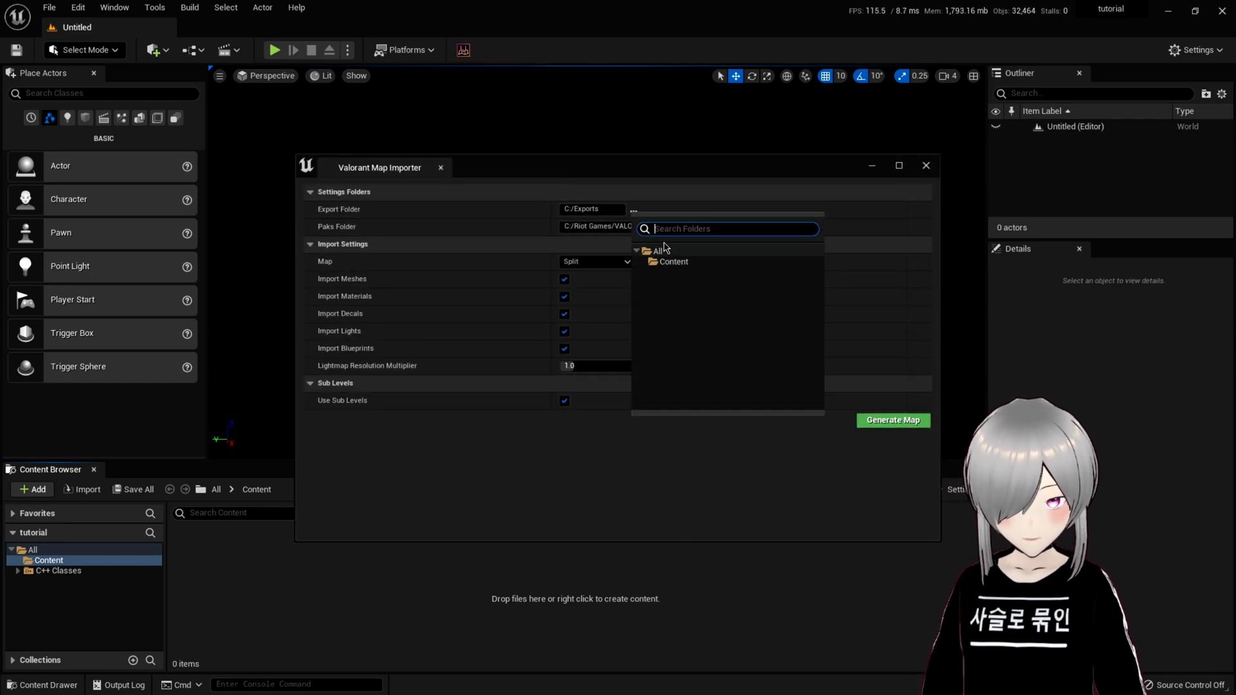
click(277, 679)
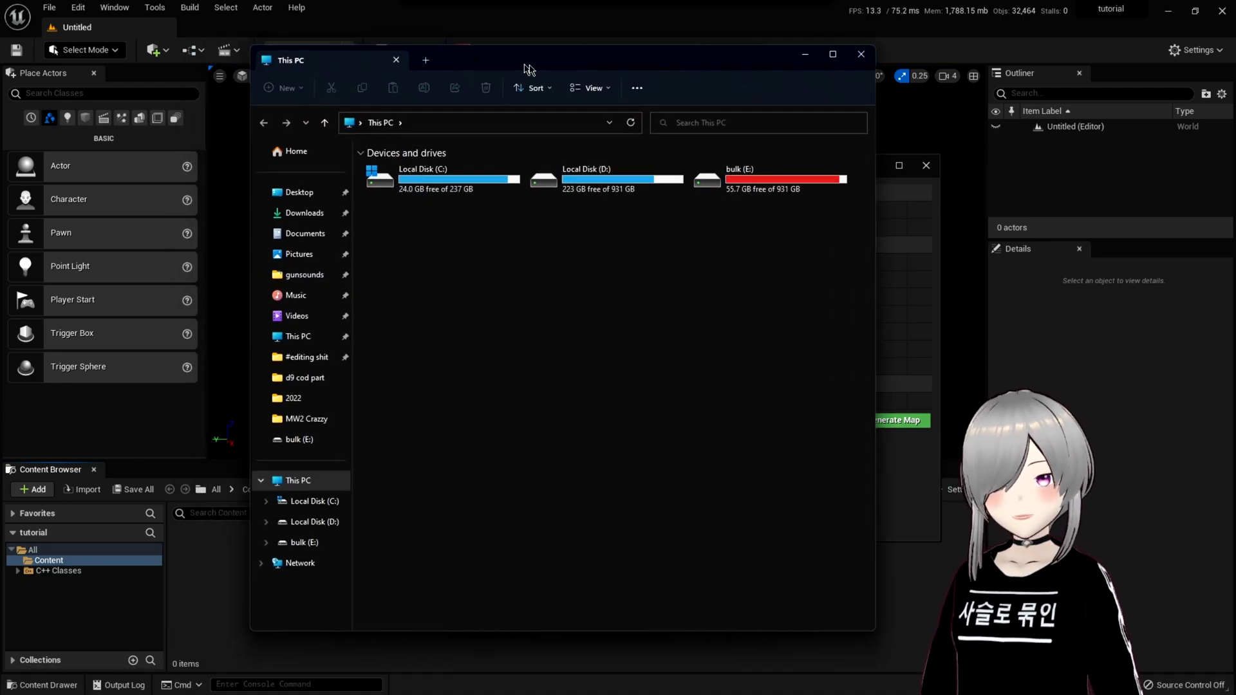
Create an 'exports' folder inside val stuff on bulk (E:) and enter it.
double_click(739, 181)
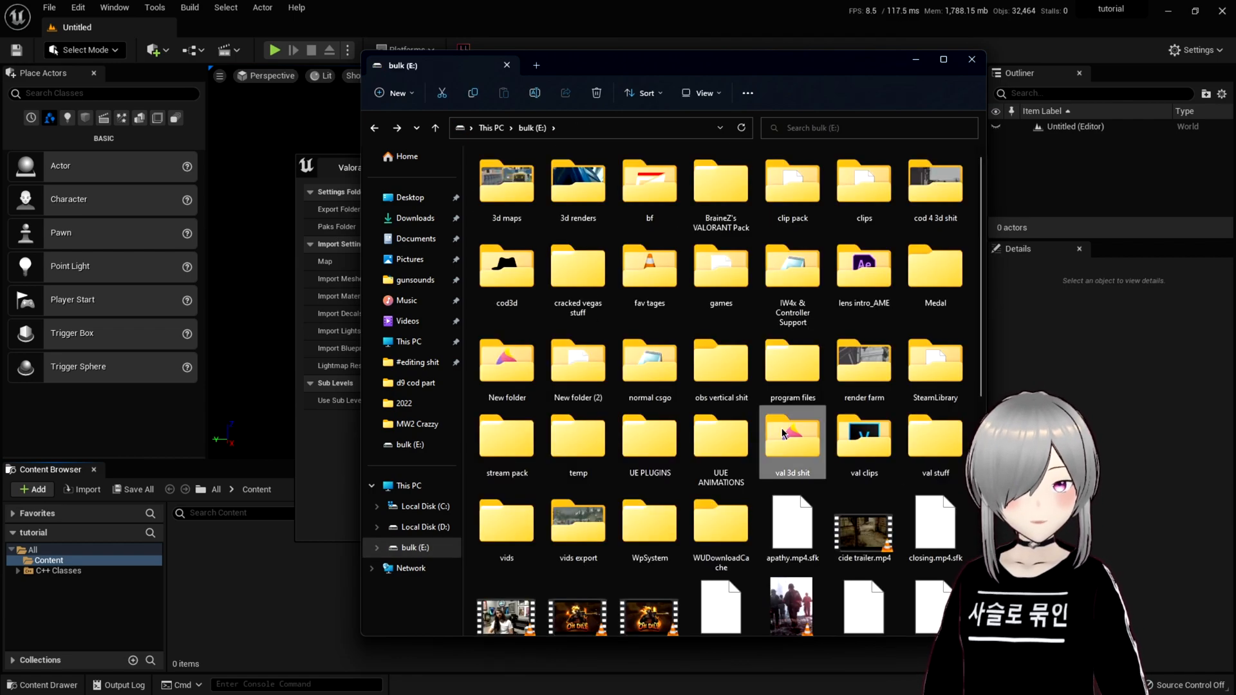
double_click(791, 433)
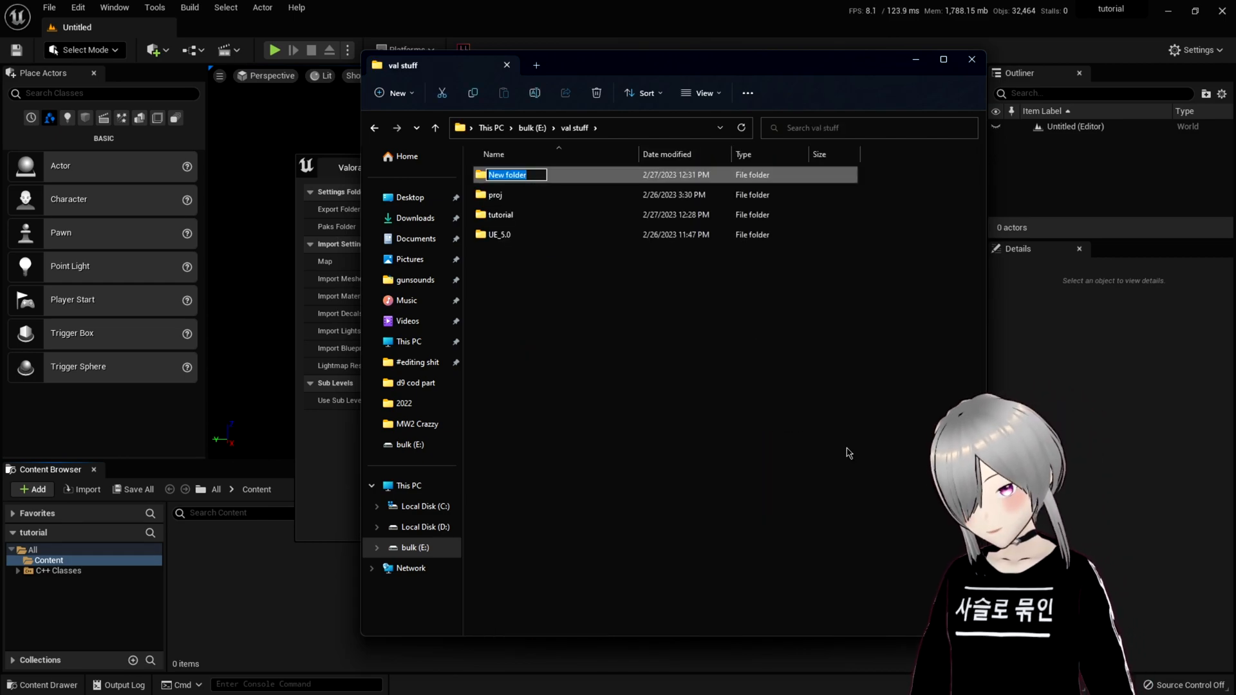
text(exports)
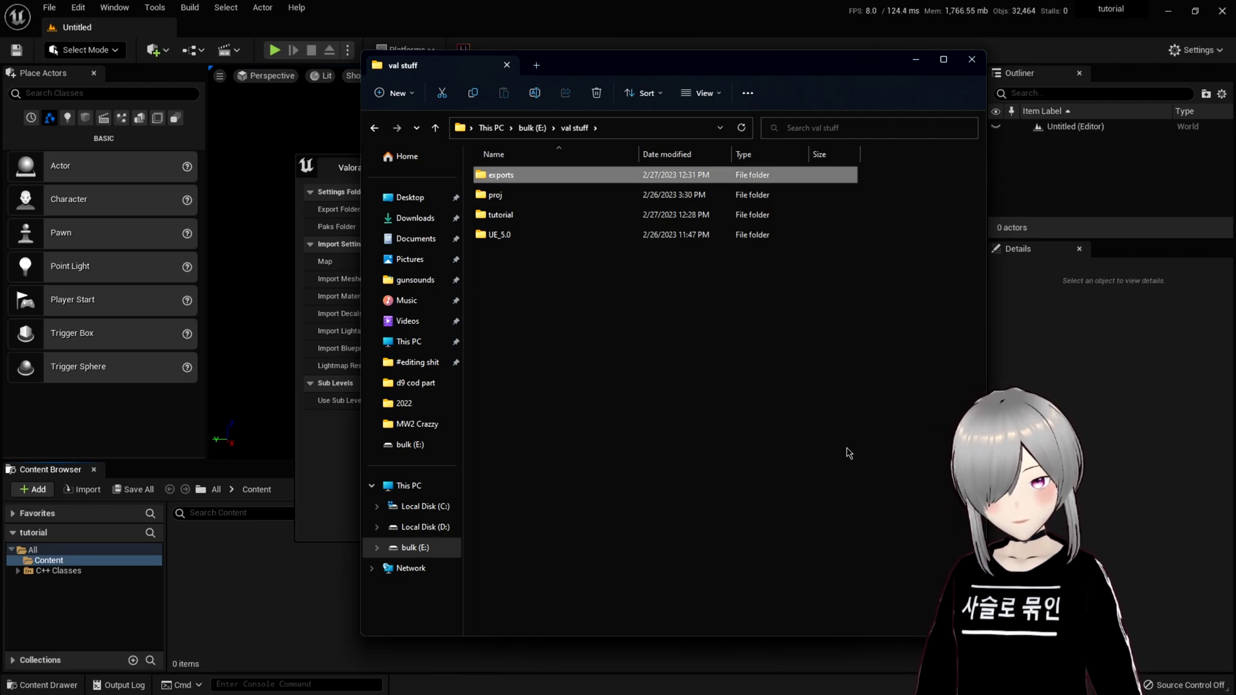
double_click(501, 174)
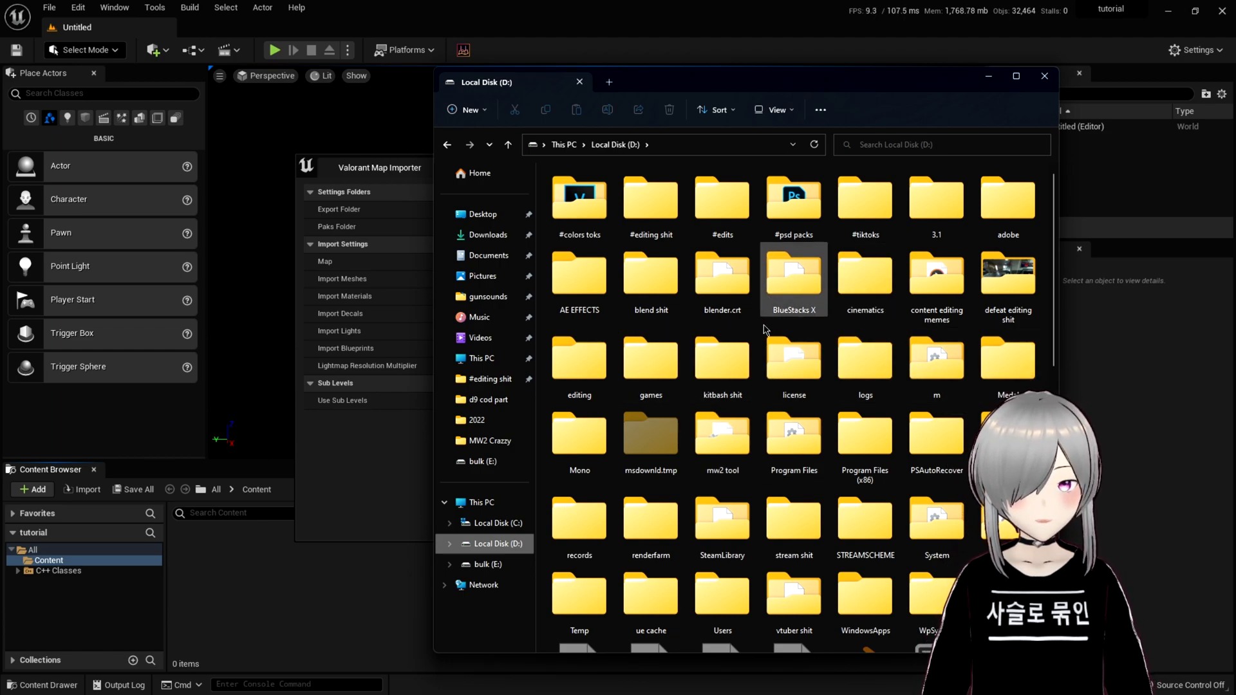
Browse to games > Riot Games > VALORANT > live > ShooterGame > Content and copy the Paks folder path.
double_click(650, 359)
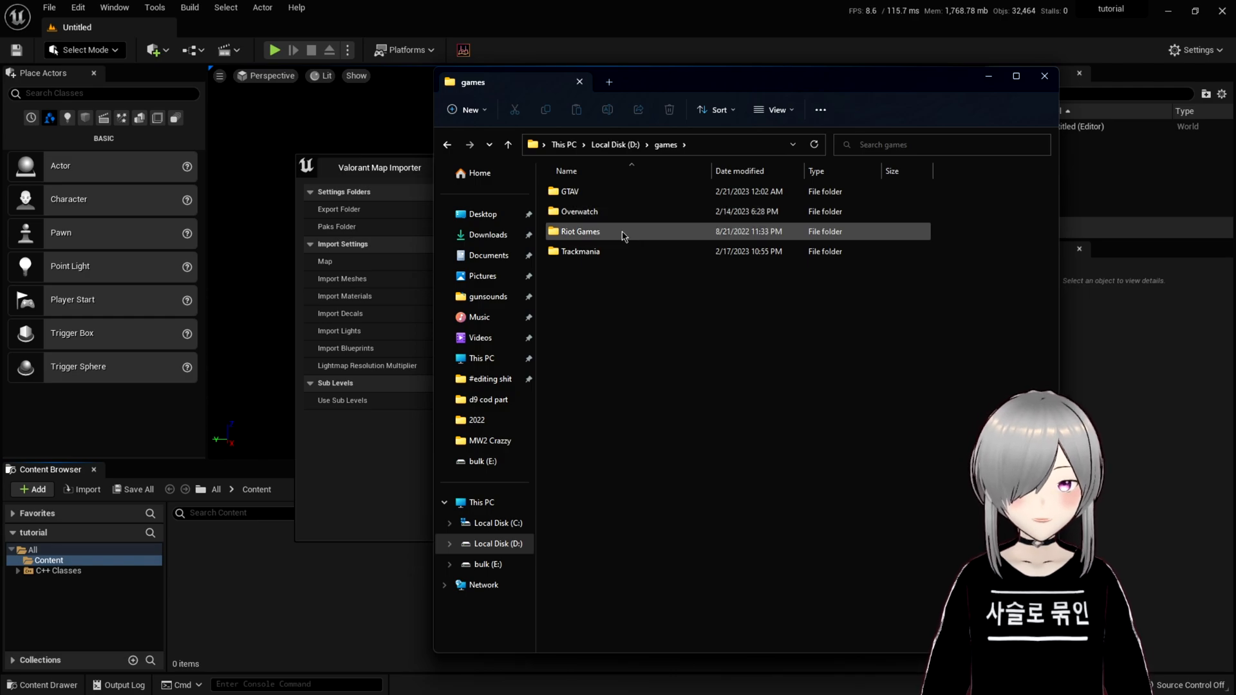
double_click(581, 231)
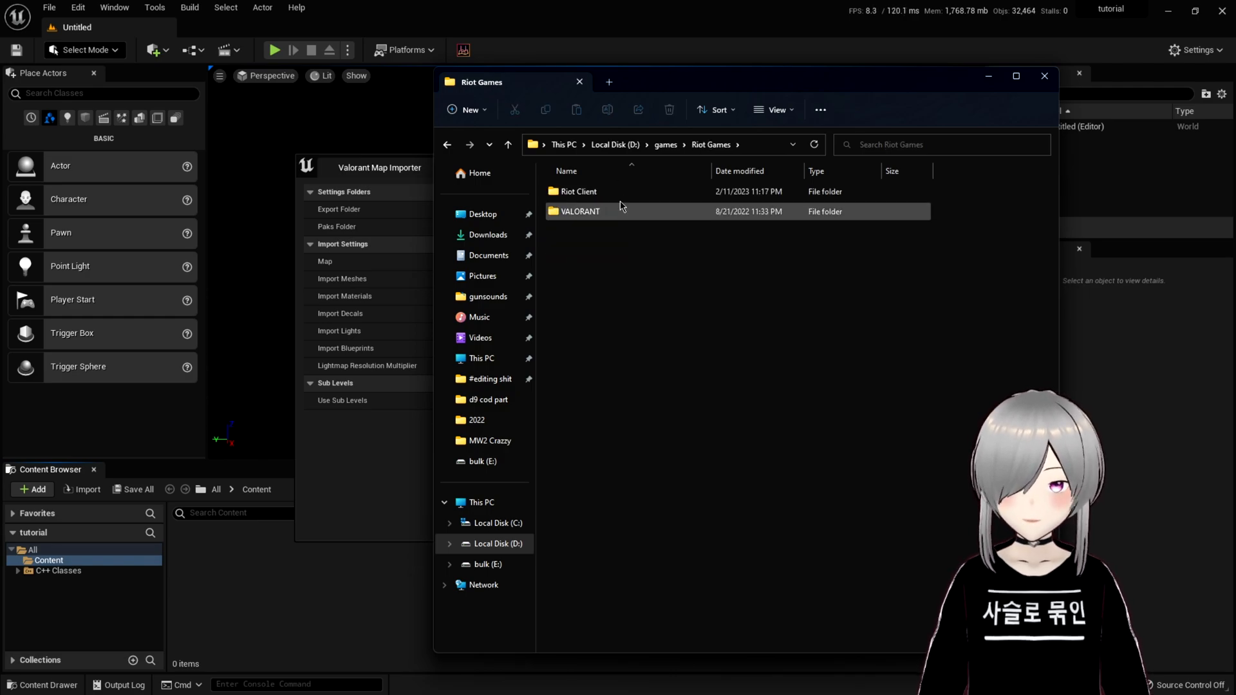
double_click(581, 211)
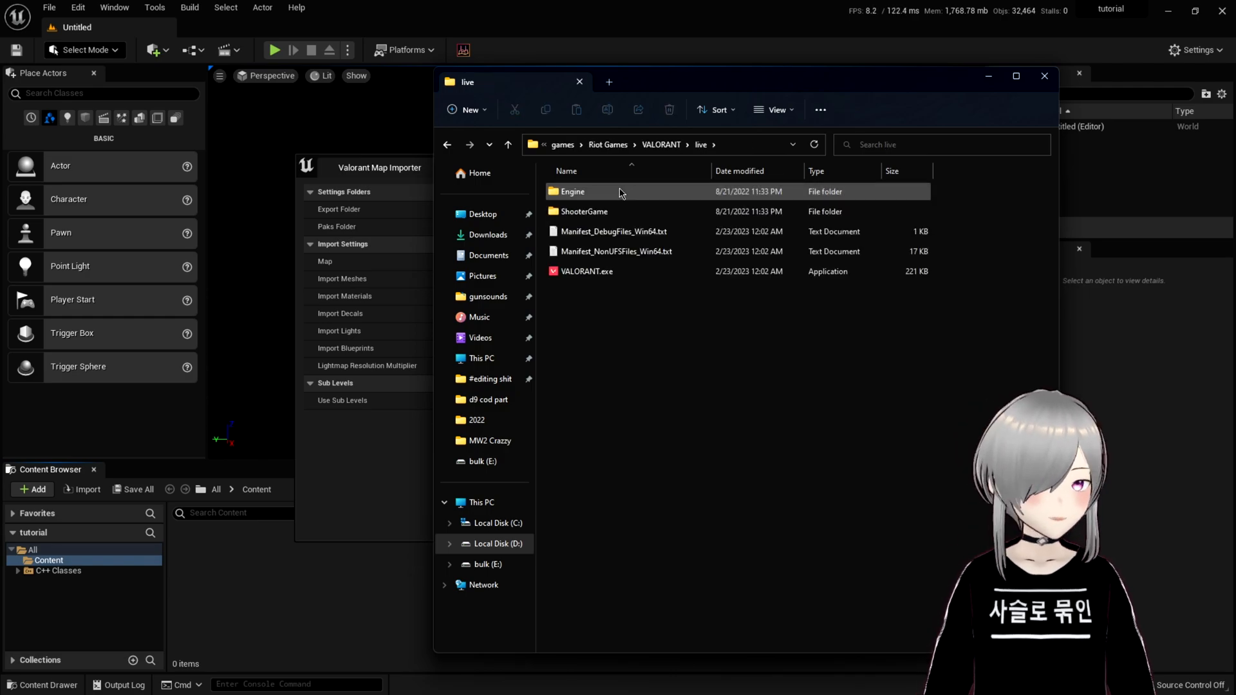
double_click(585, 211)
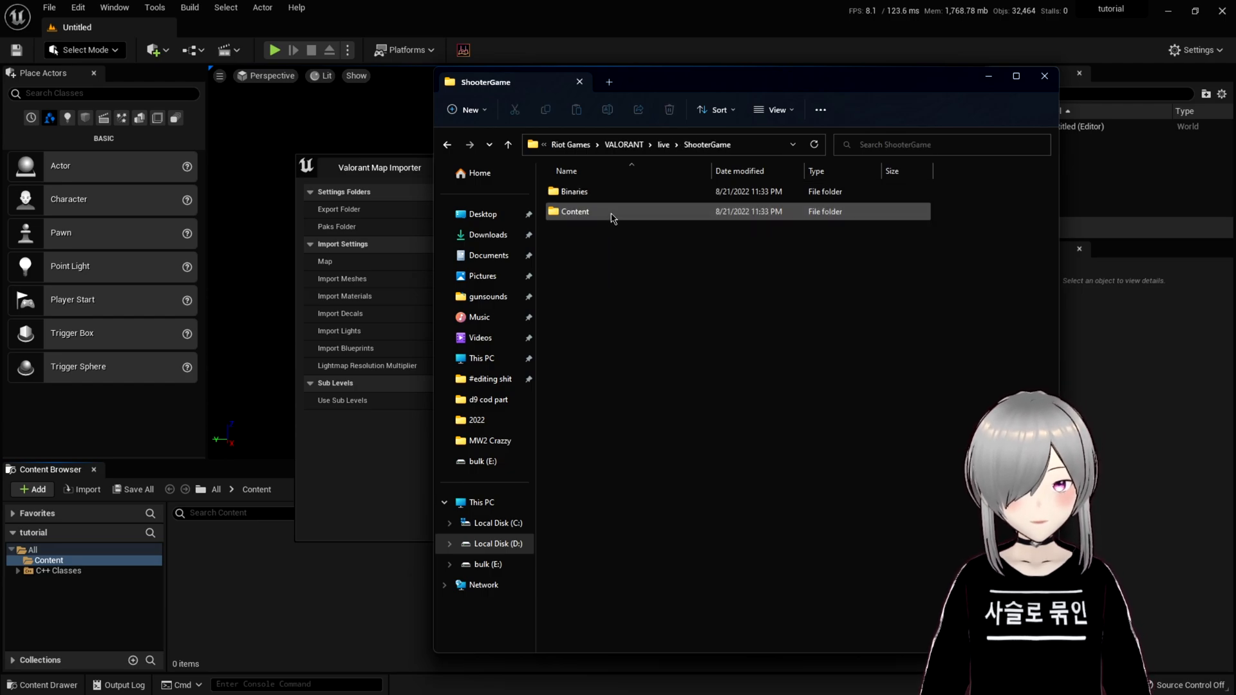
double_click(574, 211)
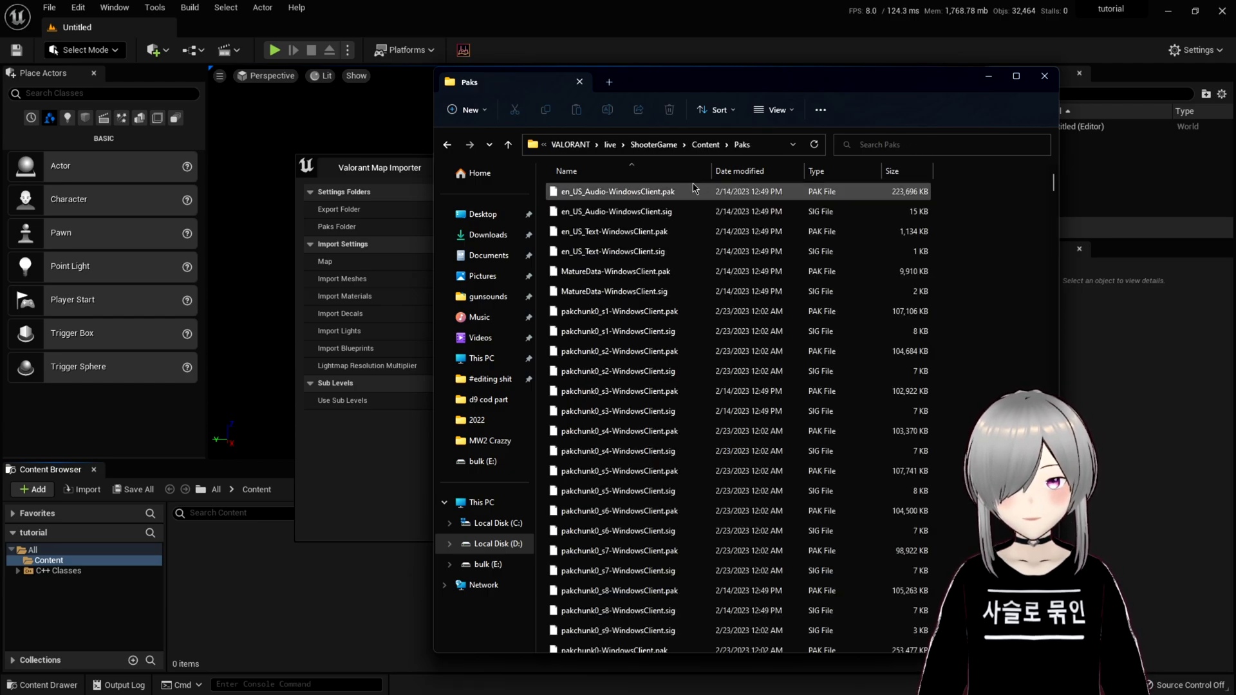
right_click(646, 144)
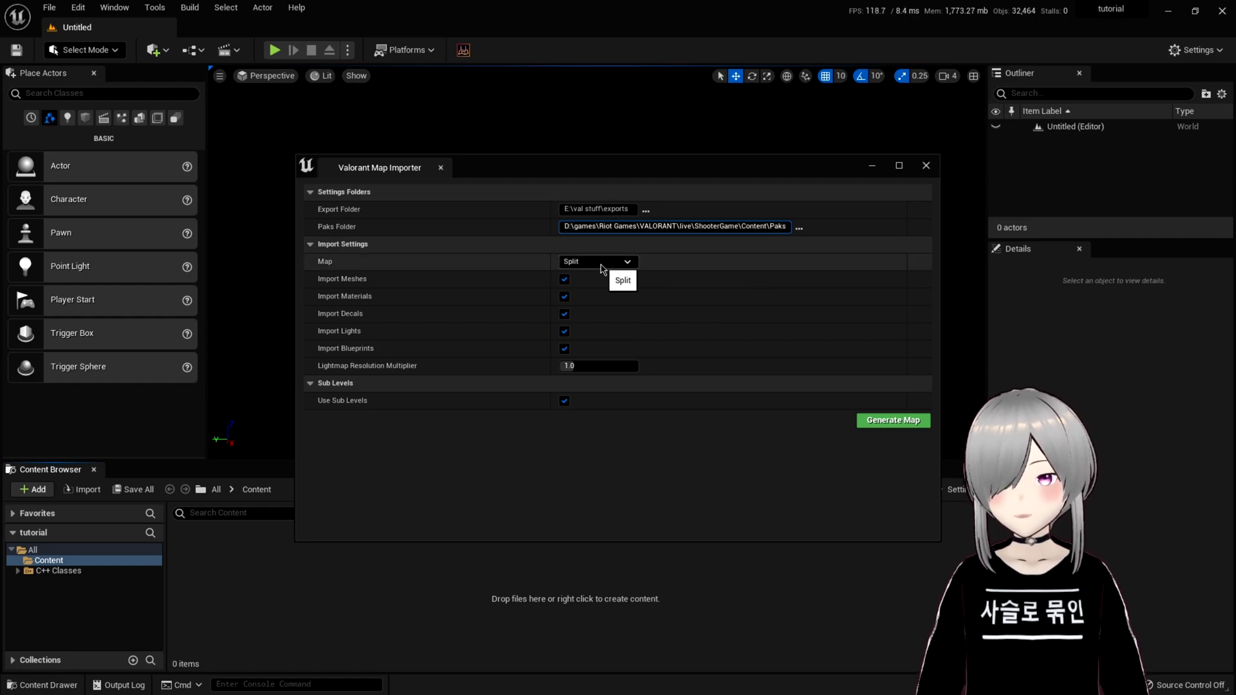
Choose Lotus from the importer's map list.
click(596, 261)
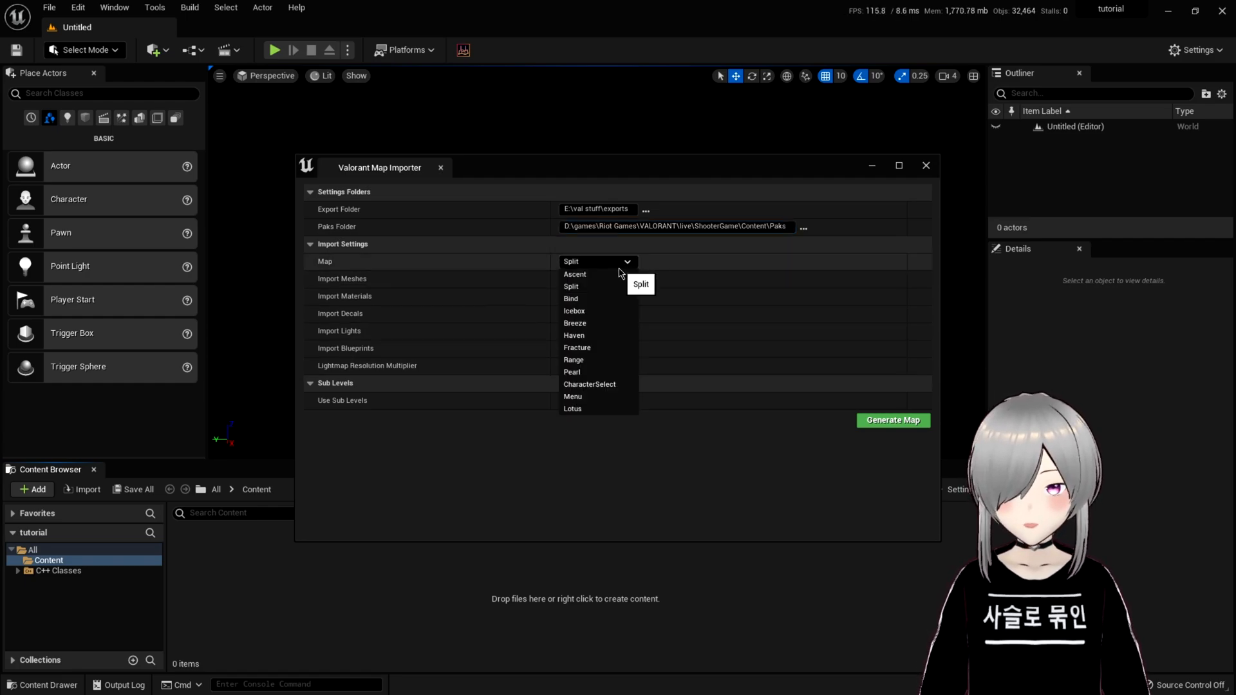
mouse_move(593, 371)
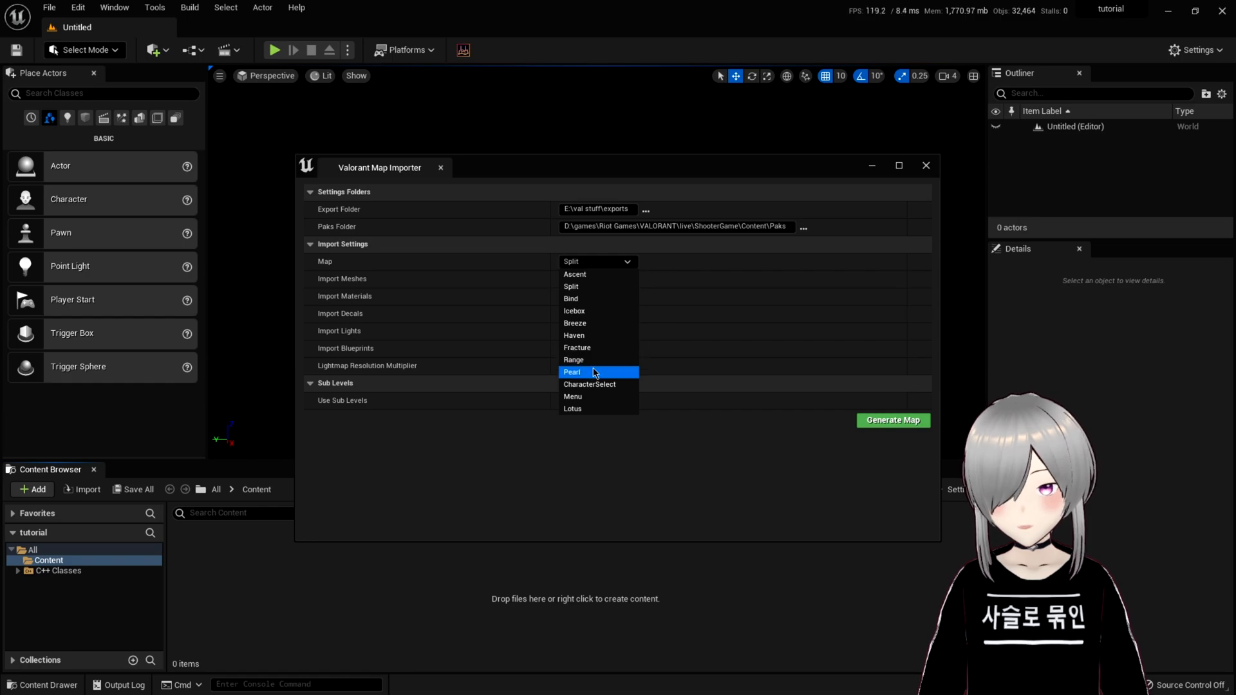
mouse_move(601, 409)
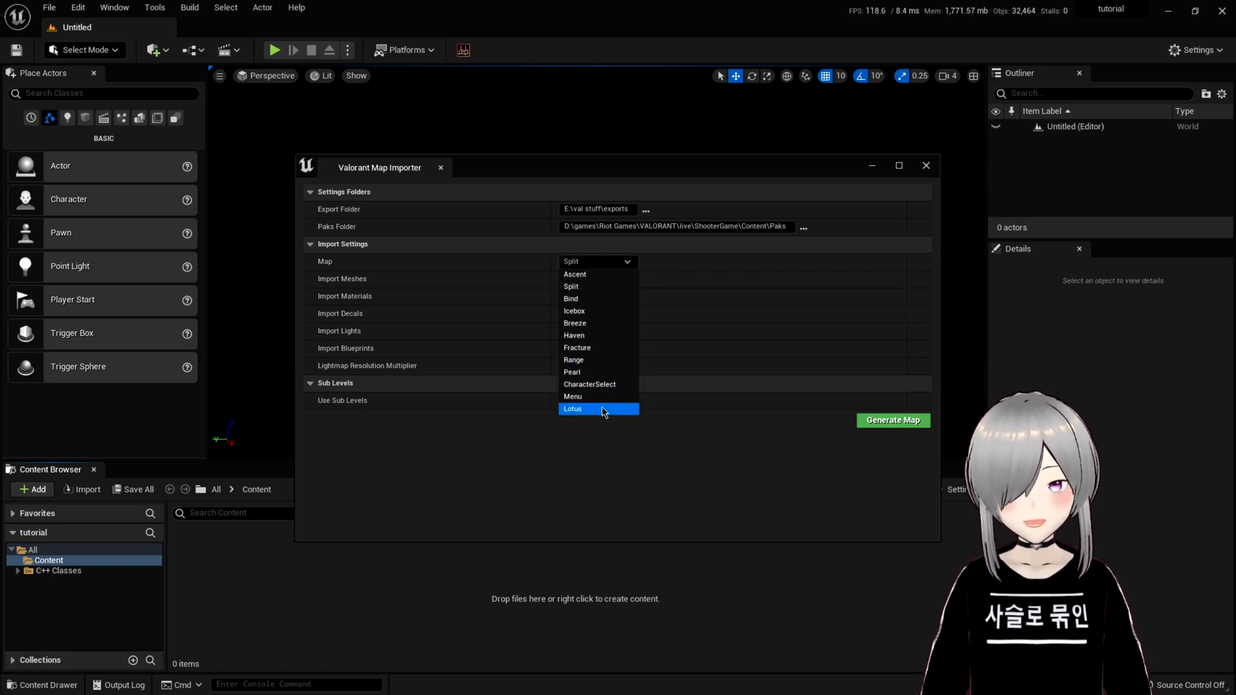
click(572, 409)
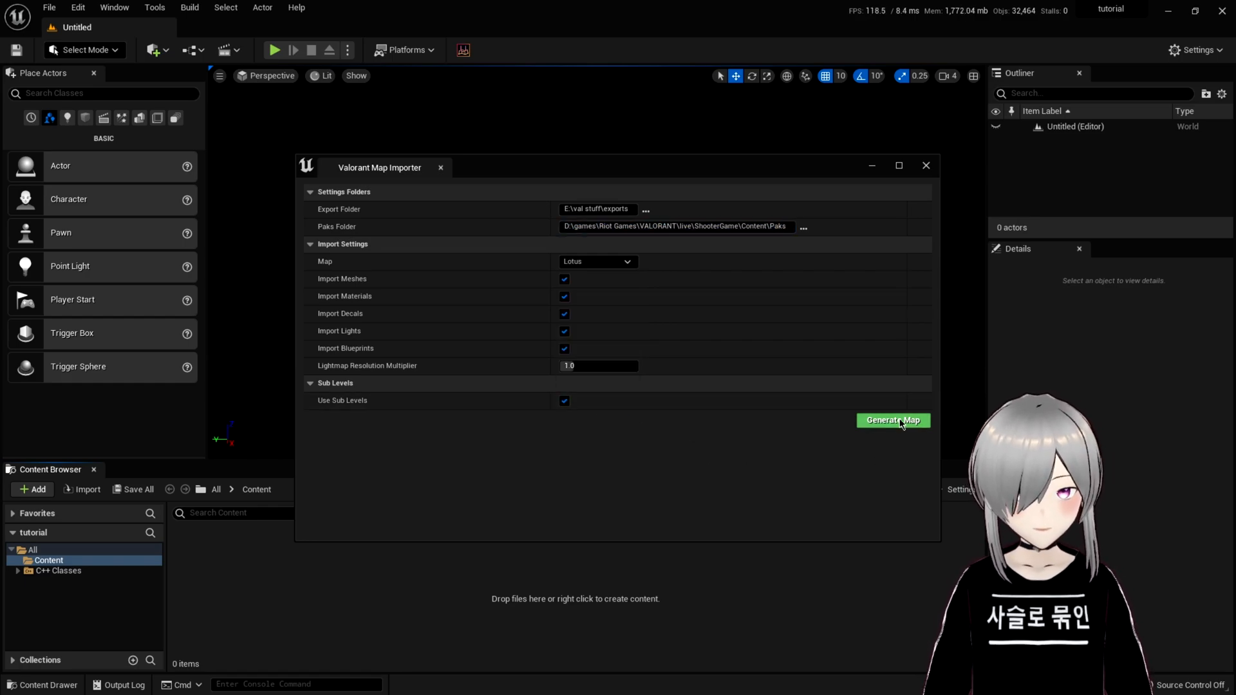
mouse_move(893, 471)
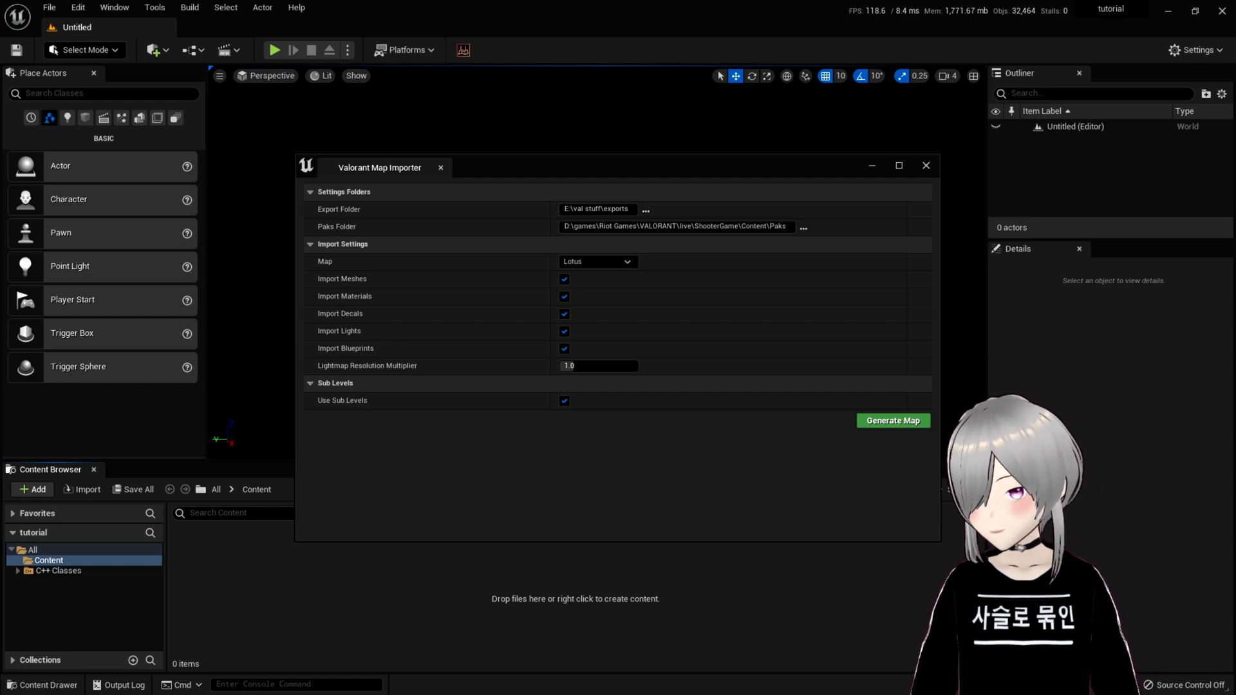
Run Generate Map for Lotus and accept the 'level already exists' warning.
click(891, 419)
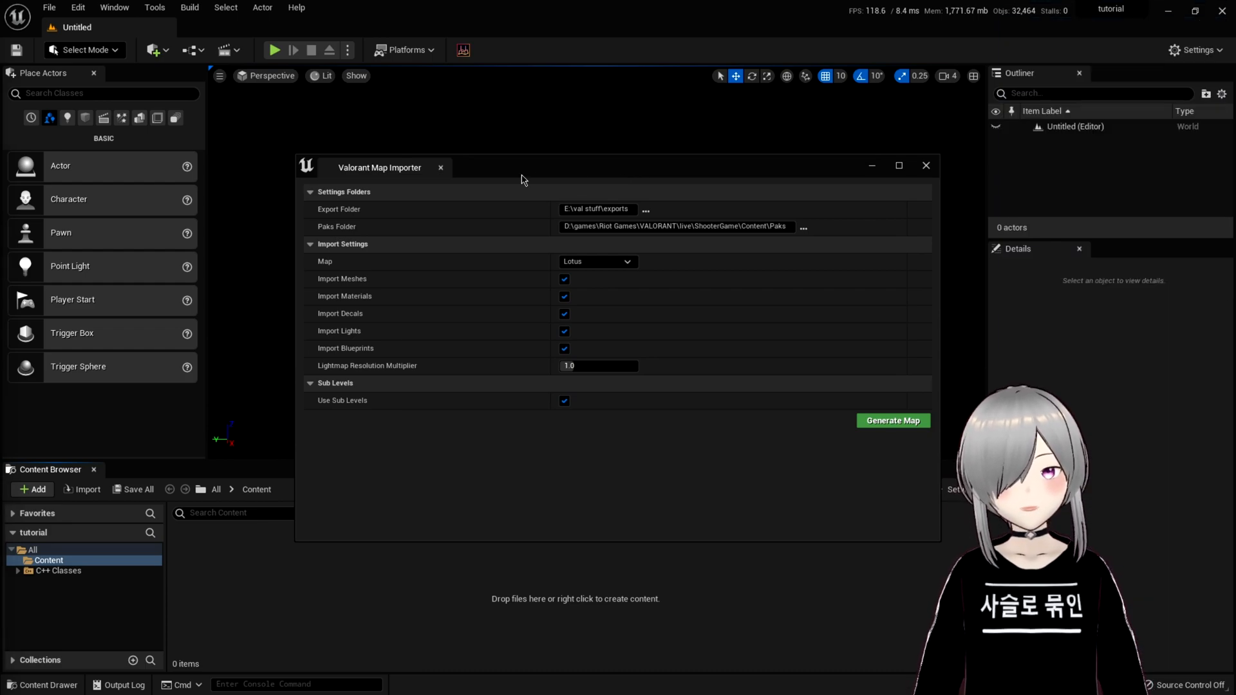
click(890, 420)
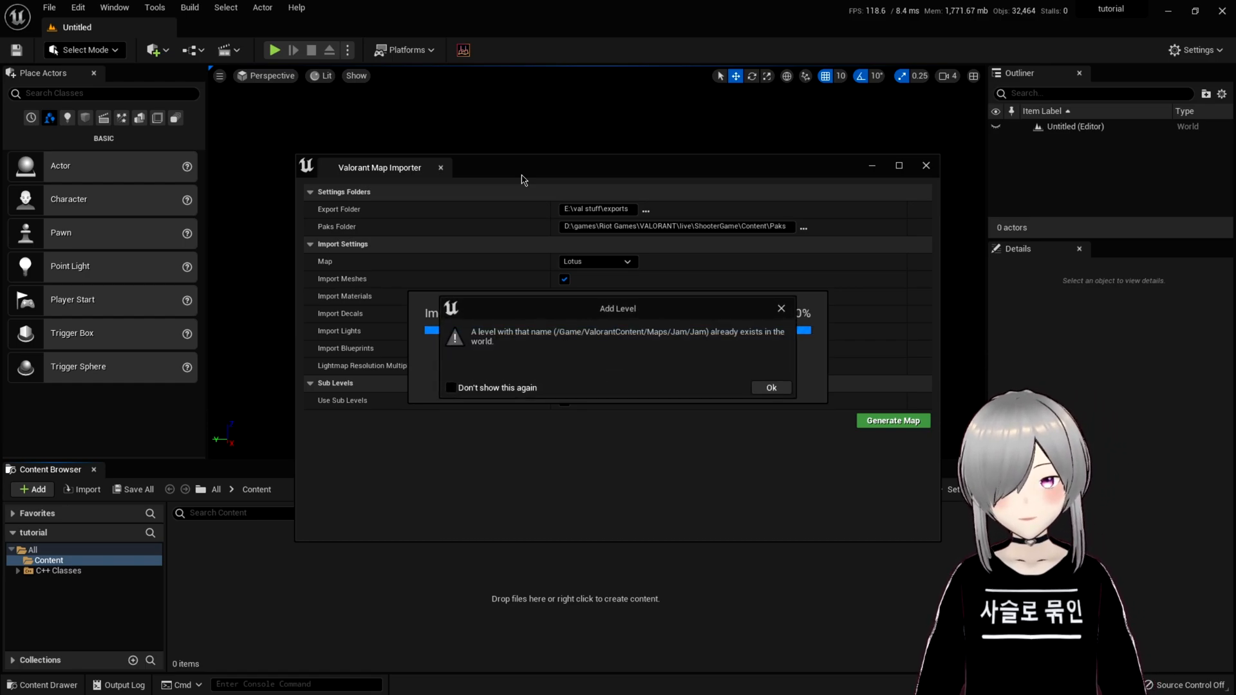
click(770, 388)
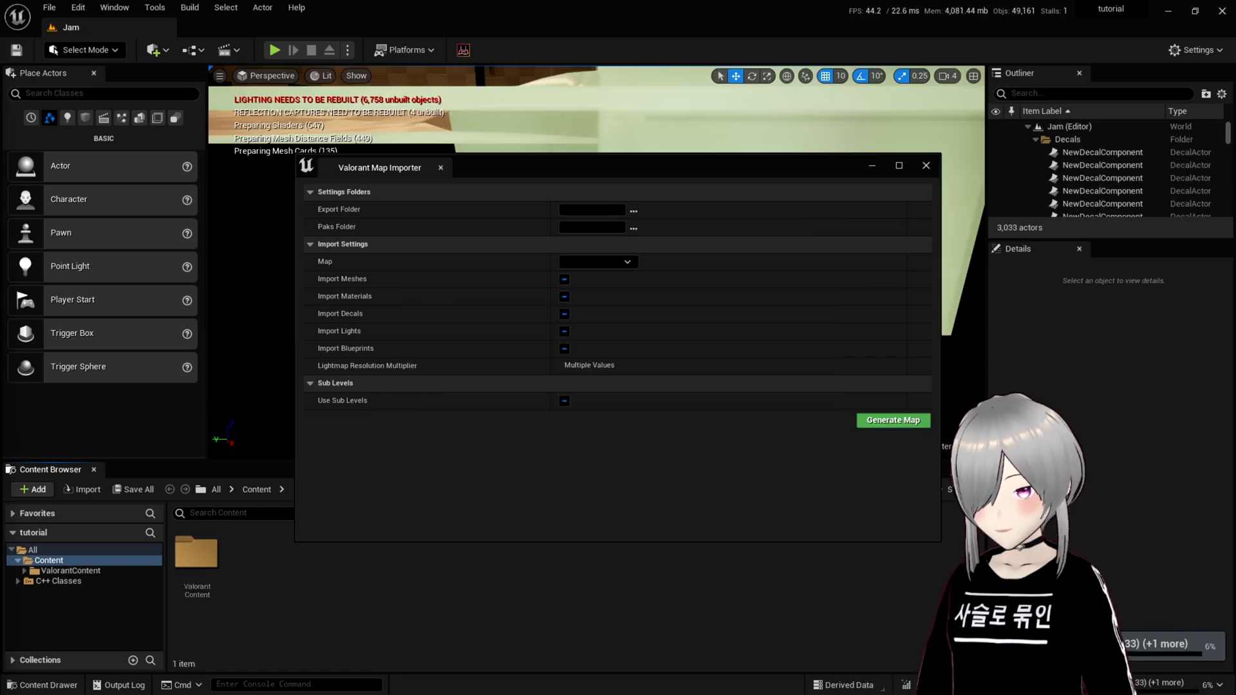
Close the Valorant Map Importer window to reveal the imported Lotus geometry.
click(892, 420)
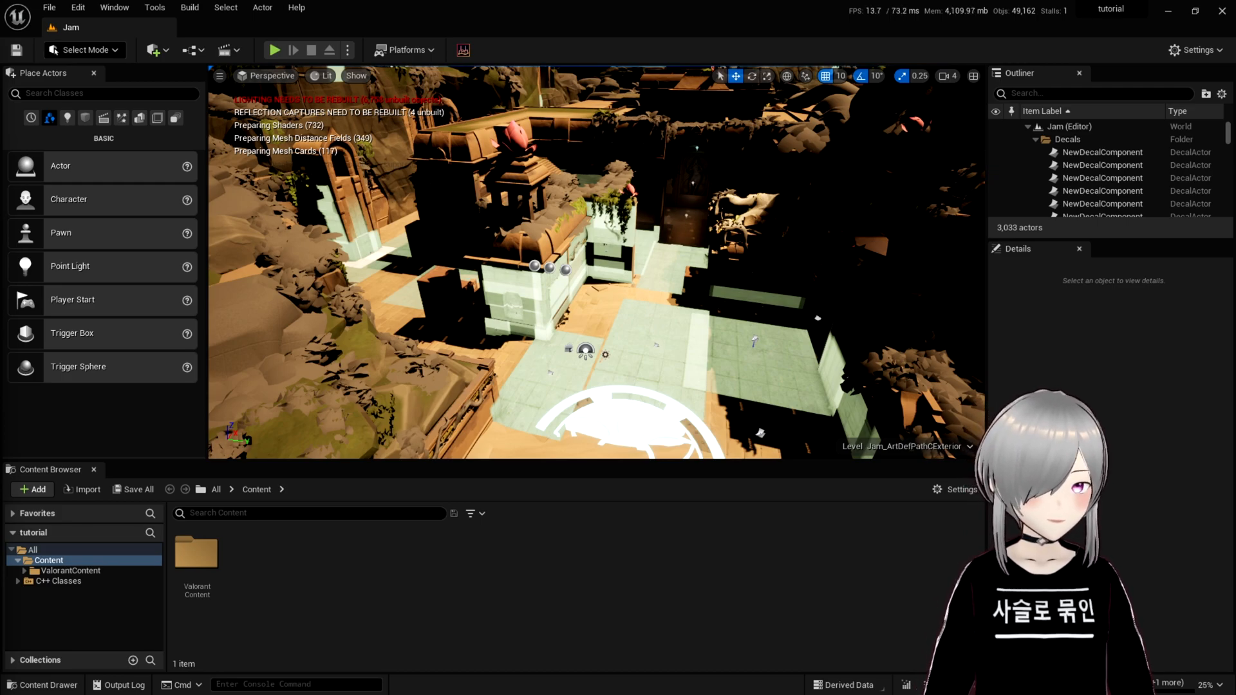
click(277, 685)
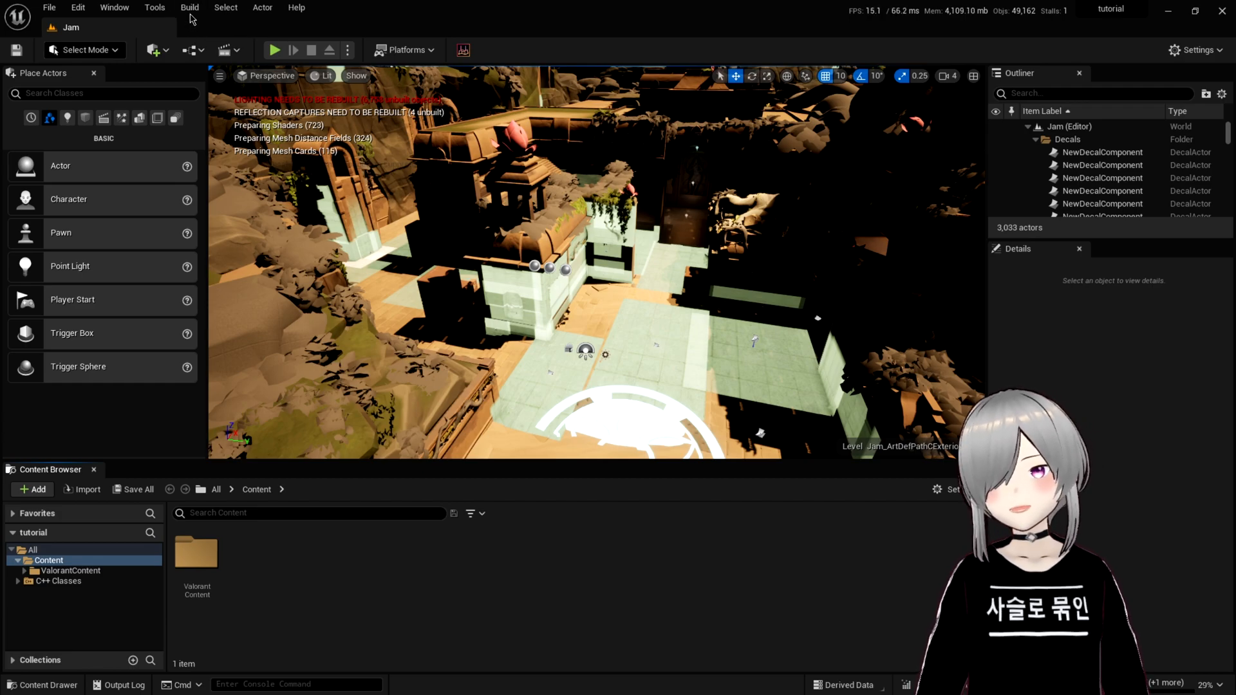
Run Build Reflection Captures for the Jam level from the Build menu.
click(189, 7)
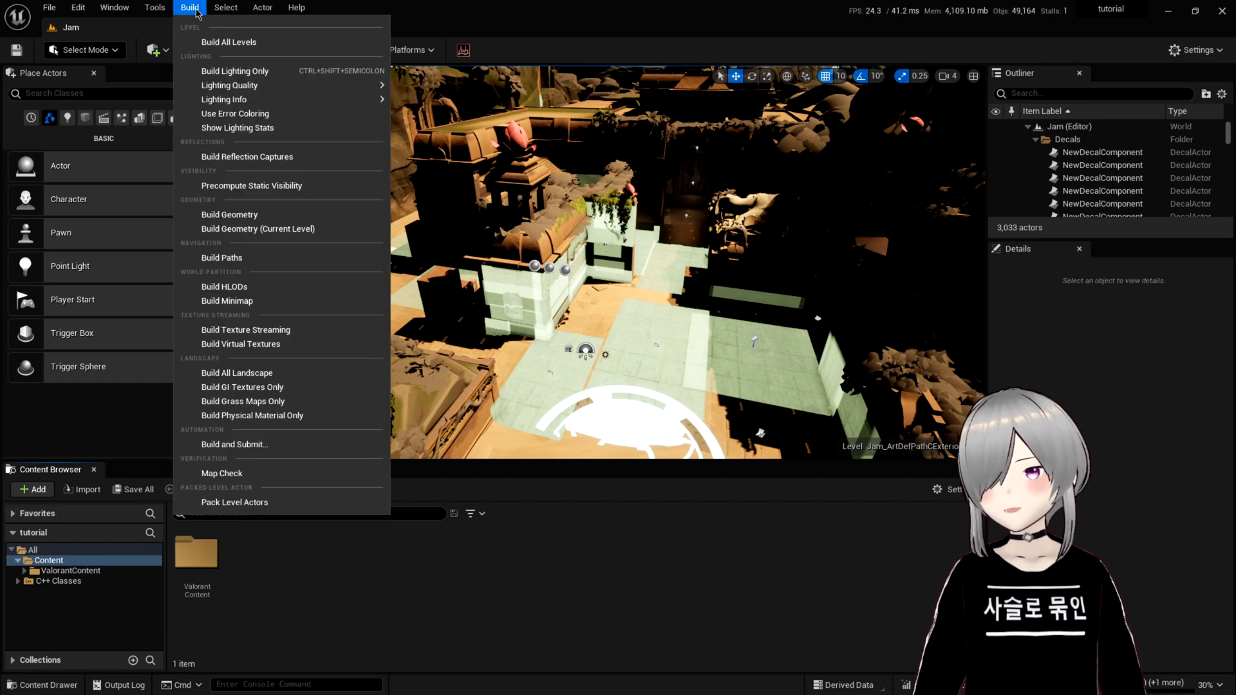
mouse_move(234, 69)
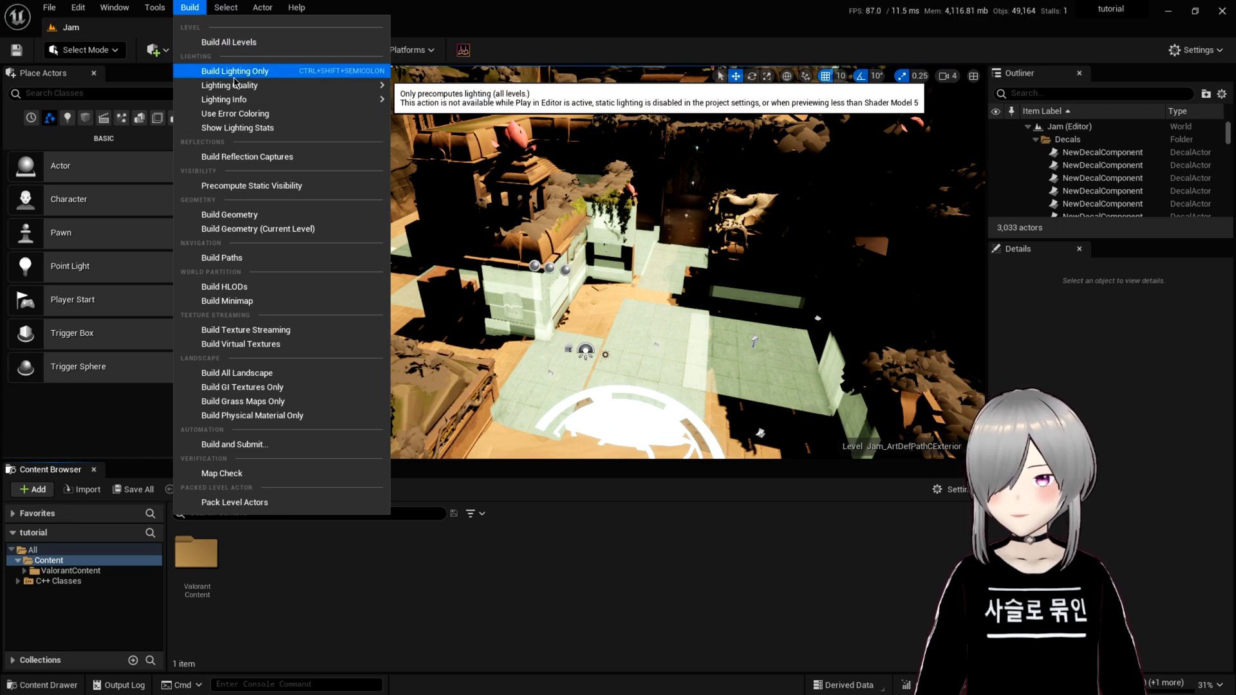
mouse_move(230, 85)
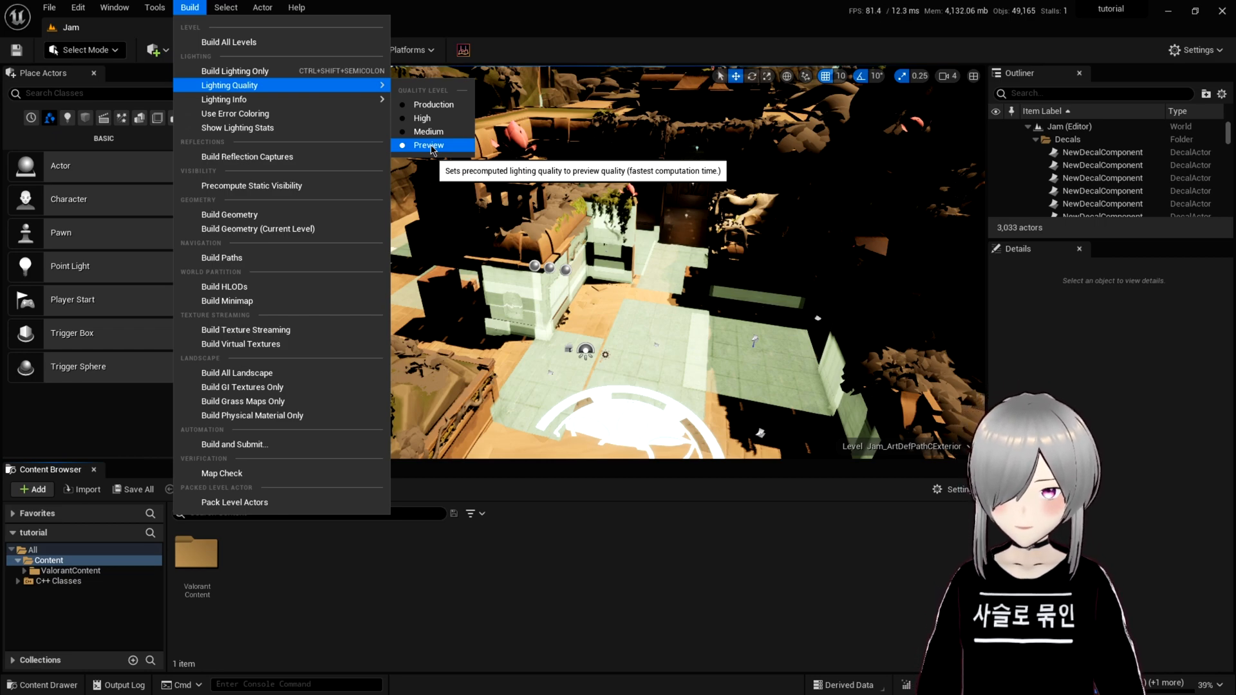
mouse_move(248, 155)
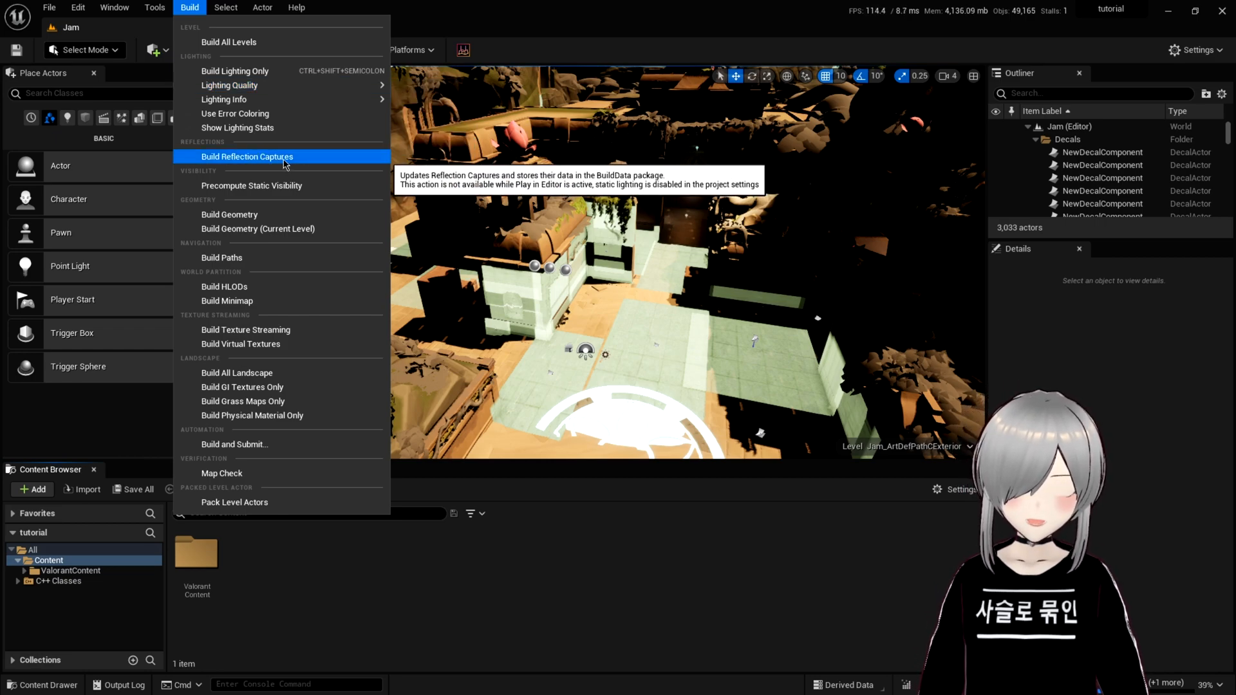
click(248, 156)
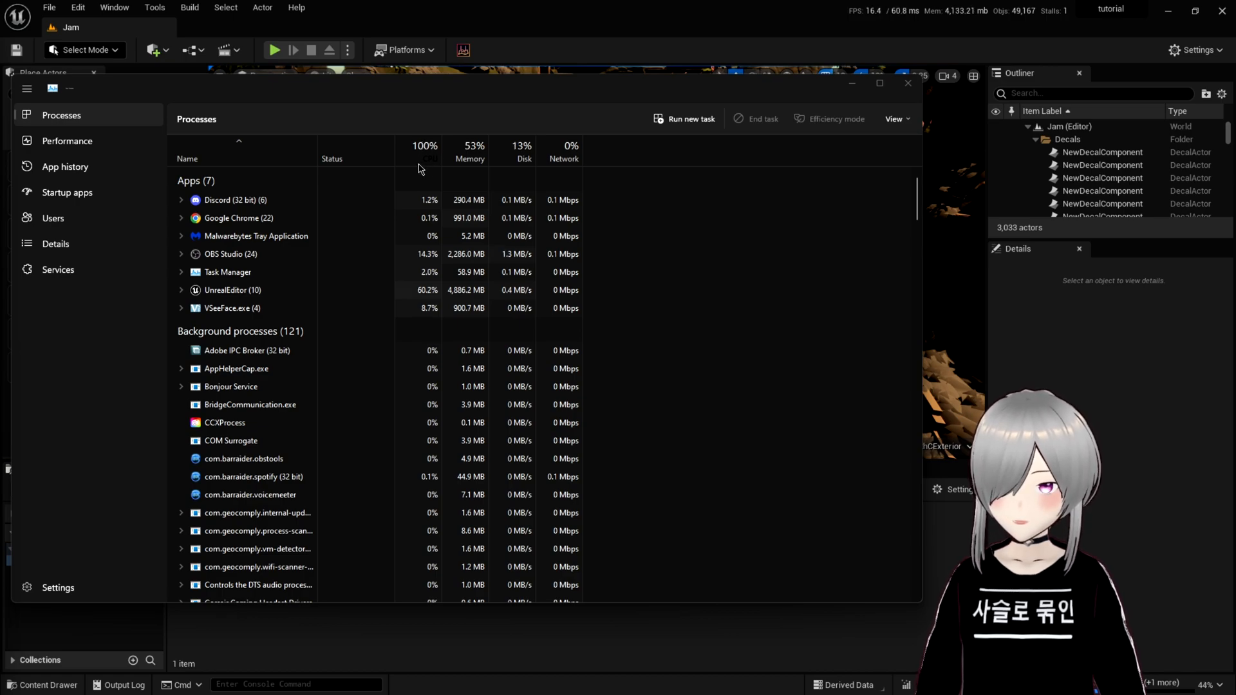
Check UnrealEditor.exe in Task Manager's Details list, then dismiss Task Manager.
click(56, 243)
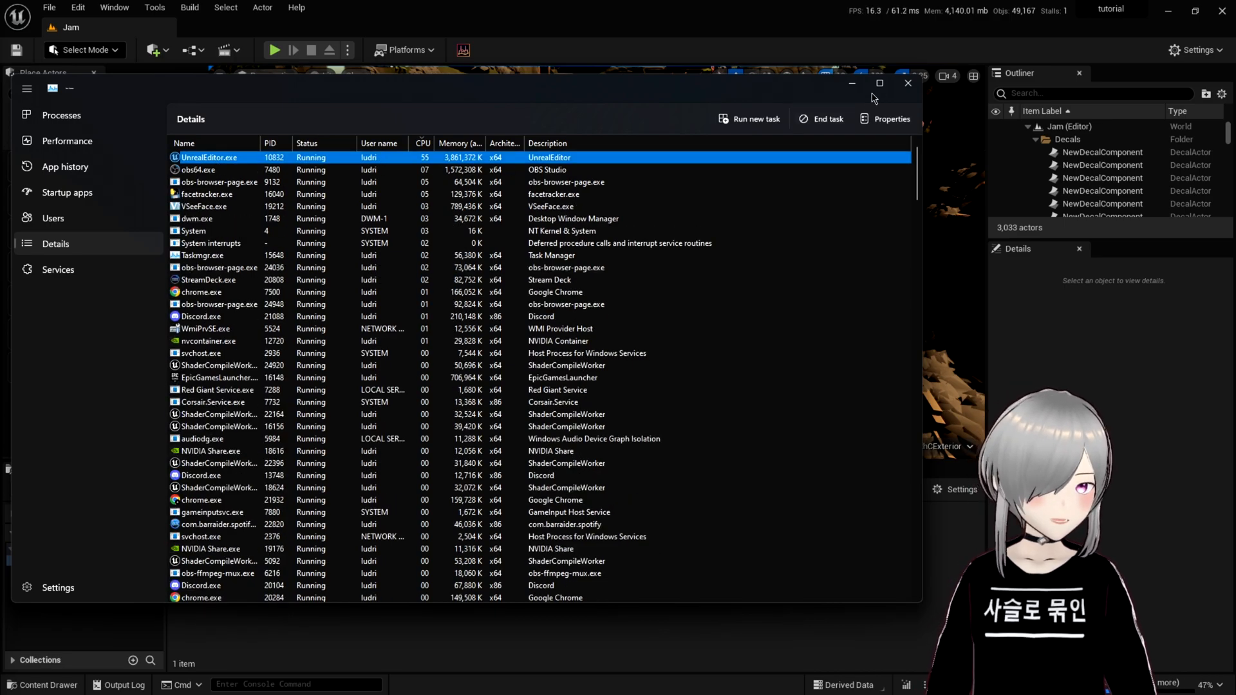
click(907, 83)
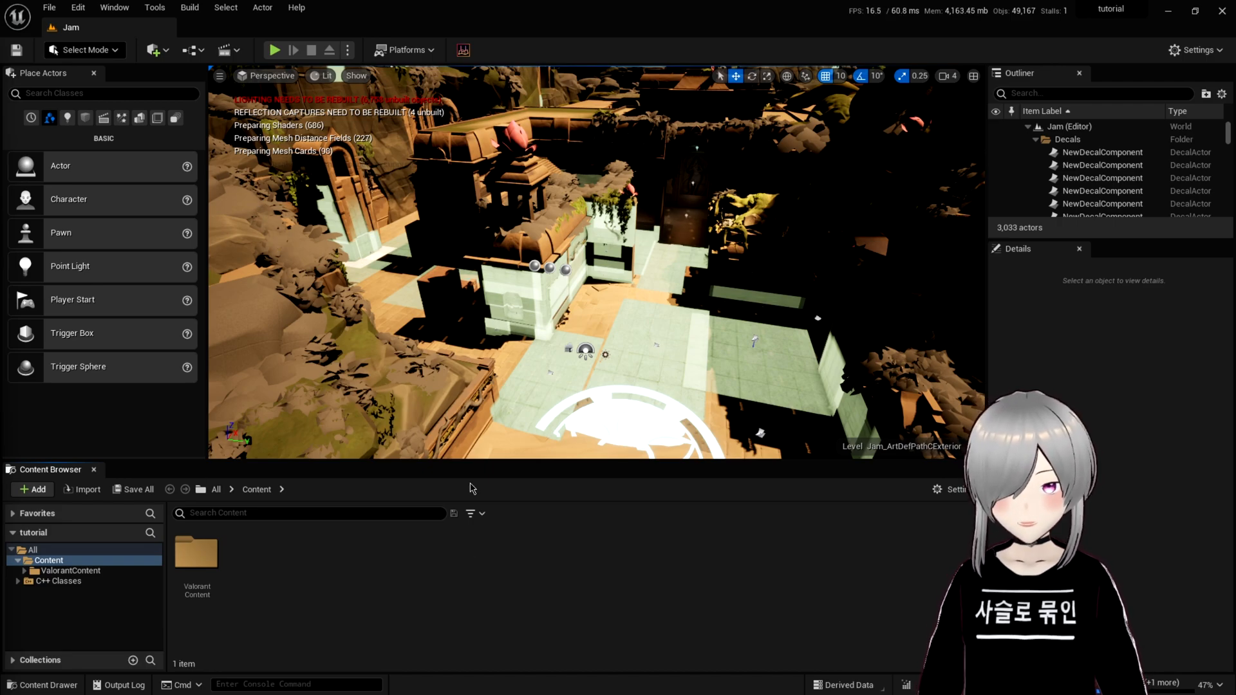
click(276, 678)
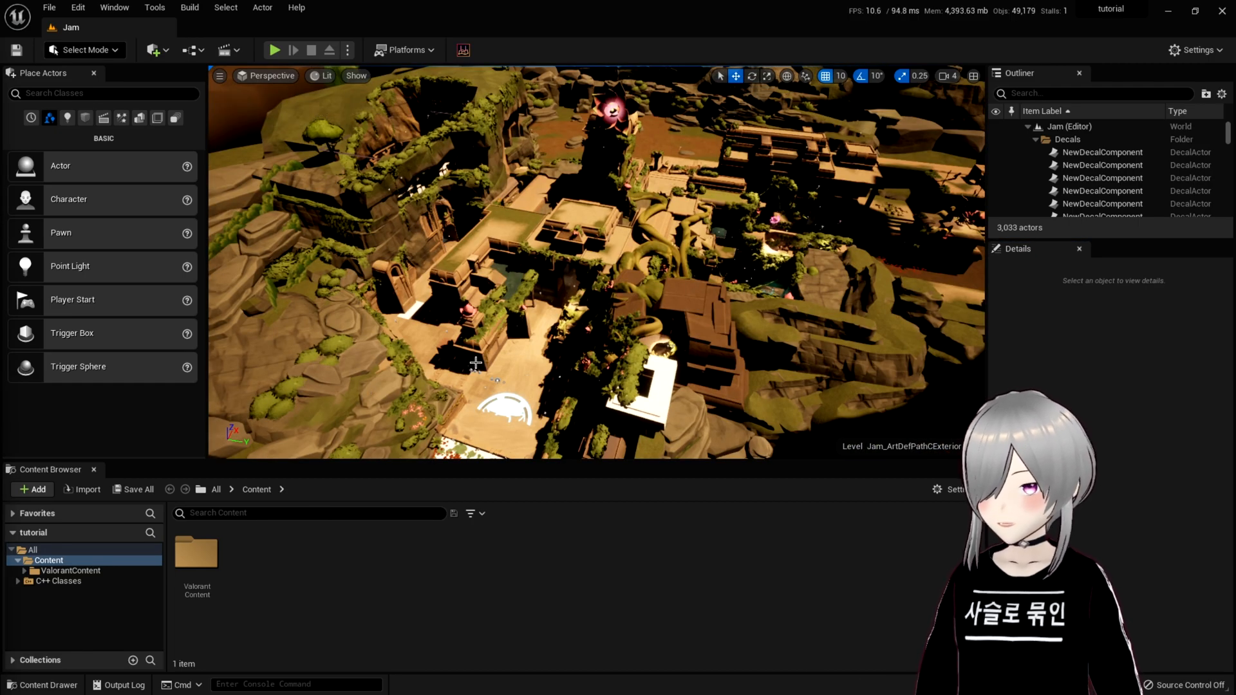
Run Build Lighting Only at Preview quality for the Lotus level.
click(190, 7)
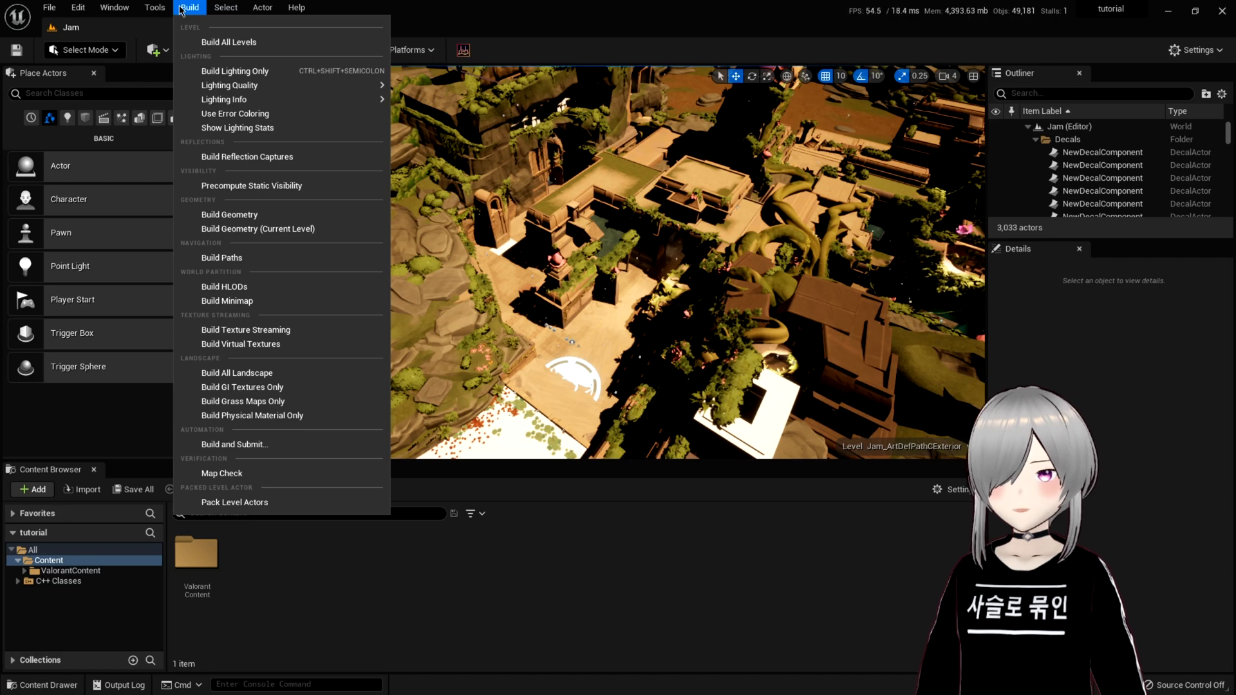
mouse_move(229, 85)
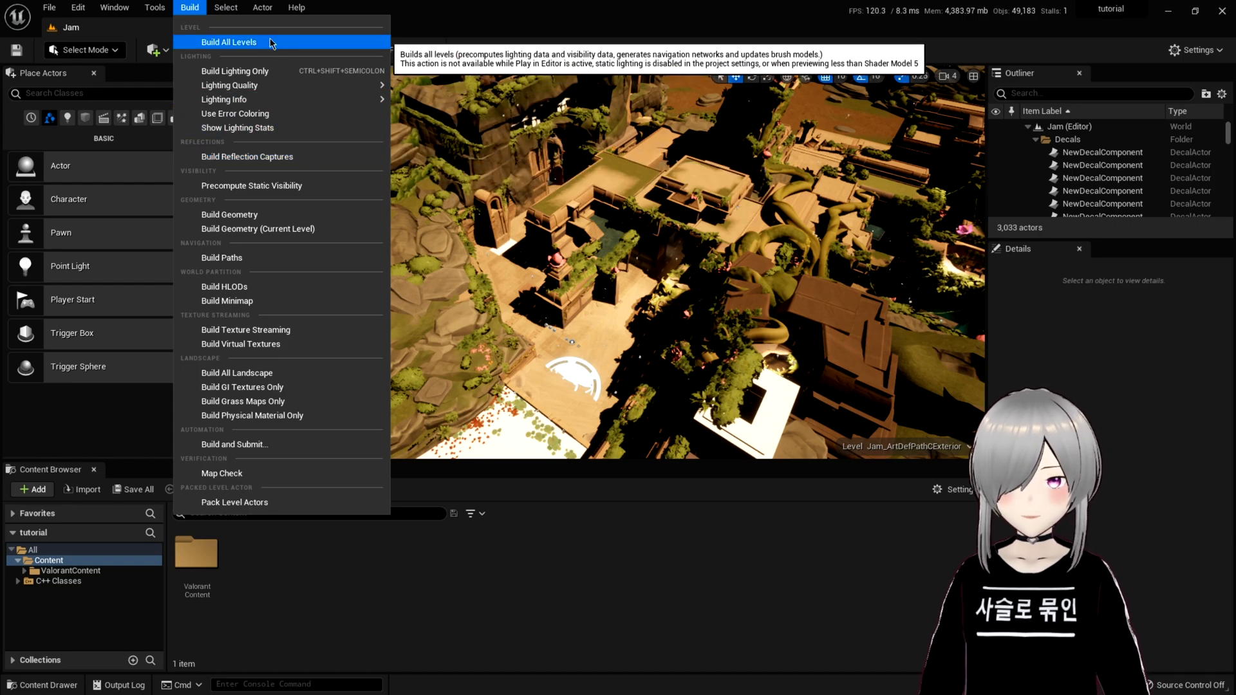
mouse_move(229, 85)
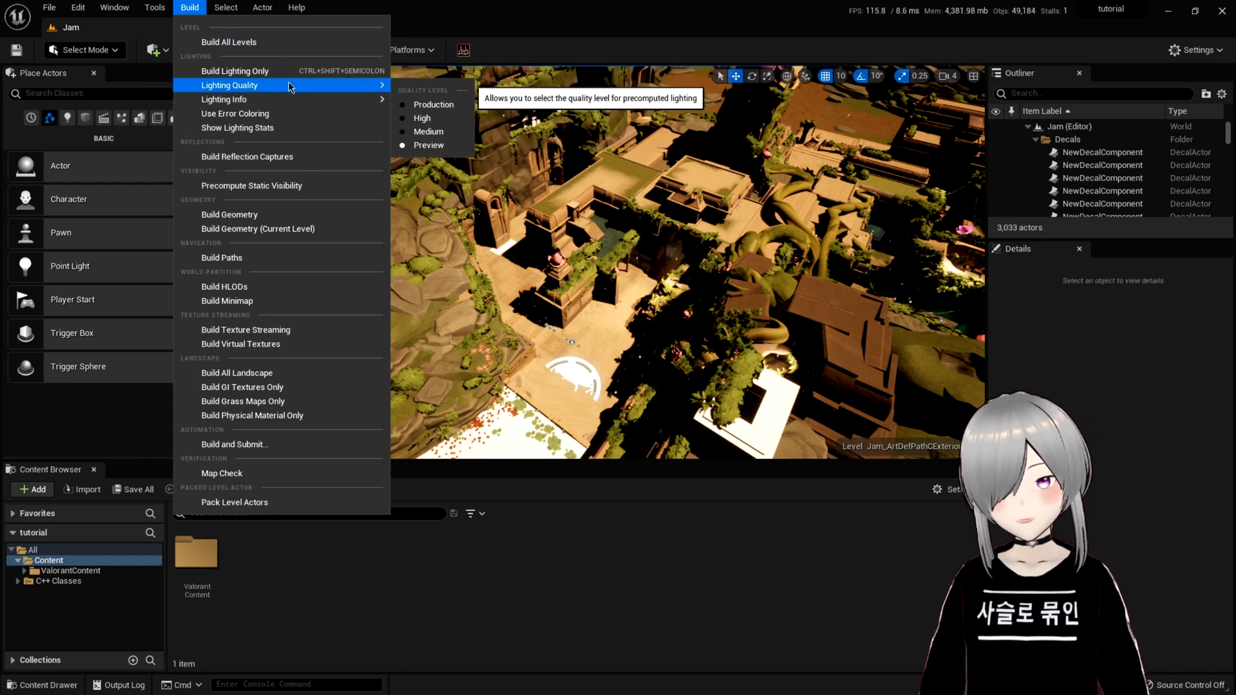
mouse_move(234, 70)
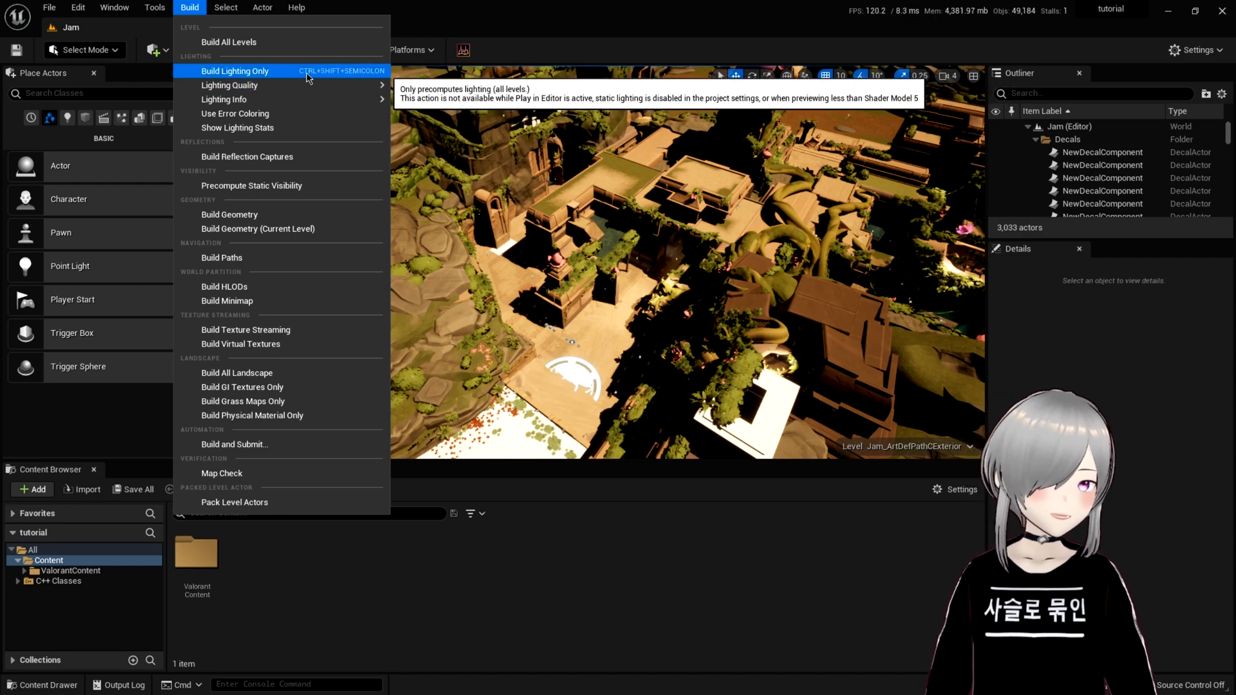
click(234, 71)
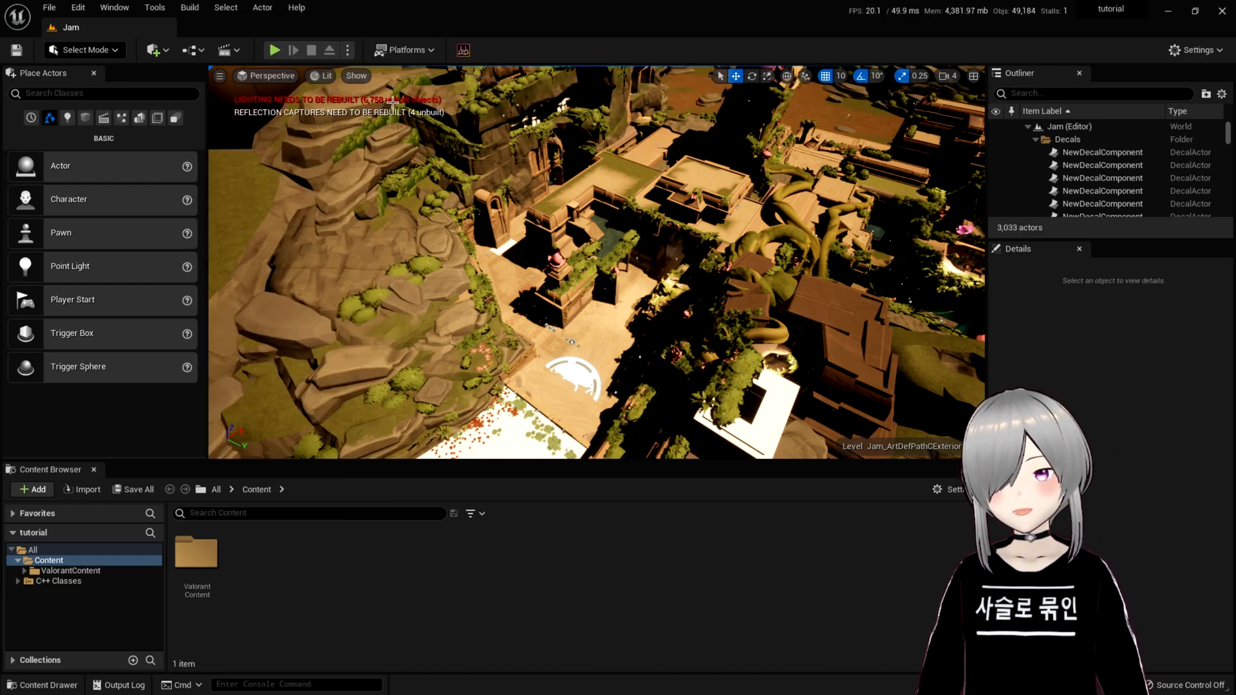
click(189, 8)
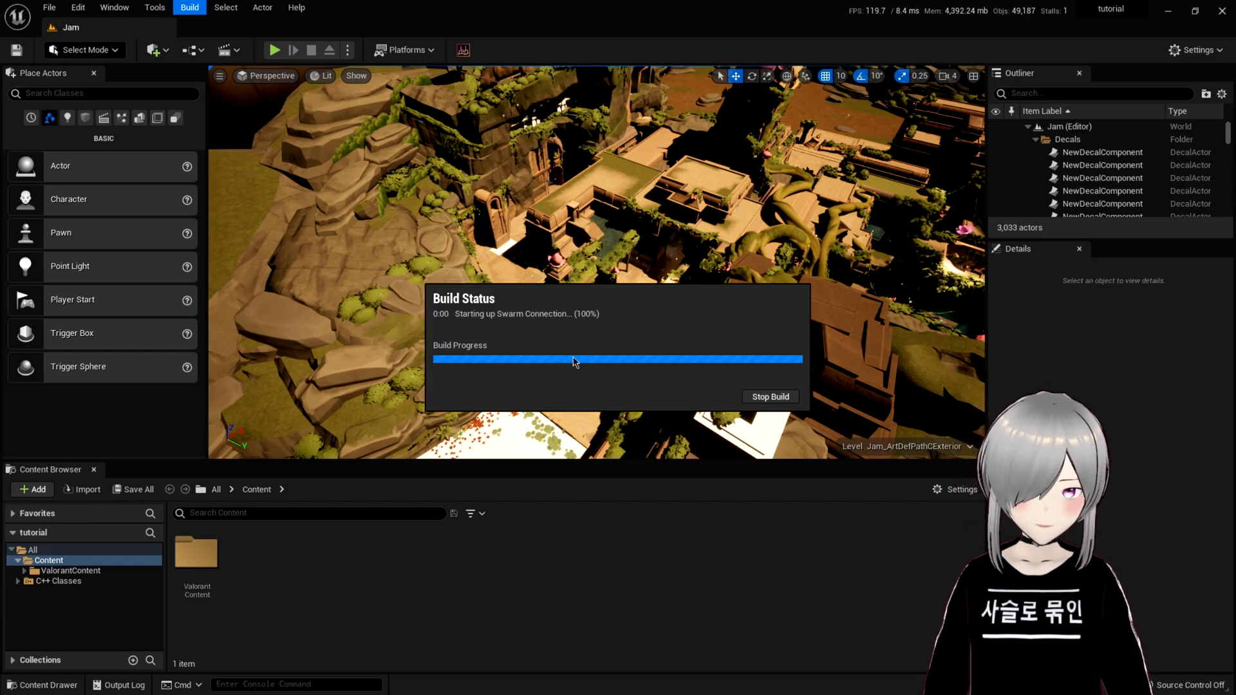
Let the lighting build finish and view its results in the Message Log.
click(277, 680)
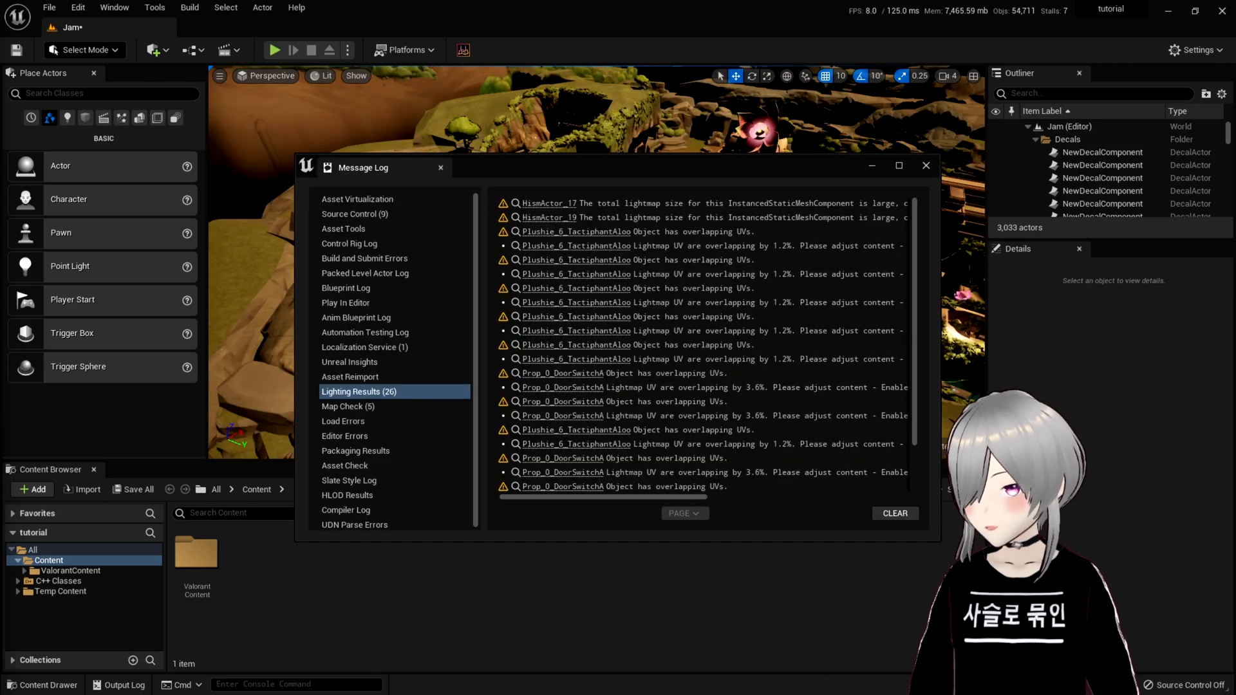
mouse_move(911, 353)
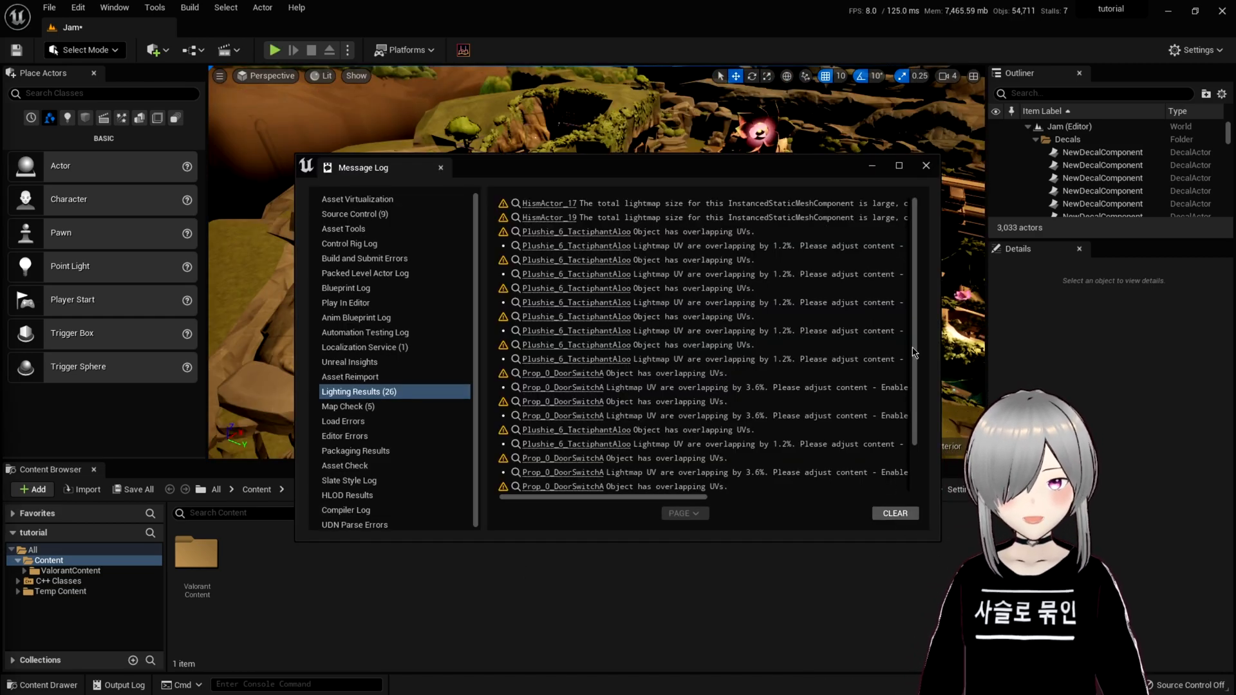
click(925, 166)
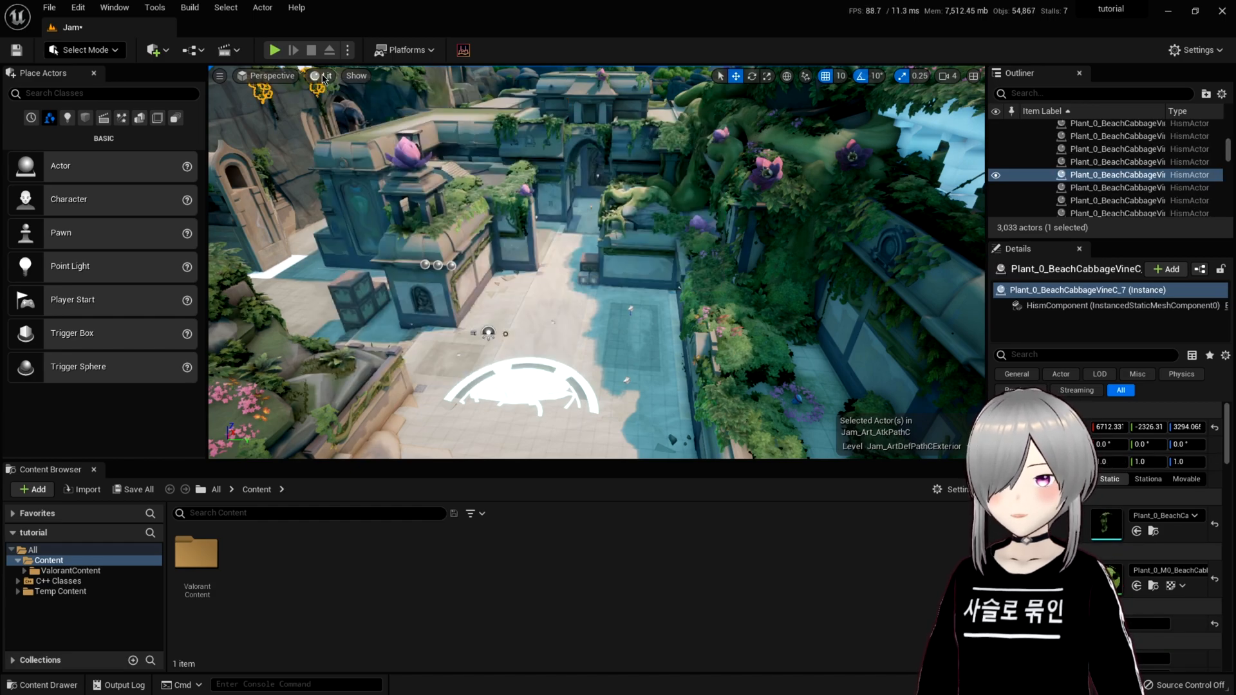
click(326, 76)
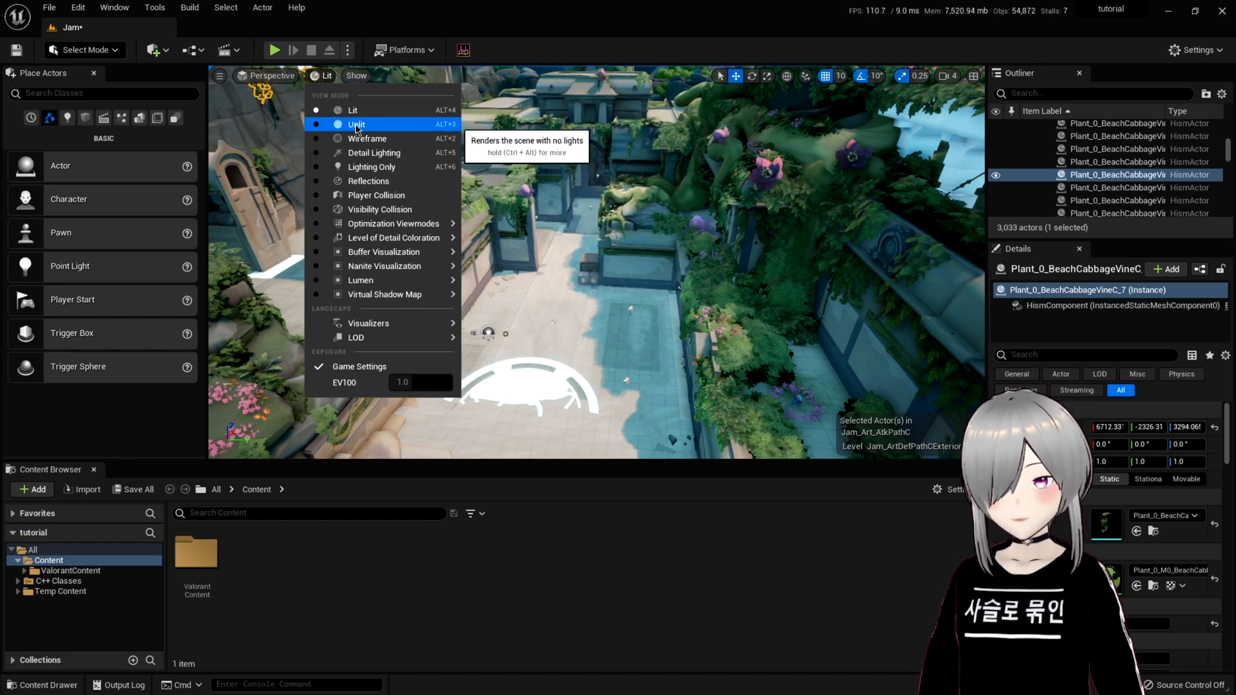
click(355, 123)
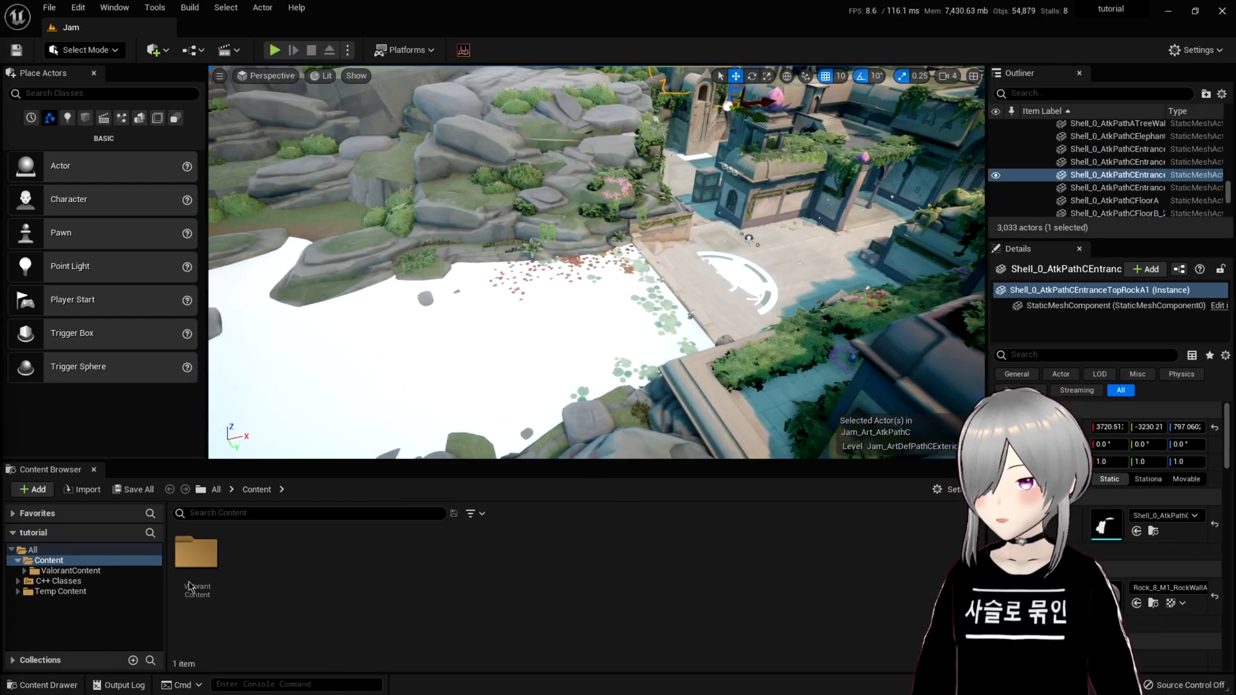
mouse_move(77, 8)
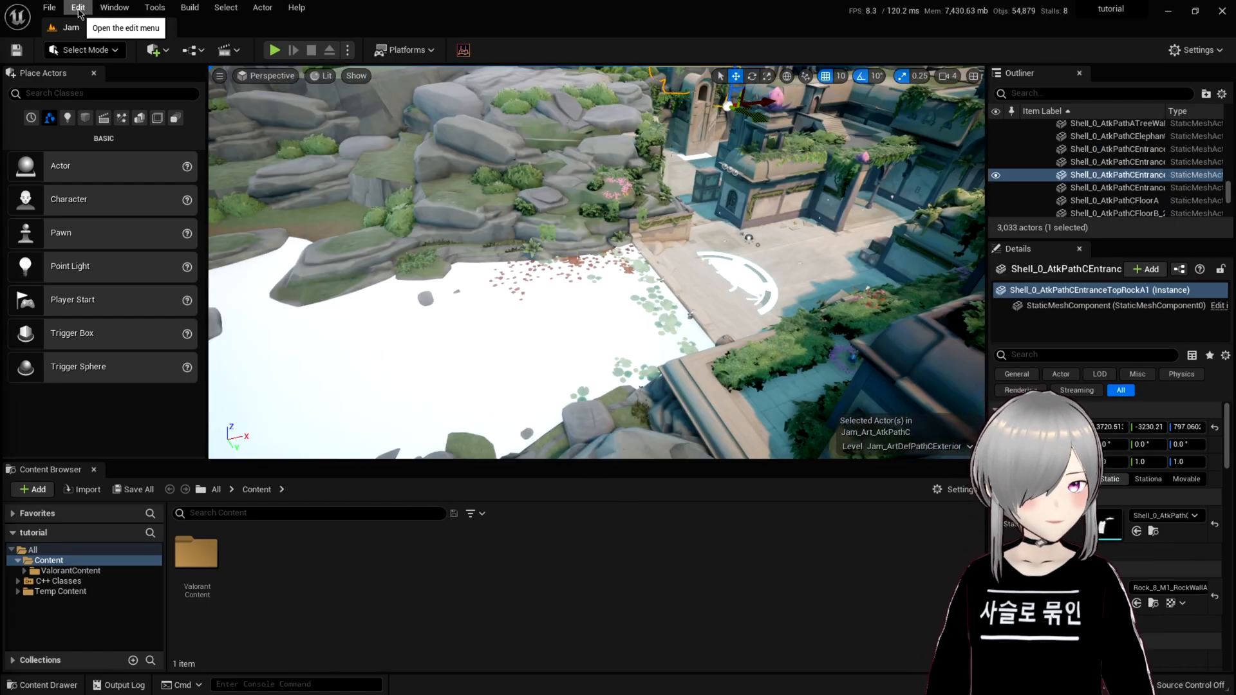
In Project Settings > Platforms > Windows, keep DirectX 12 as the Default RHI.
click(77, 8)
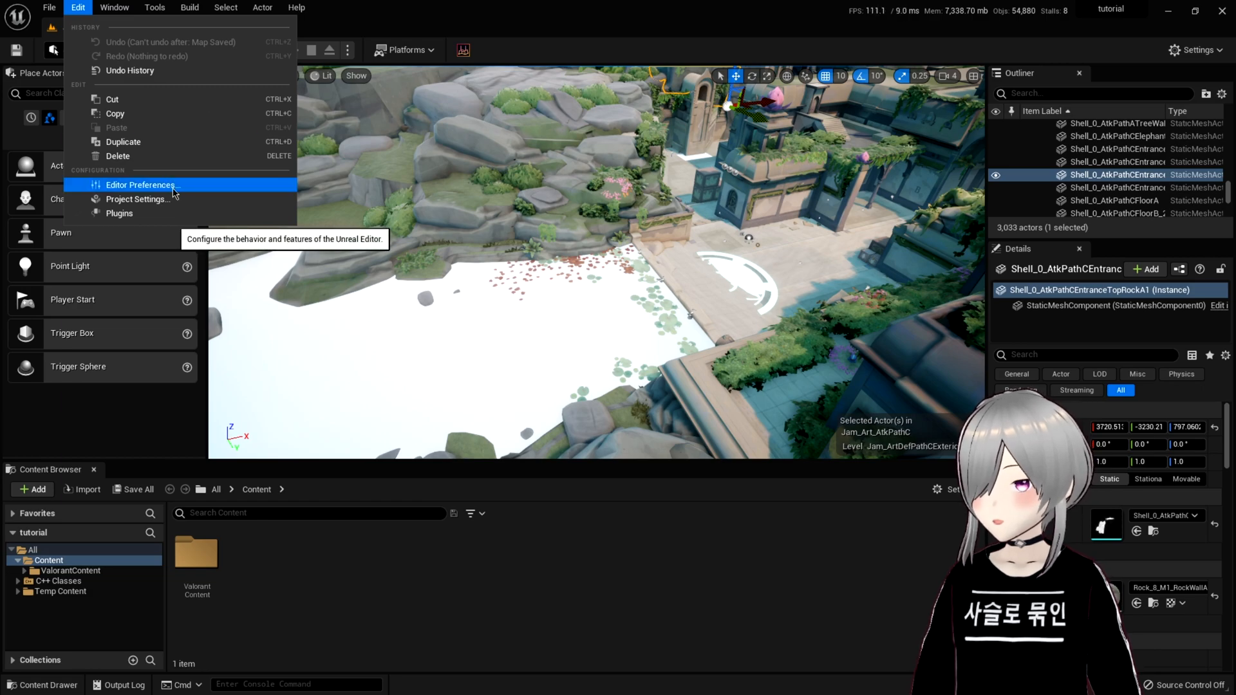
mouse_move(138, 199)
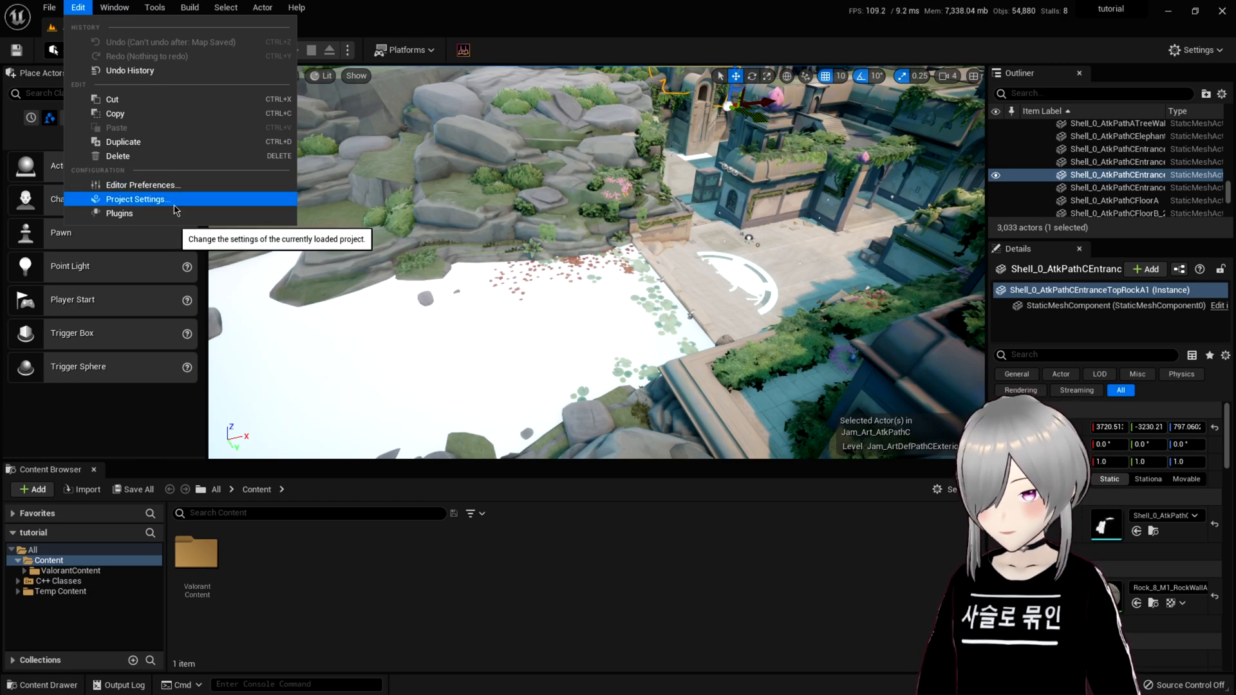
click(138, 198)
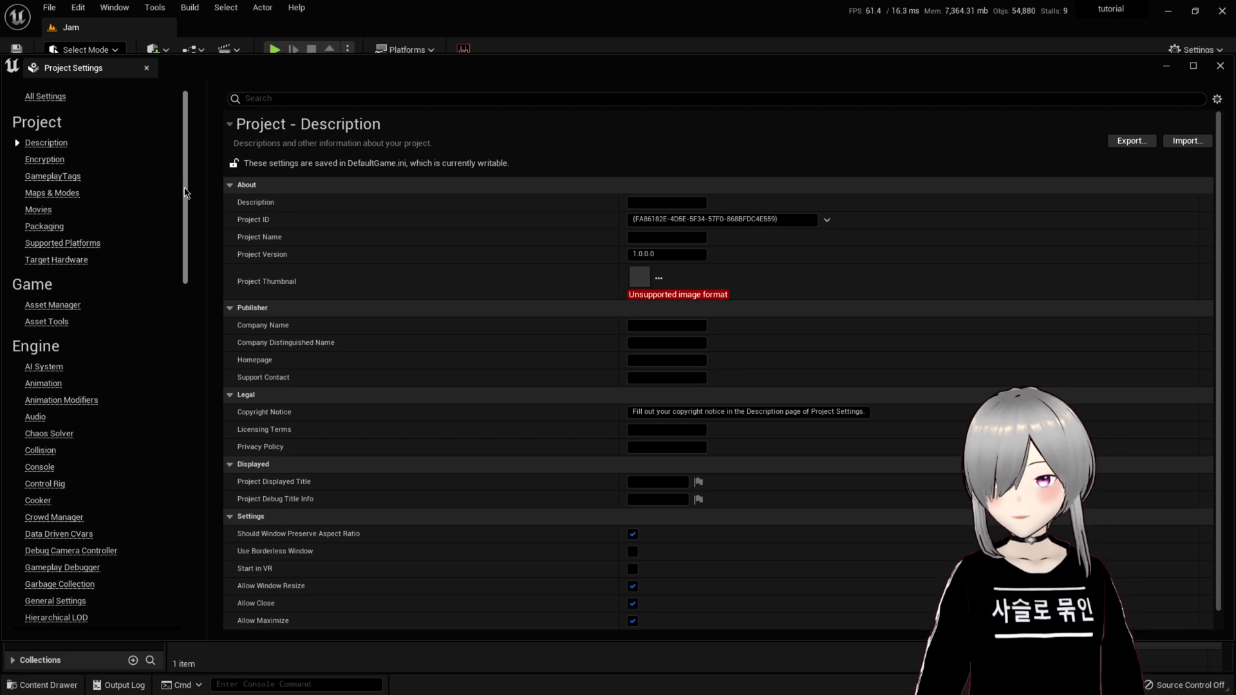
scroll(down, 3)
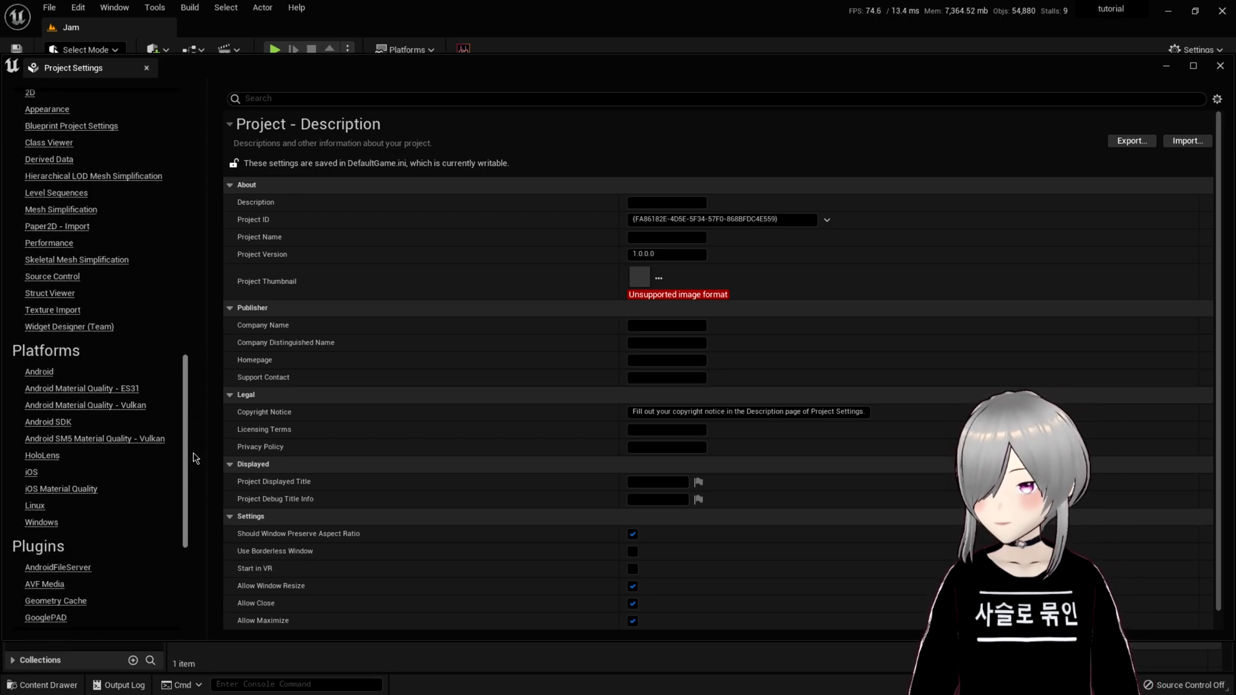
scroll(down, 3)
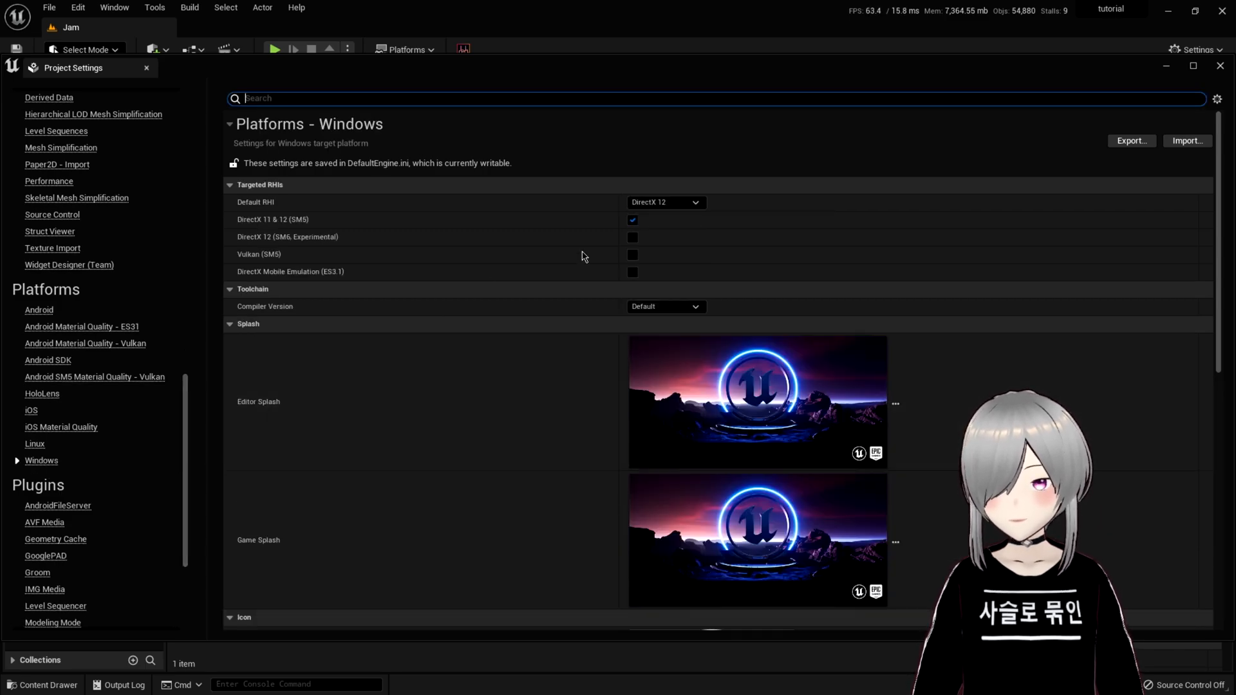
click(665, 202)
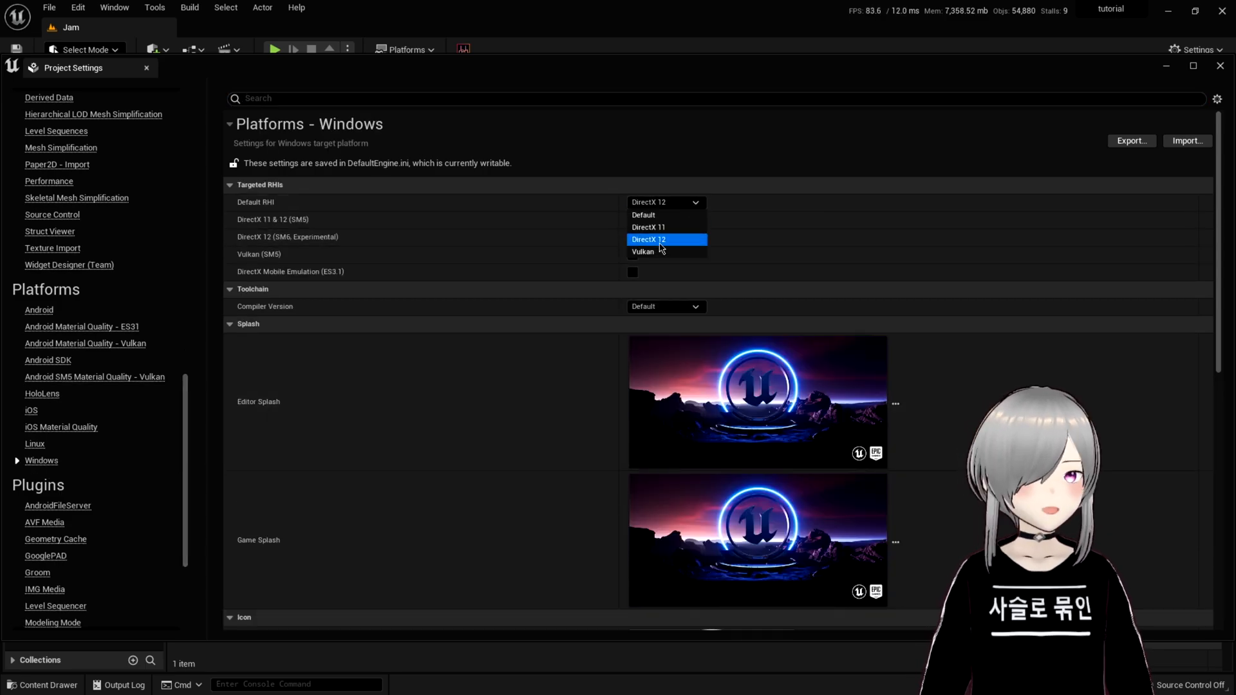
click(632, 219)
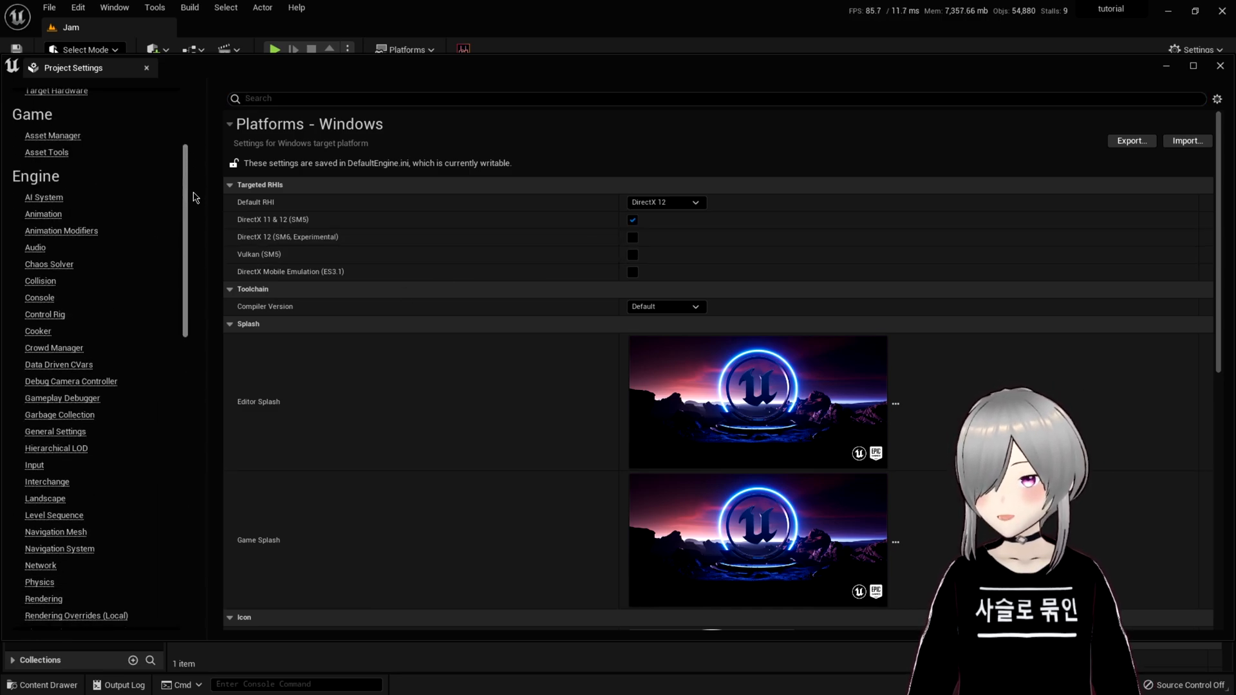
In Engine > Rendering, enable Support Hardware Ray Tracing and Ray Traced Shadows.
click(44, 488)
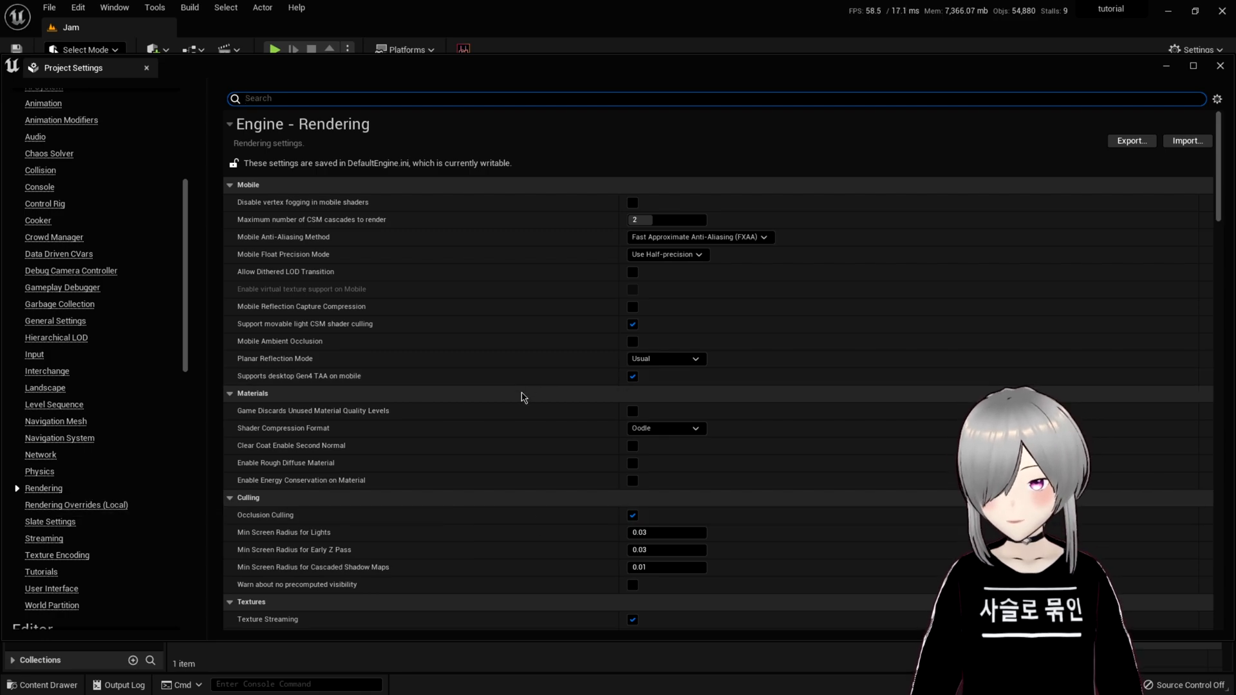
scroll(down, 3)
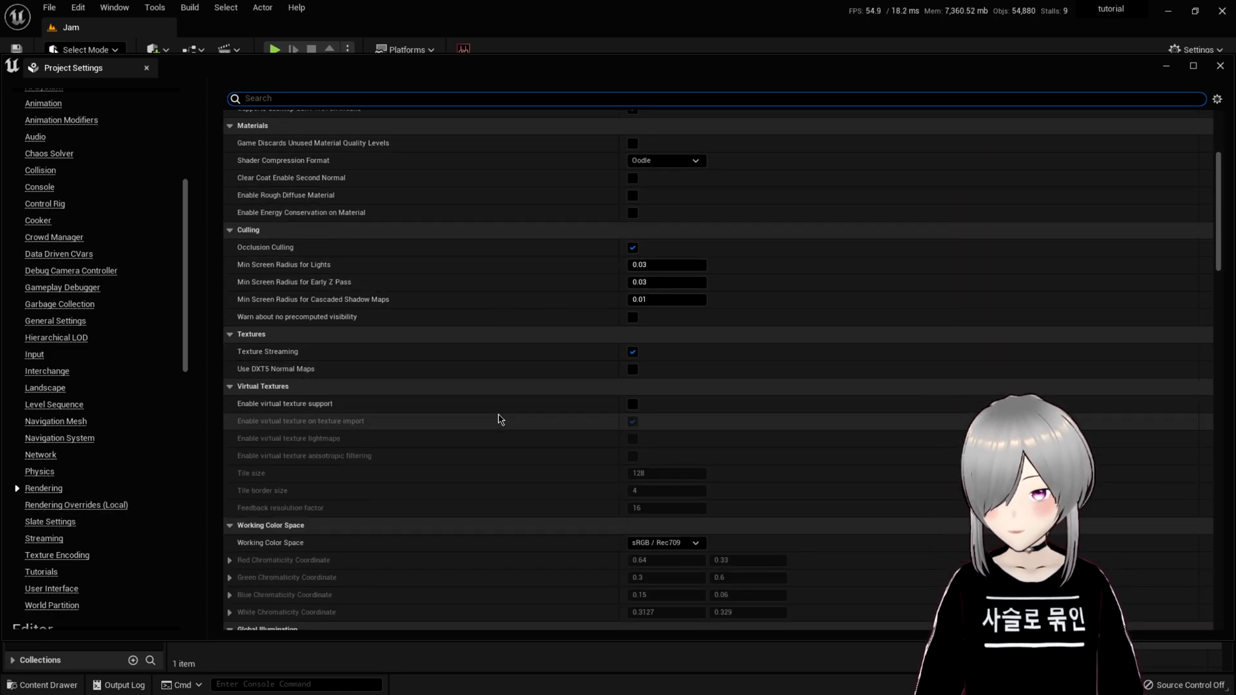
scroll(down, 3)
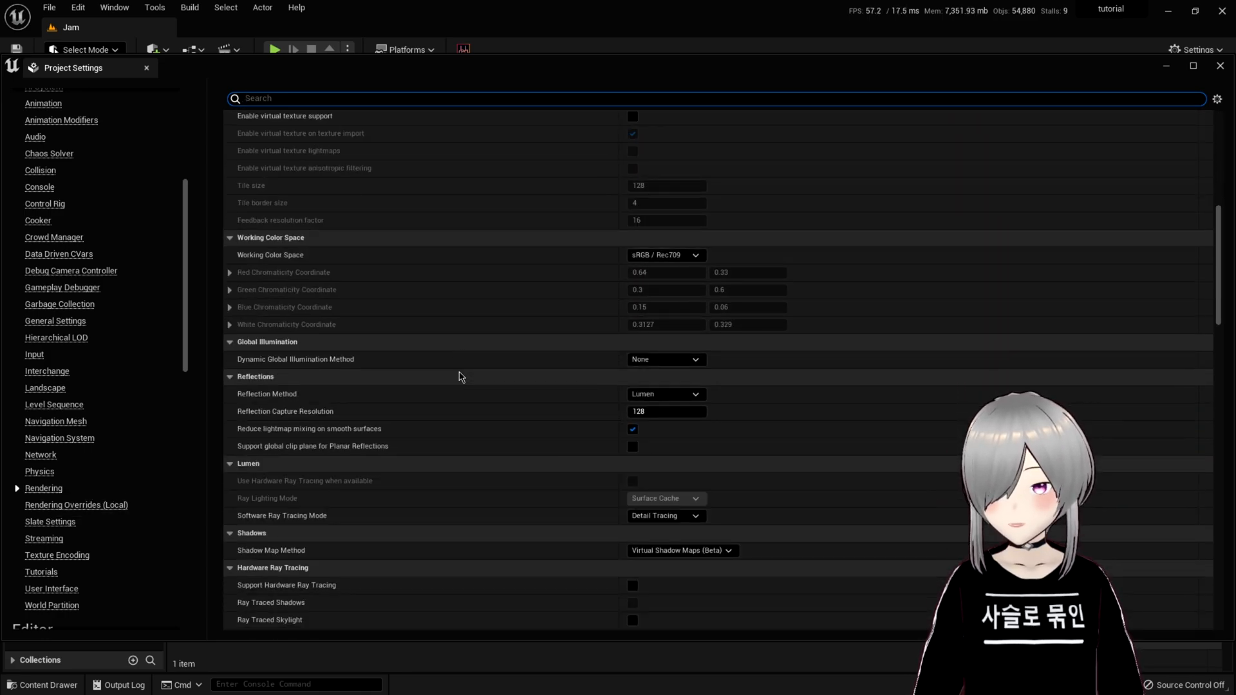
scroll(down, 3)
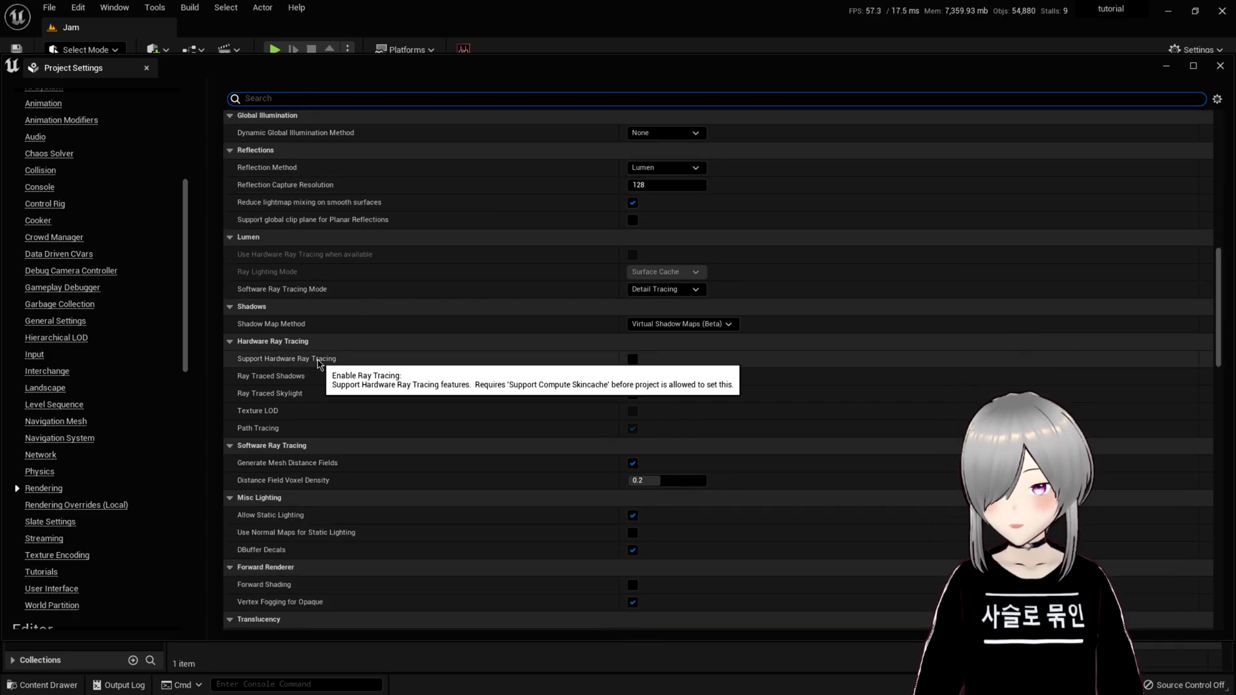
click(630, 359)
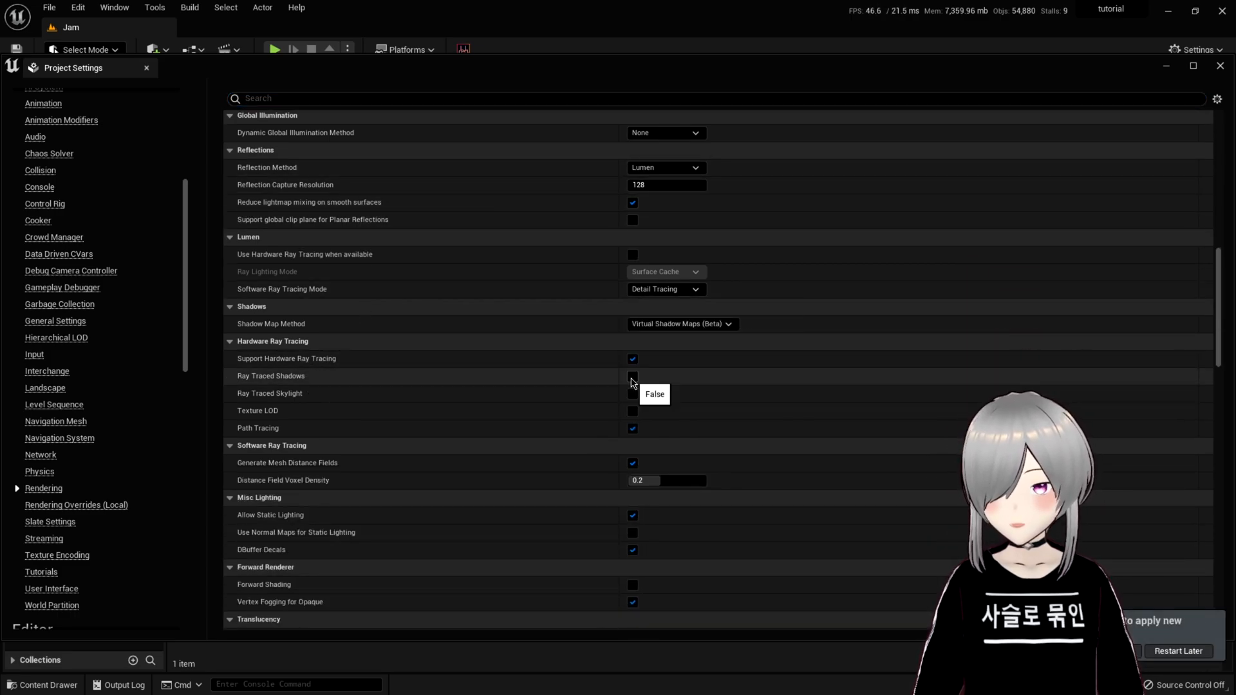
click(632, 376)
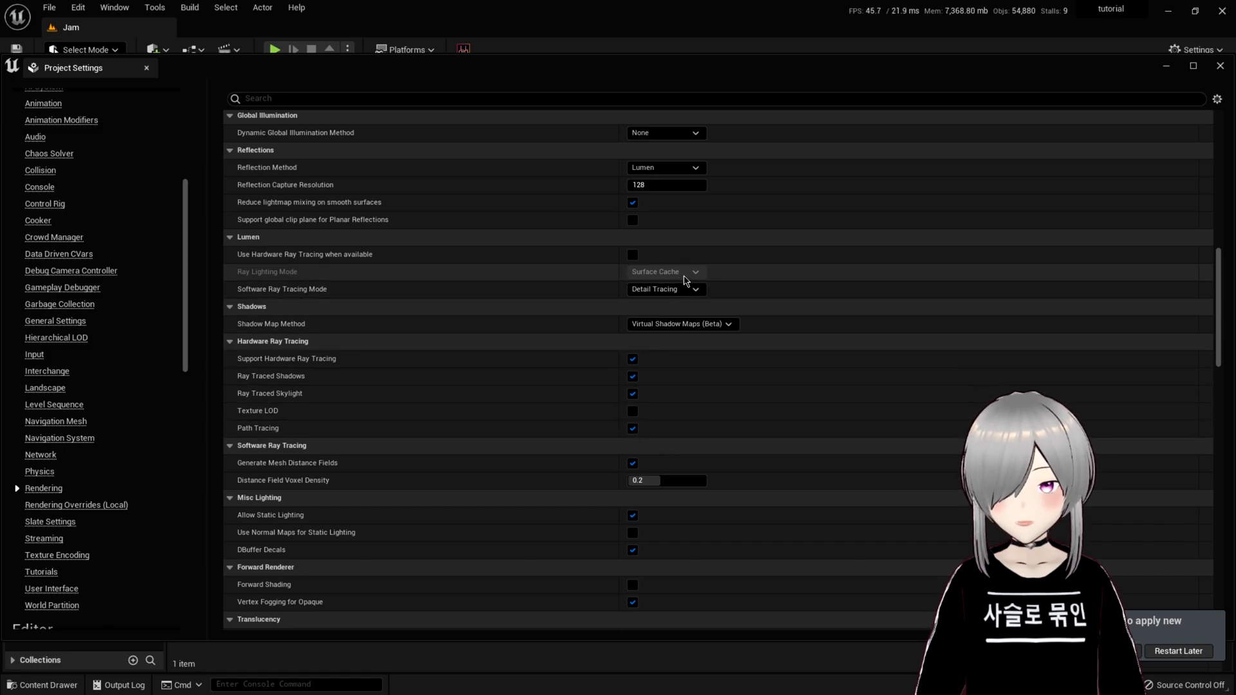
Set Reflection Method and Dynamic Global Illumination to Standalone Ray Traced (Deprecated).
click(664, 332)
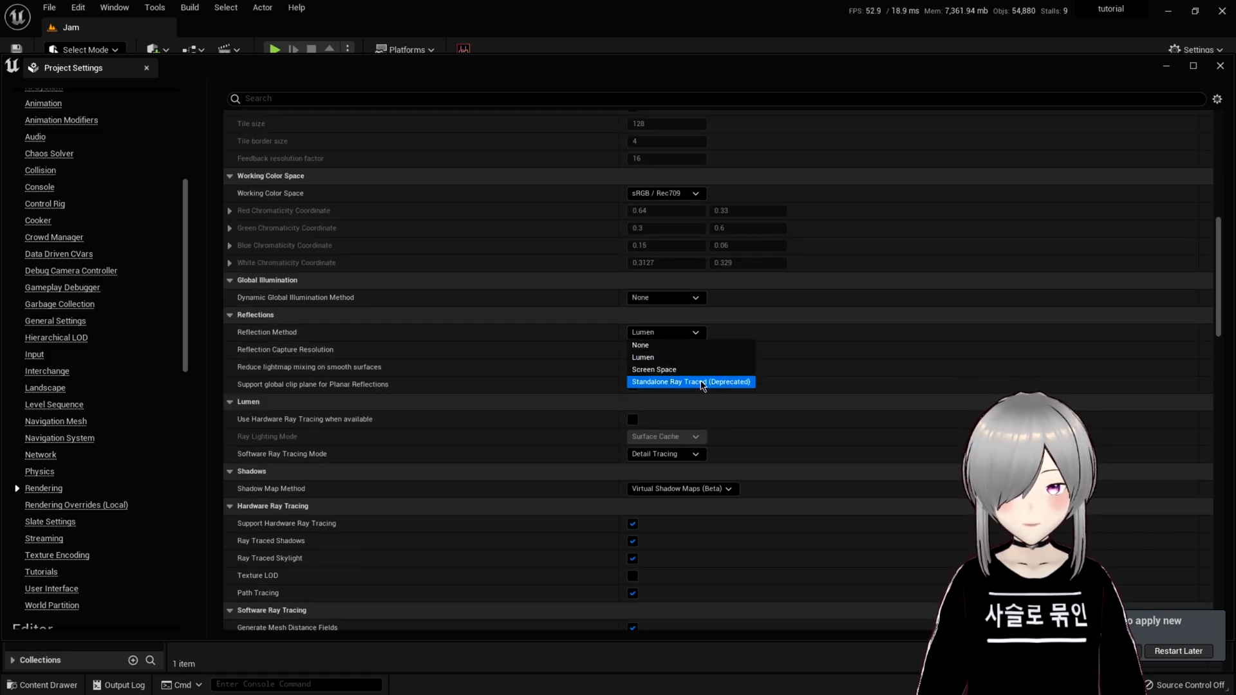
mouse_move(693, 387)
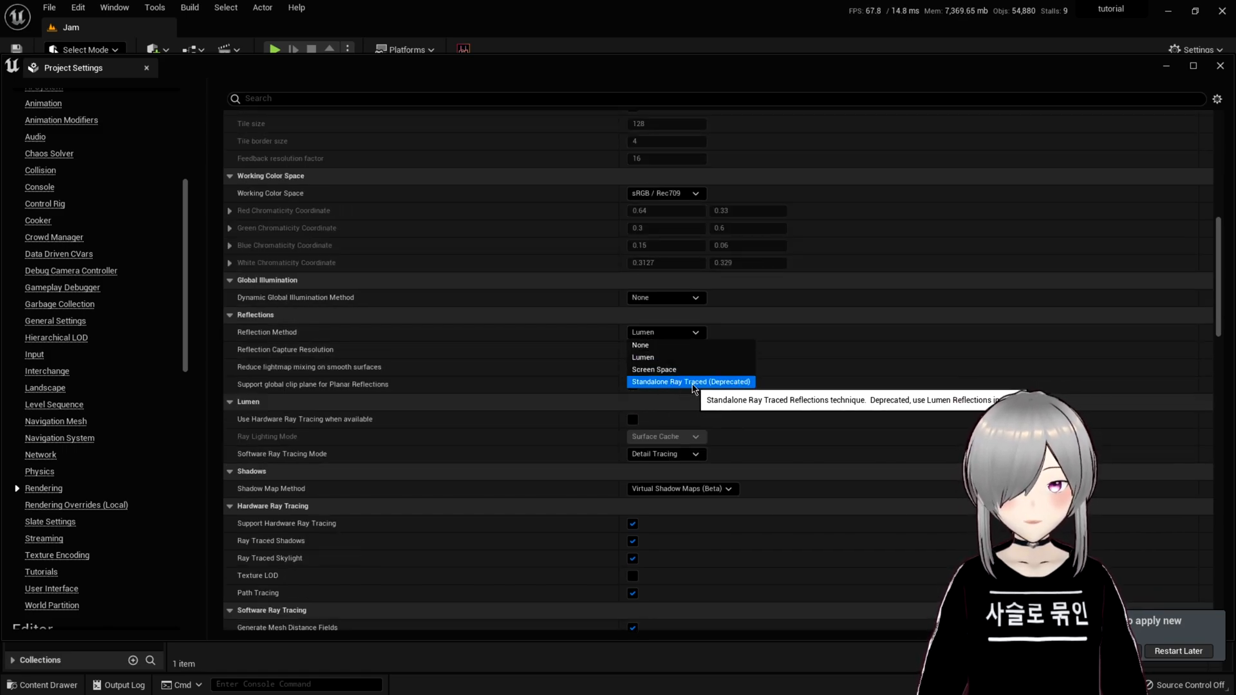
click(666, 298)
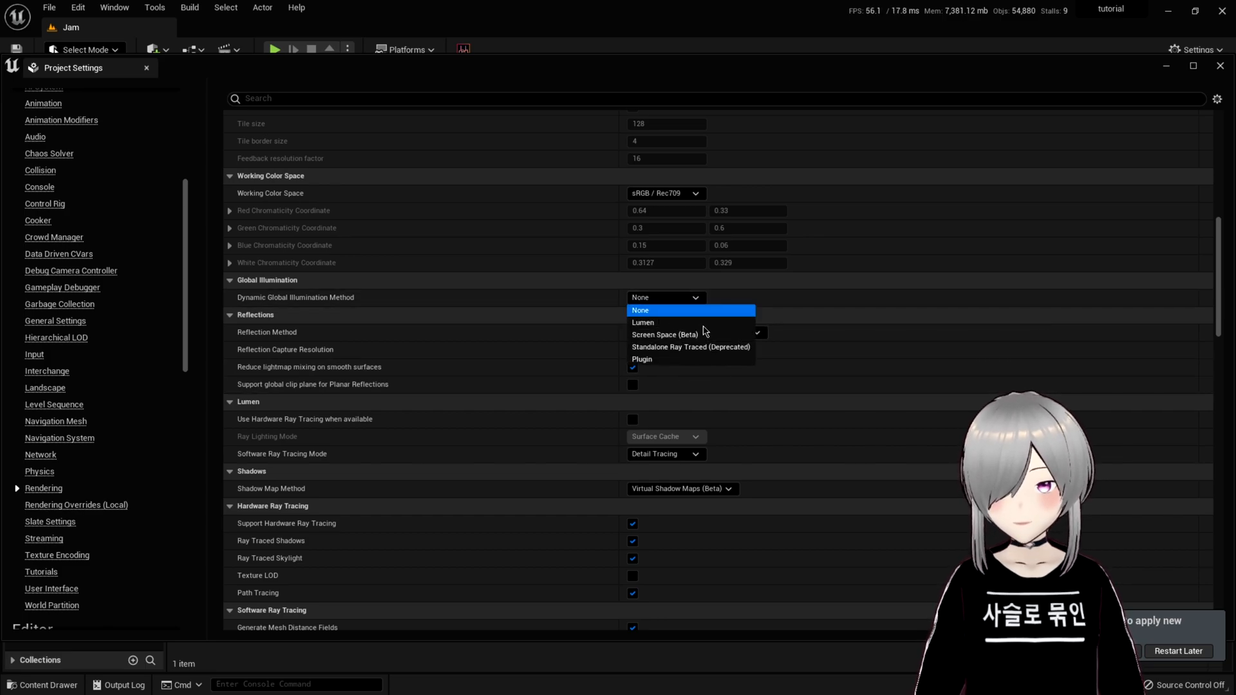
click(690, 347)
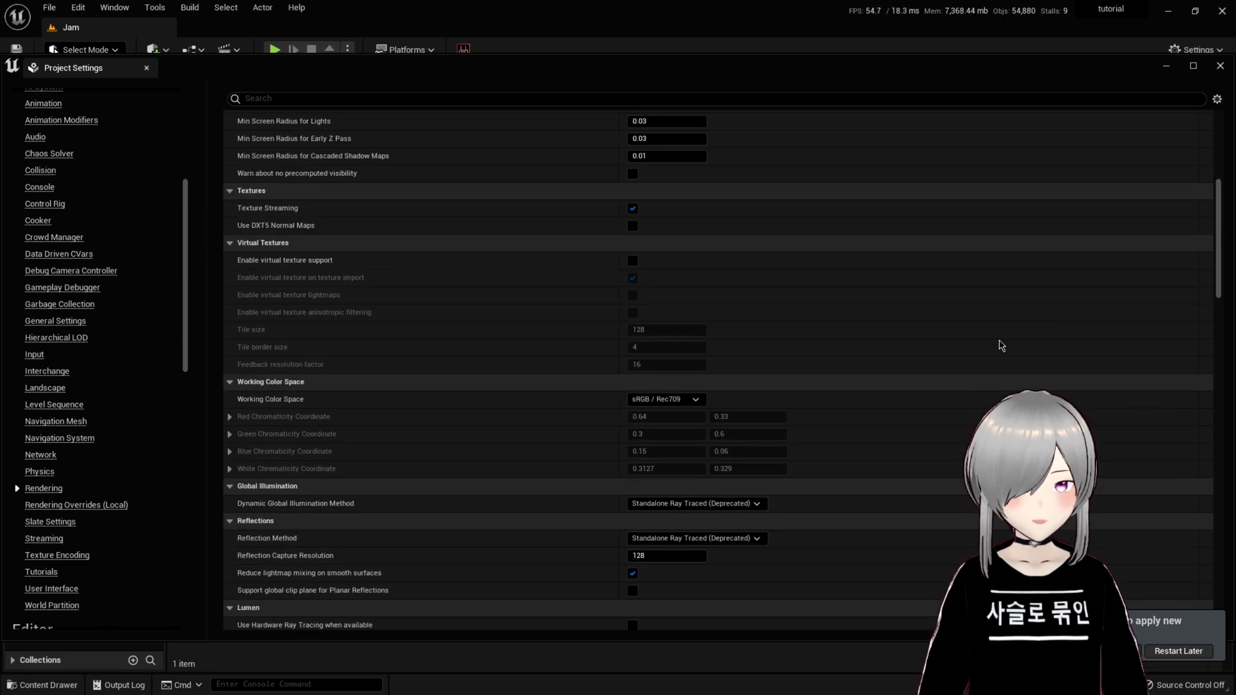
scroll(down, 3)
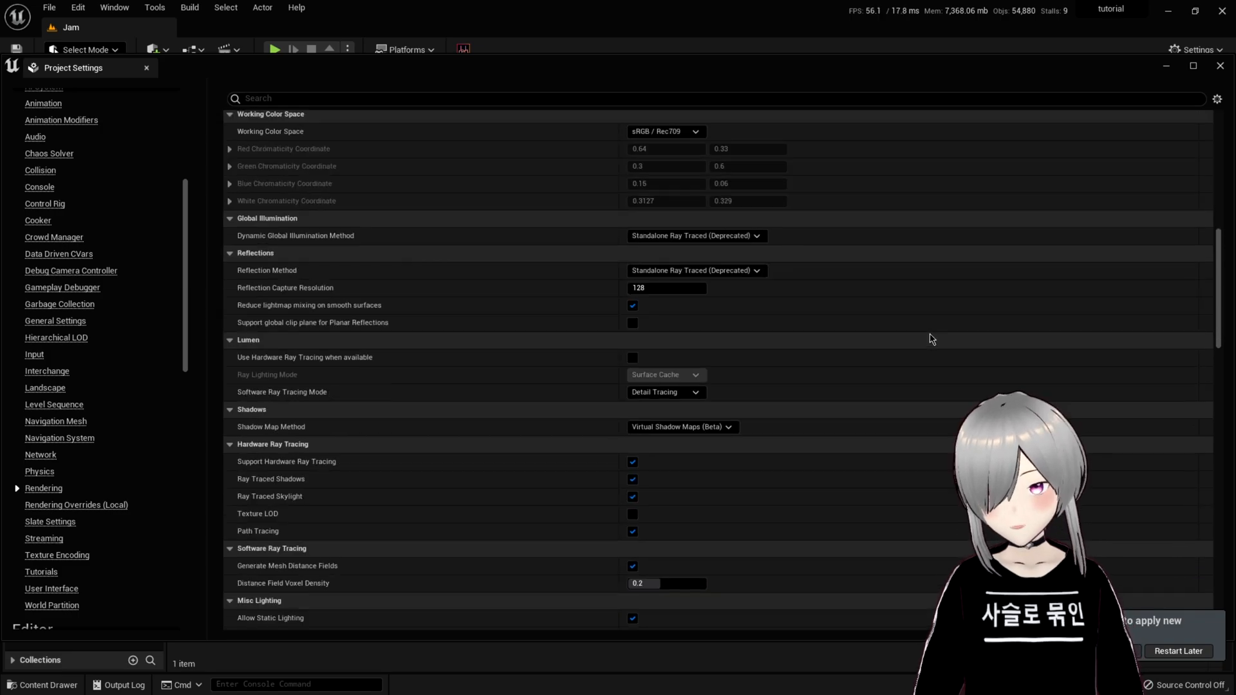
scroll(down, 3)
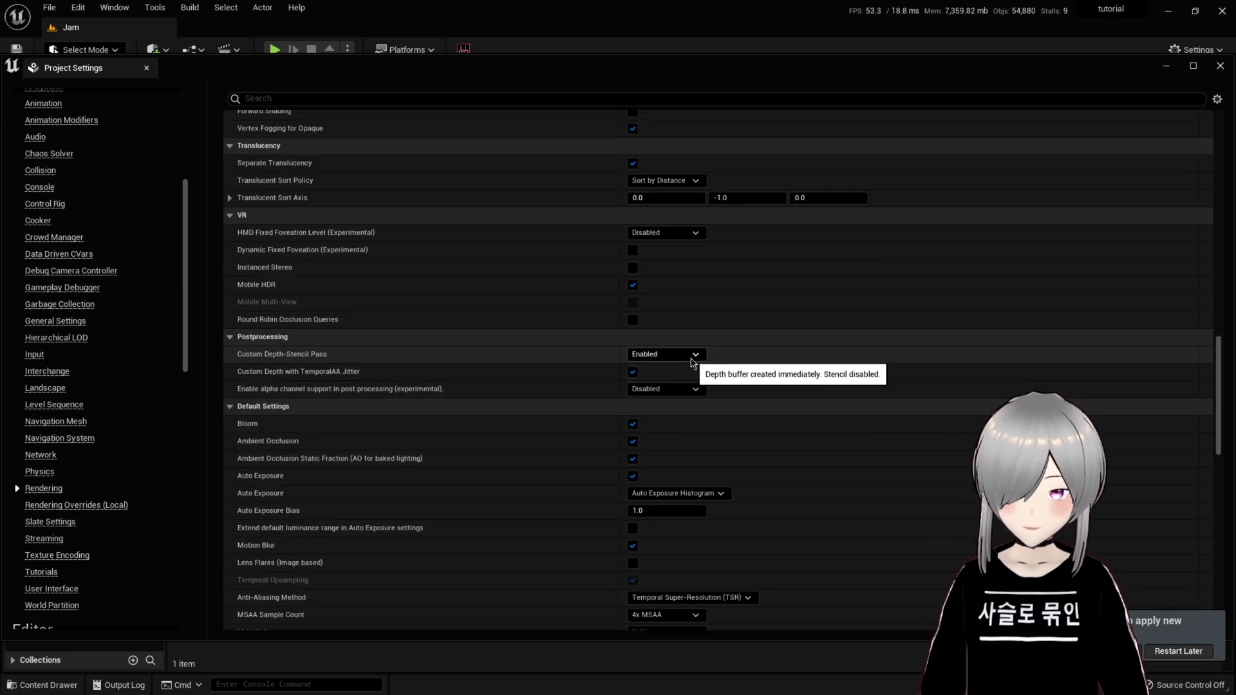
scroll(down, 3)
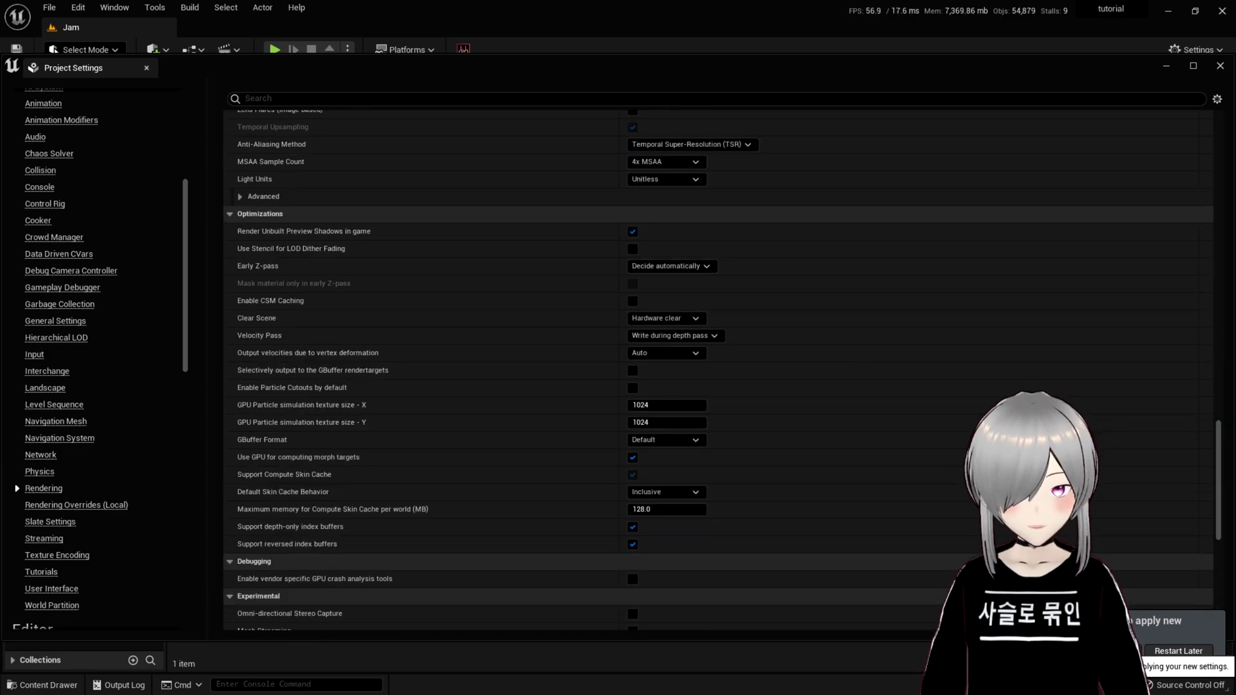